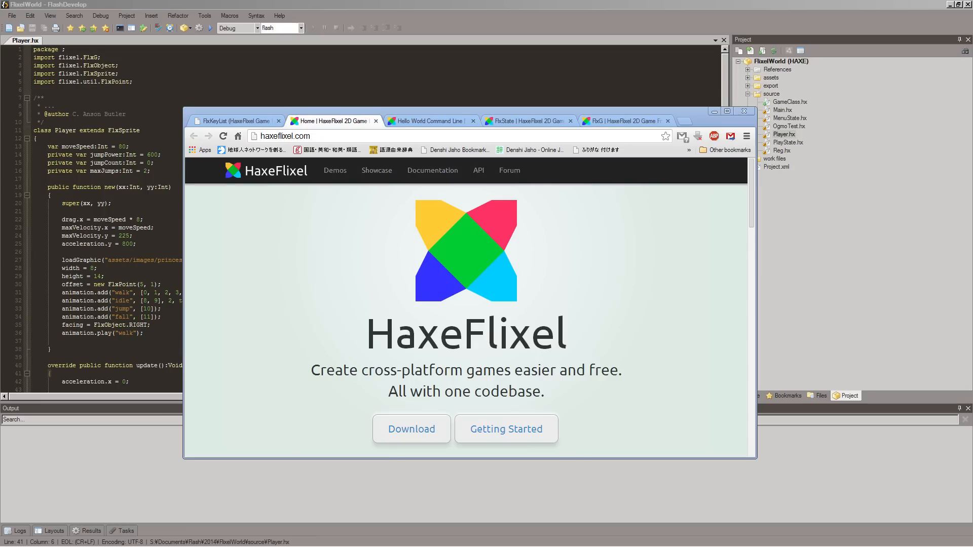
mouse_move(538, 356)
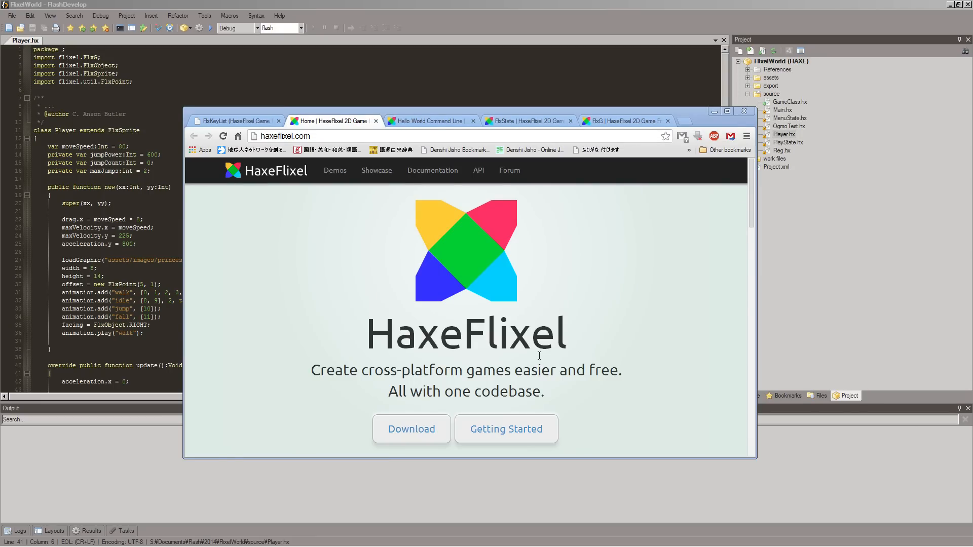
mouse_move(365, 340)
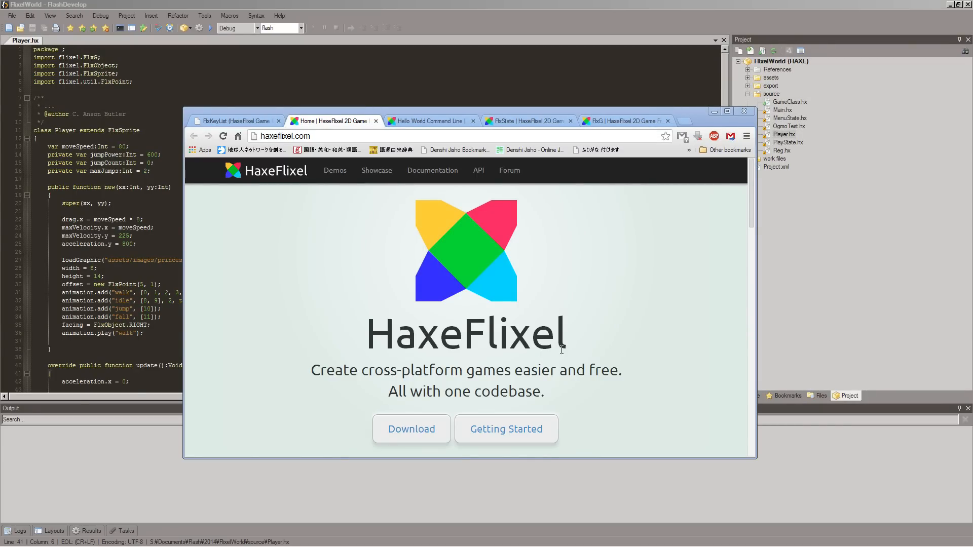
mouse_move(577, 330)
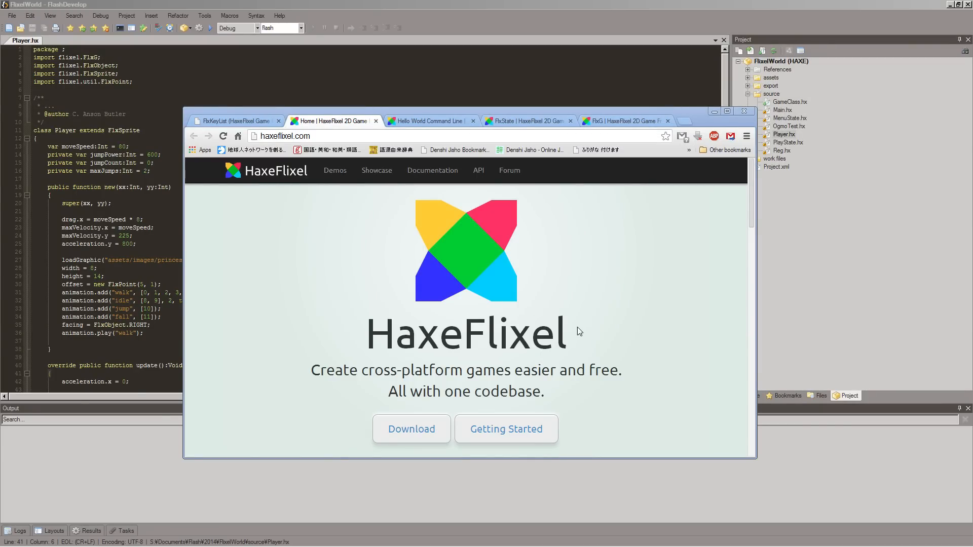
mouse_move(574, 325)
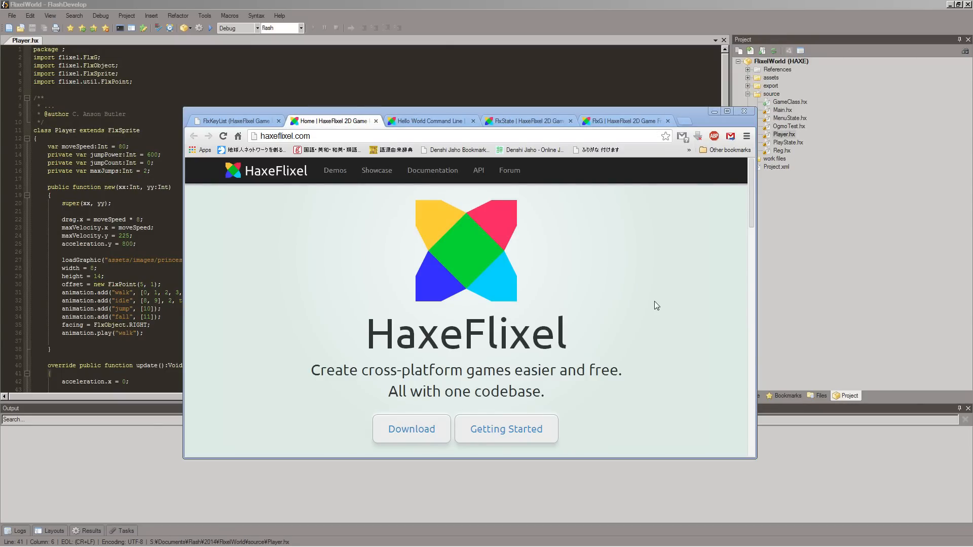
mouse_move(659, 302)
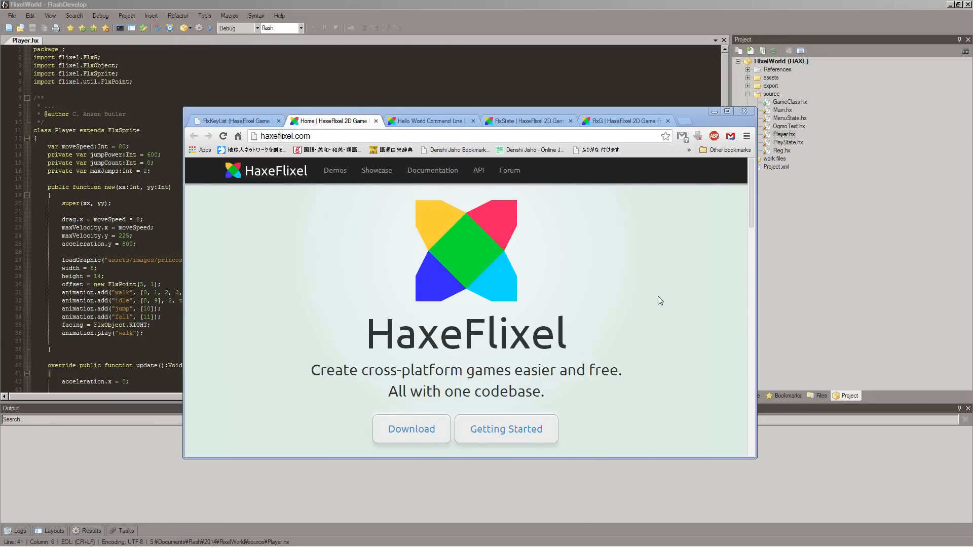
mouse_move(653, 284)
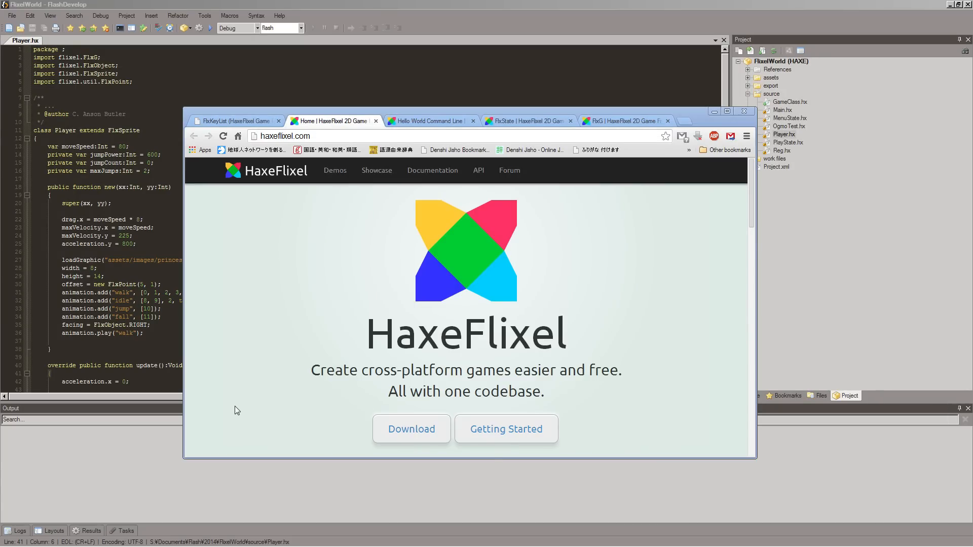
mouse_move(246, 389)
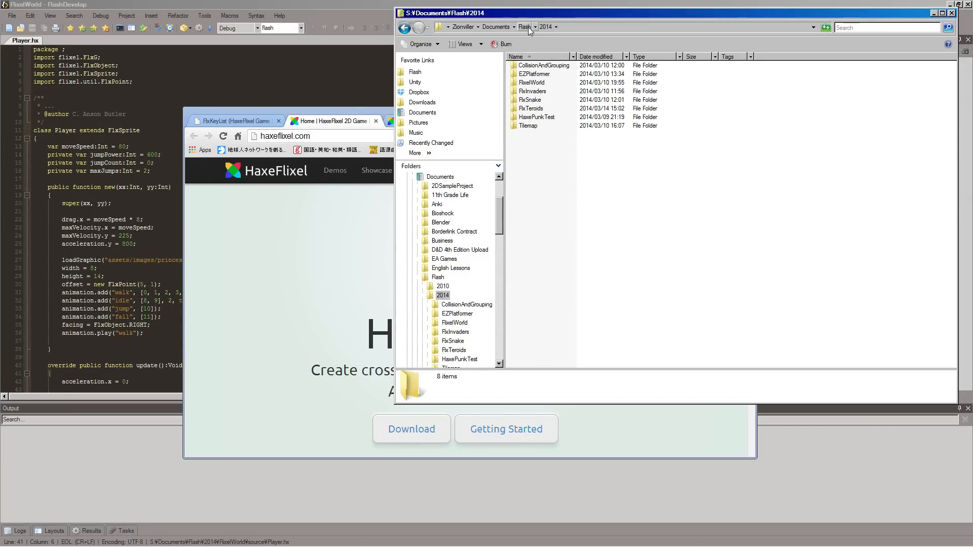
Open a command window at the Flash 2014 folder from its context menu
left_click(524, 27)
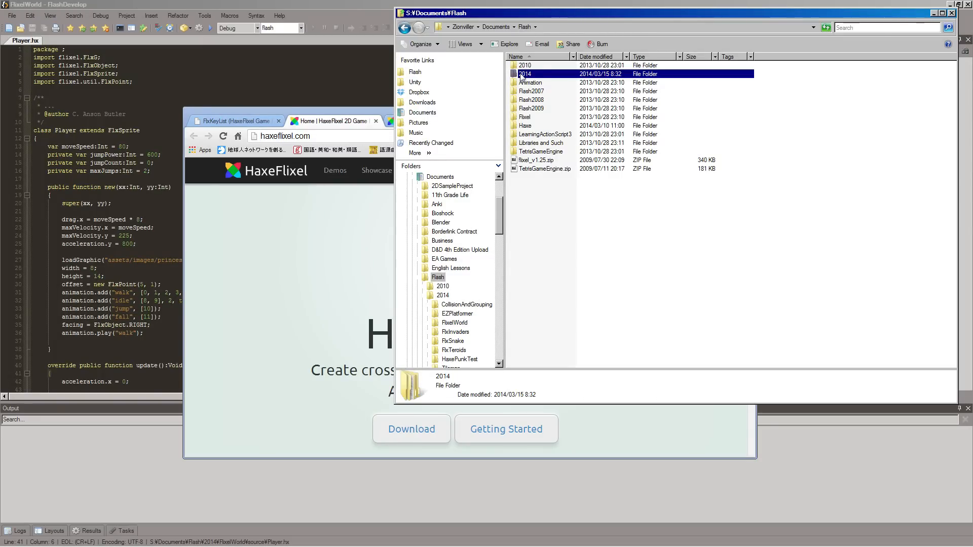
right_click(525, 74)
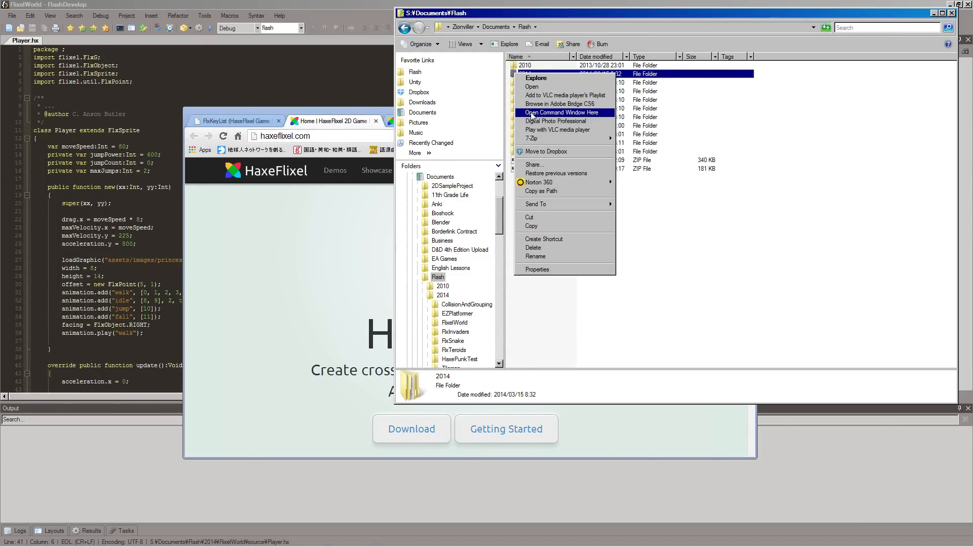
left_click(560, 112)
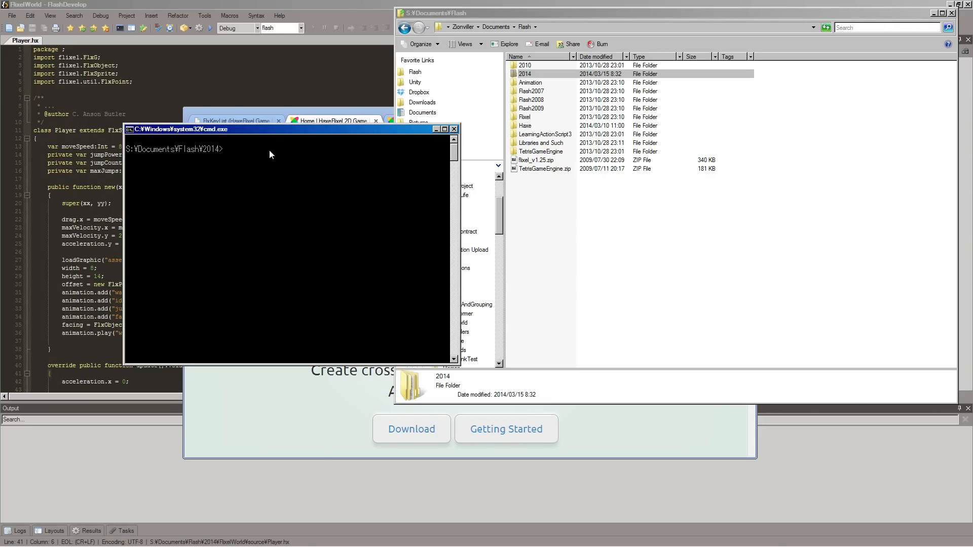
Enter the command flixel tpl -n "HaxeFlixelVlog" to create the template project
type("fixe")
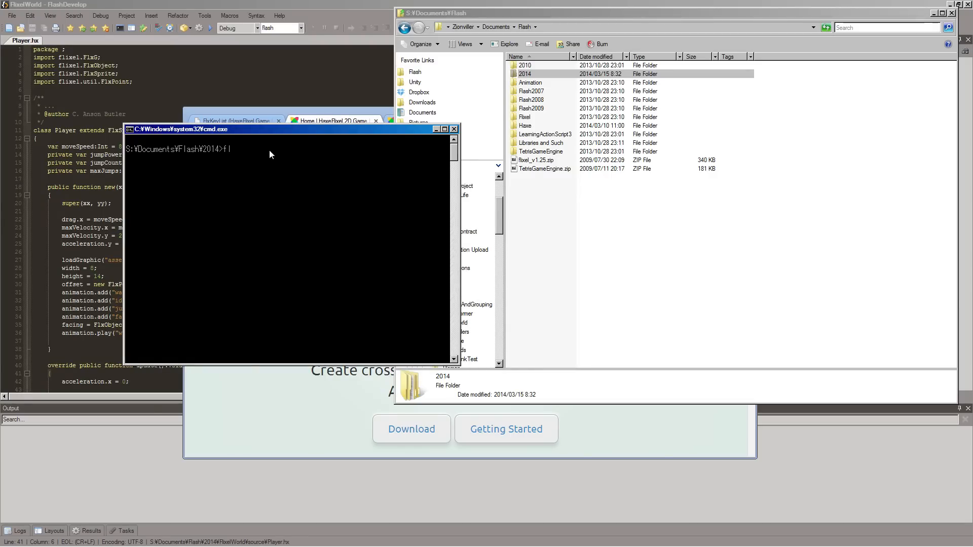
type("ixel template")
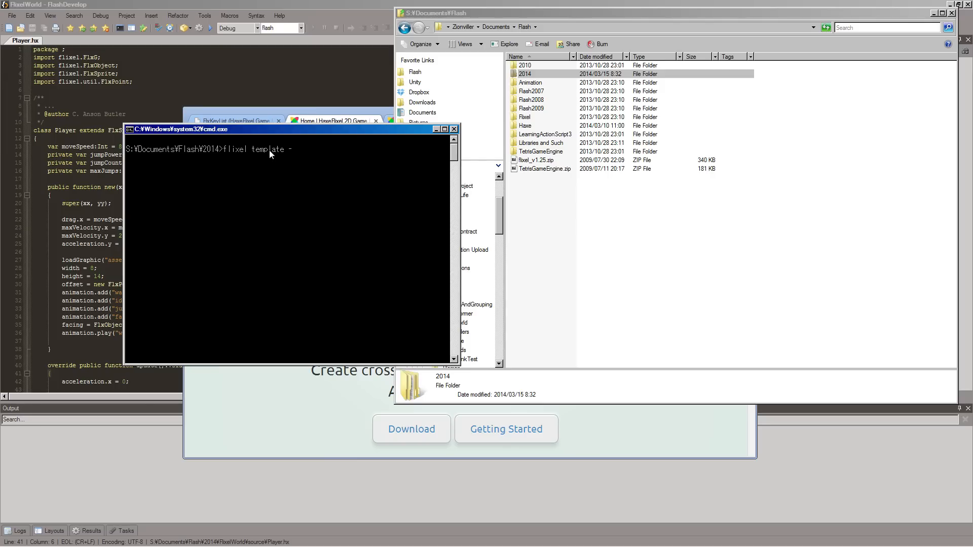
type("-n \"")
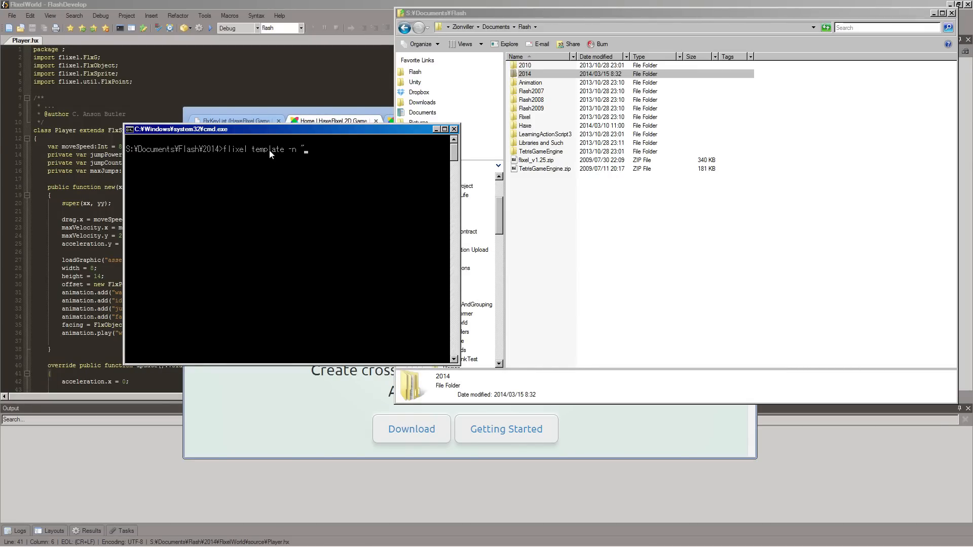
type("H")
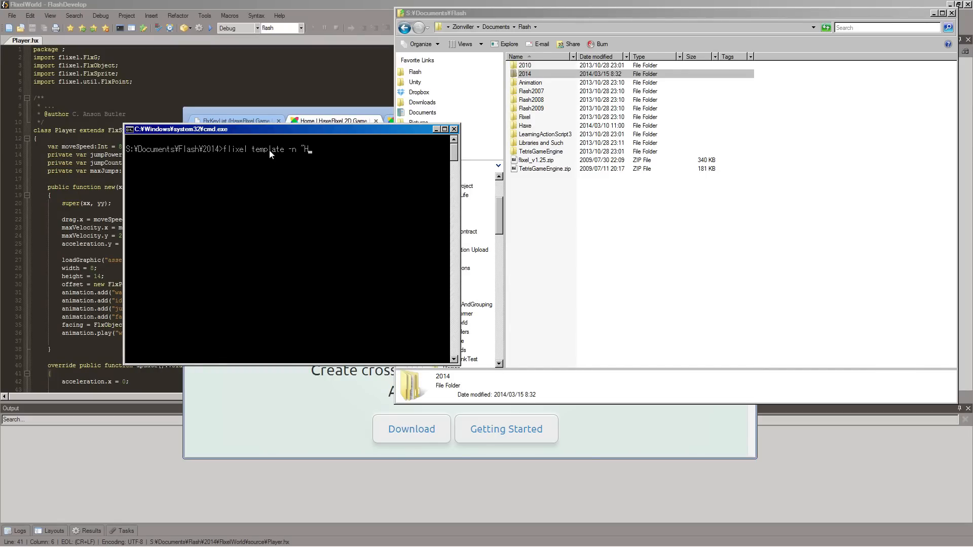
type("axe")
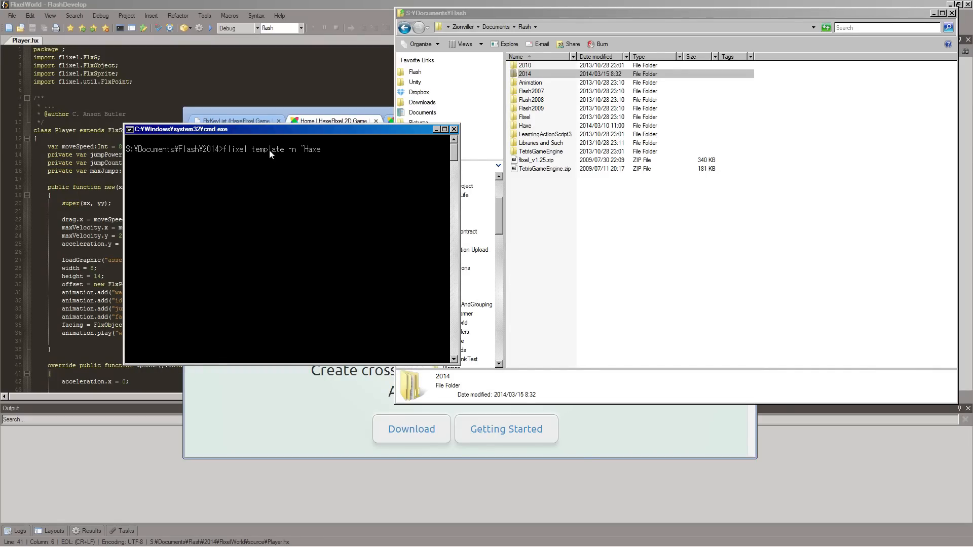
type("Flixel")
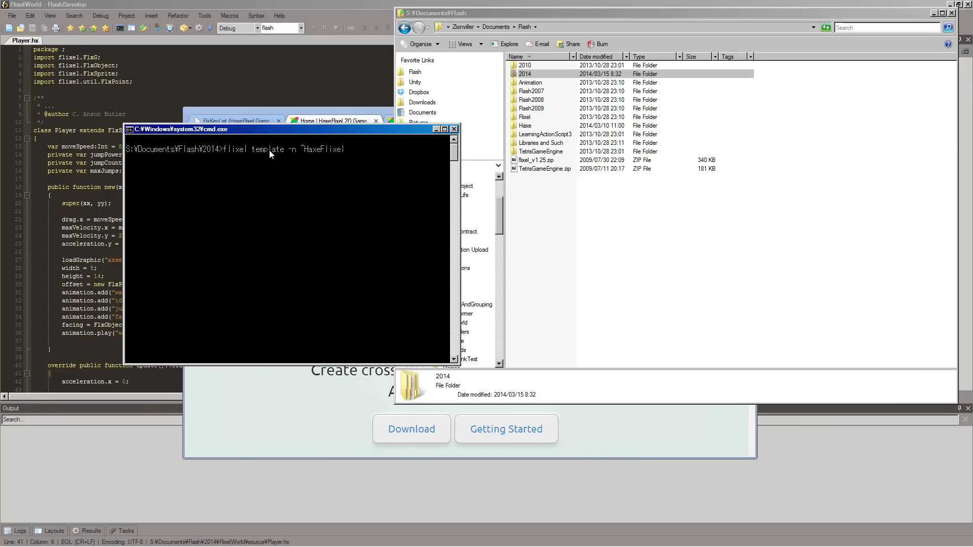
type("Vlog\"")
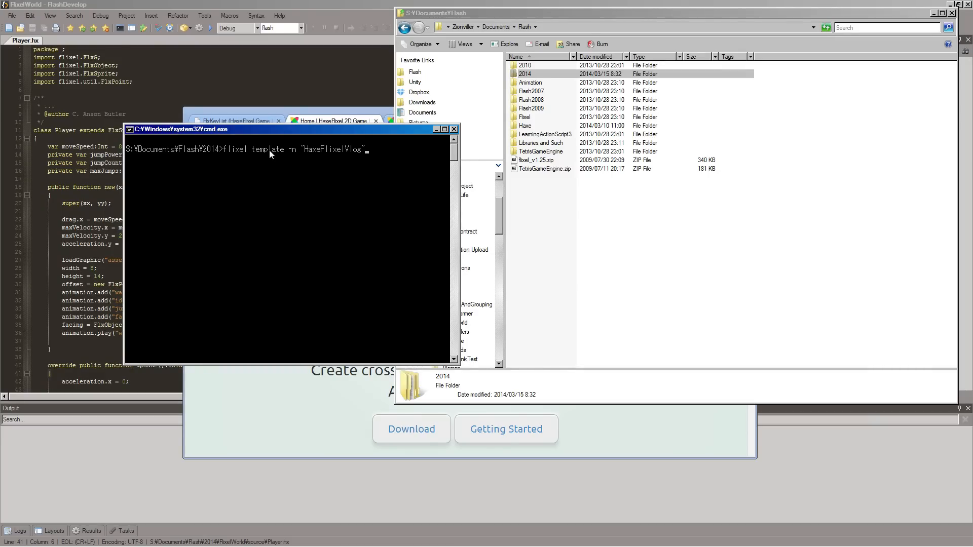
mouse_move(260, 156)
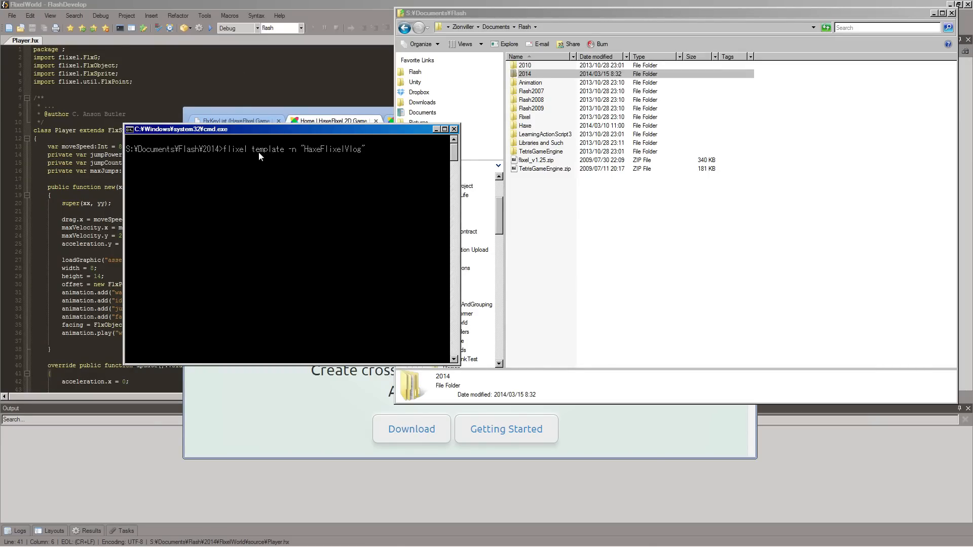
mouse_move(300, 196)
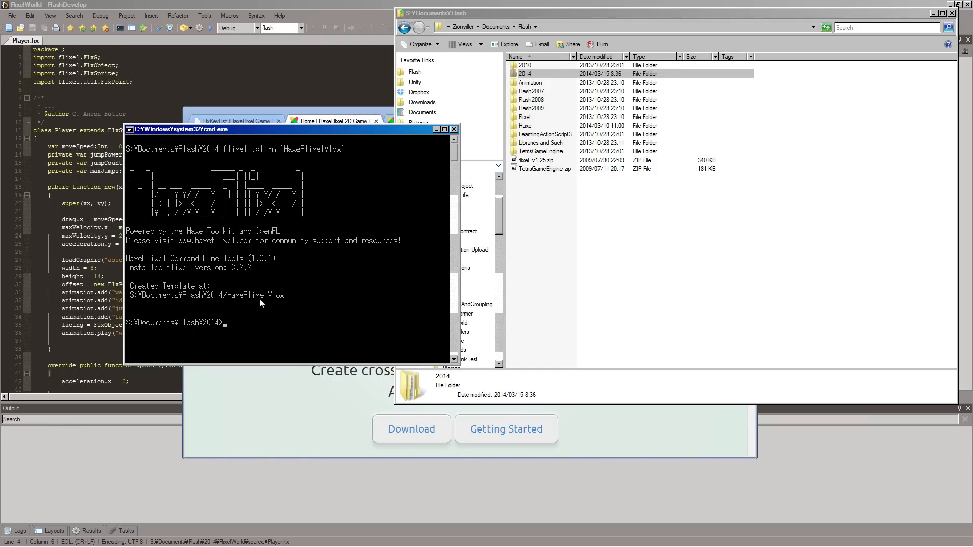
mouse_move(257, 295)
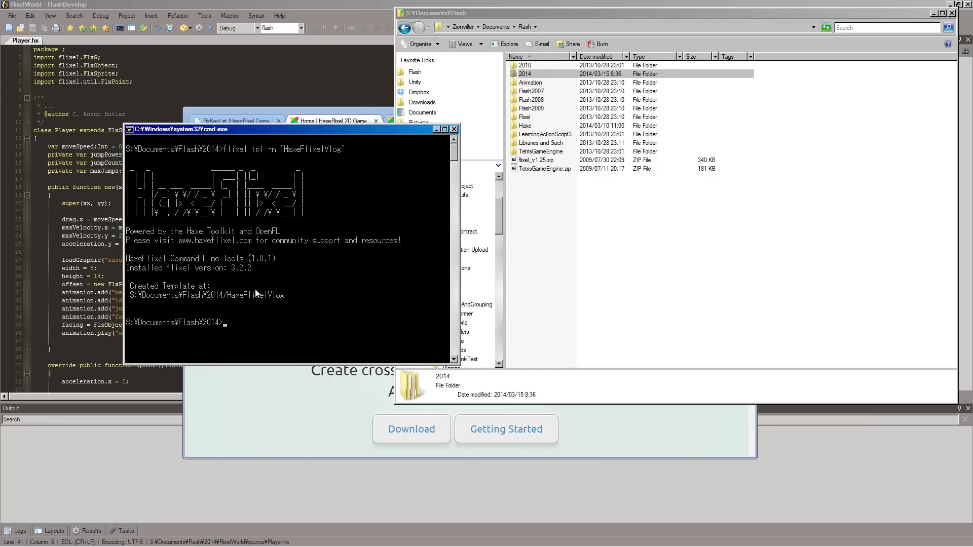
Browse into 2014/HaxeFlixelVlog and open HaxeFlixelVlog.hxproj in FlashDevelop
left_click(525, 74)
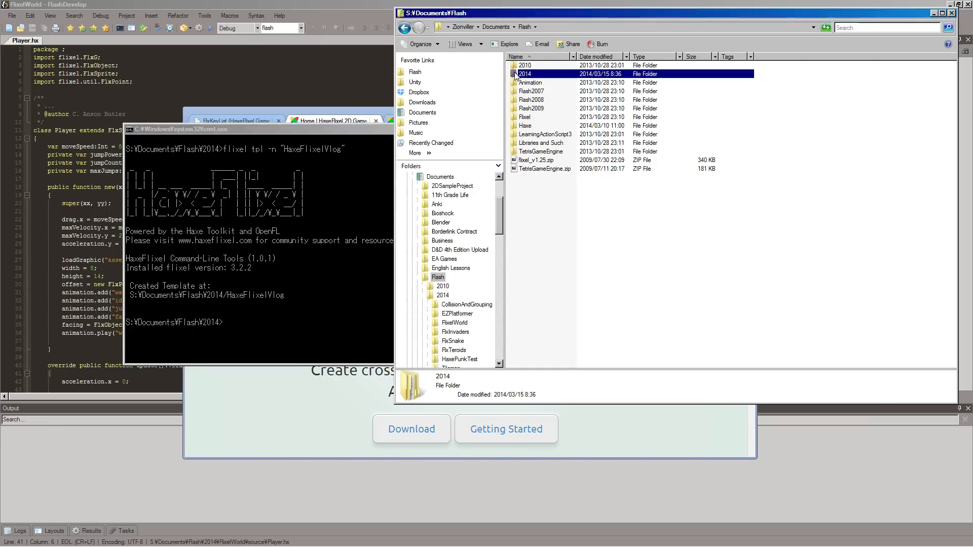
double_click(524, 73)
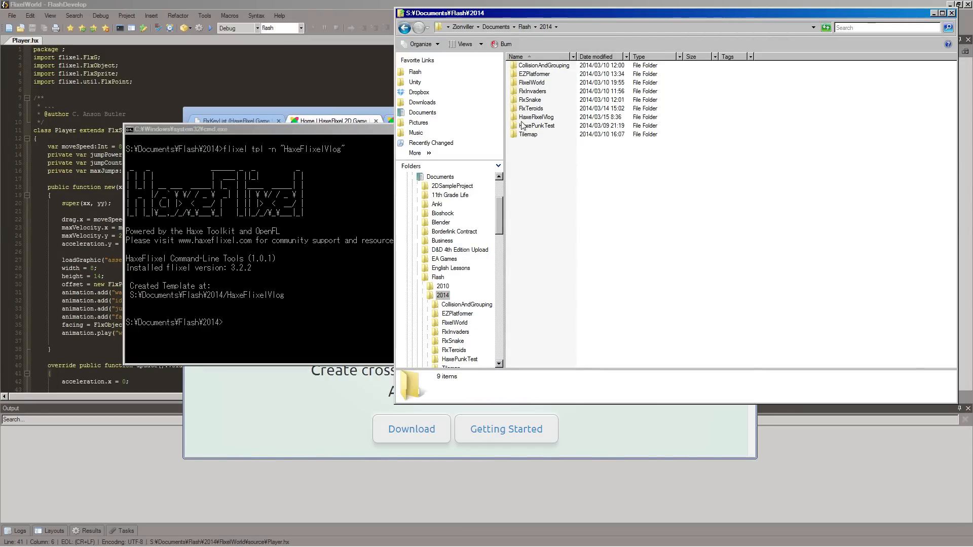
double_click(537, 116)
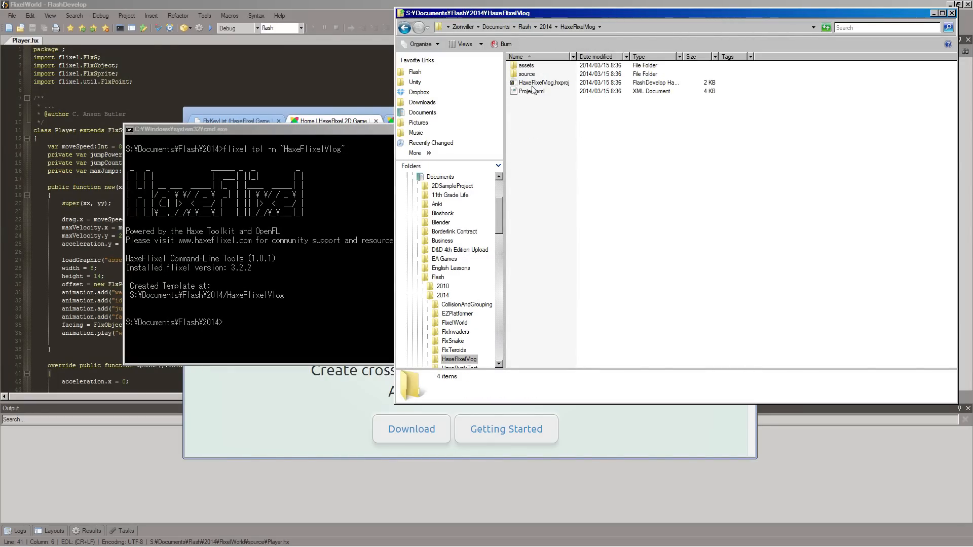
left_click(543, 82)
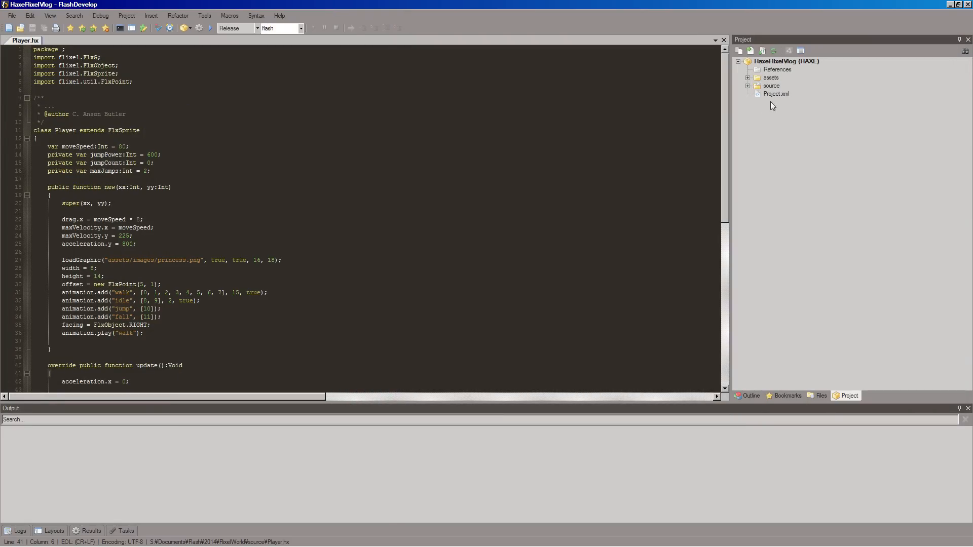
Close all open code files left over from the previous project
right_click(24, 41)
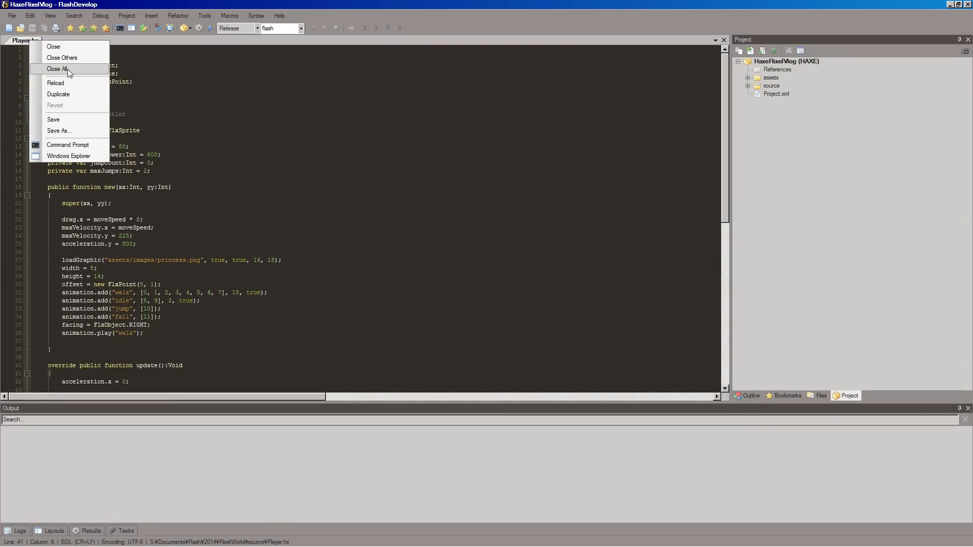
left_click(56, 68)
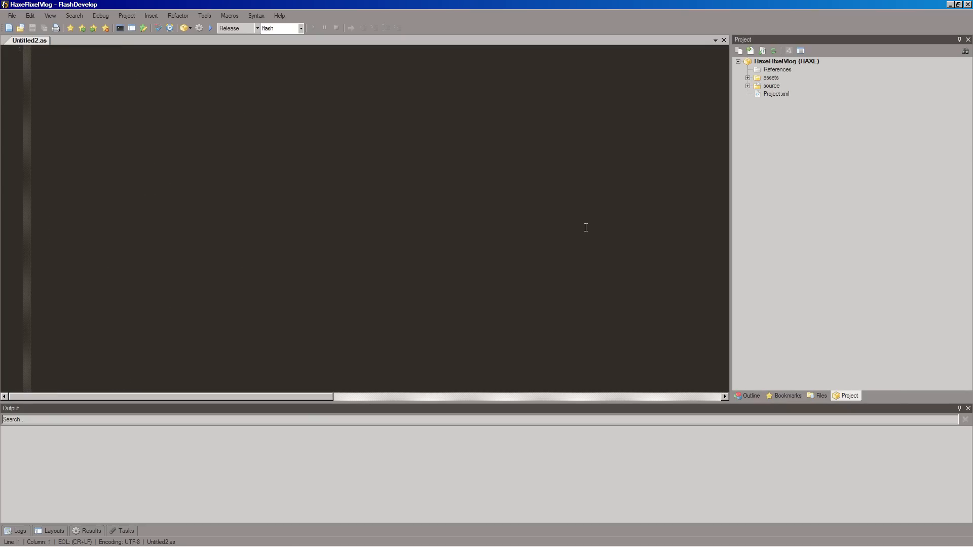
mouse_move(759, 62)
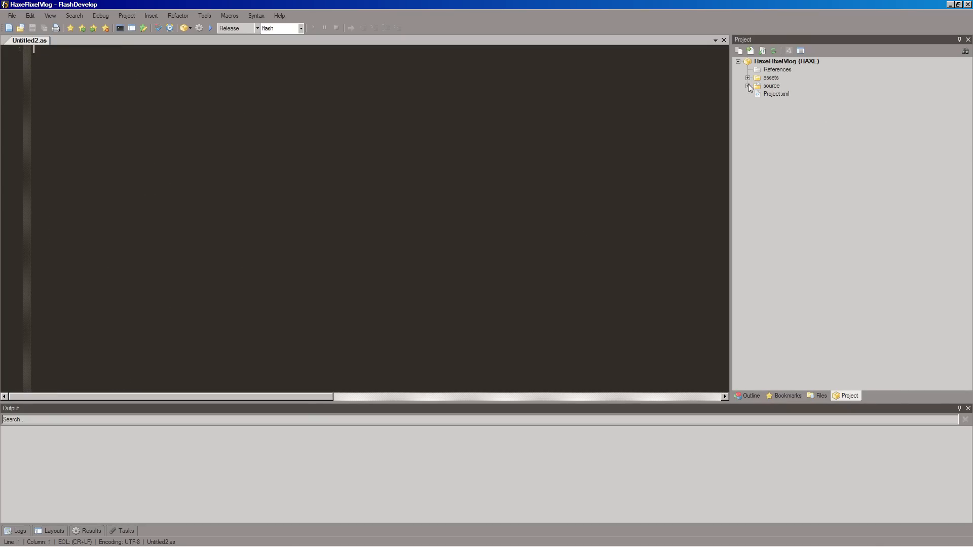
left_click(777, 70)
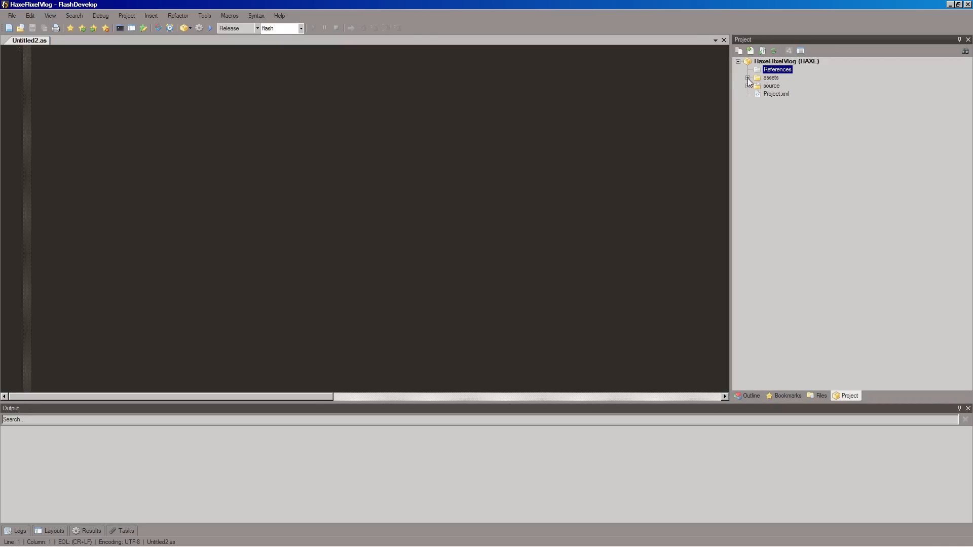
Expand the assets and source folders in the project tree and select Project.xml
left_click(759, 77)
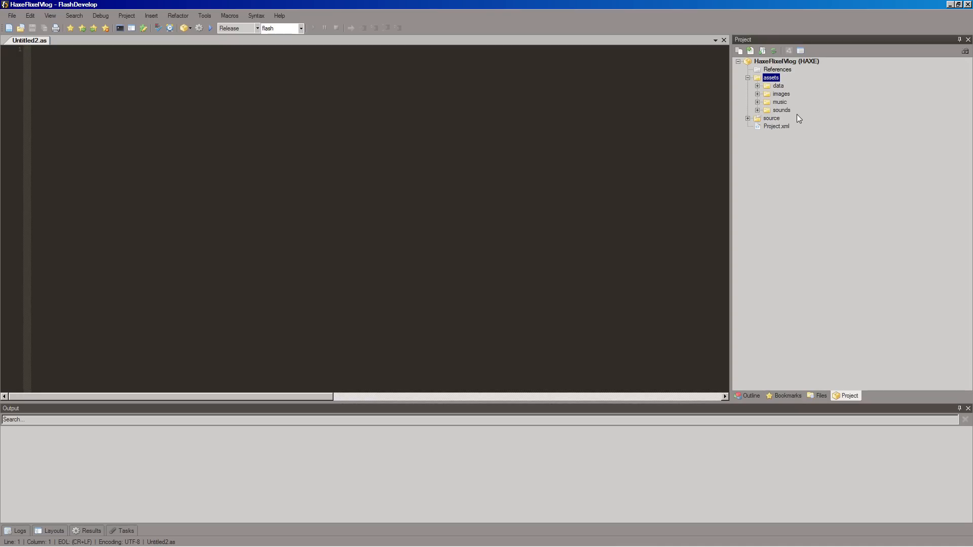
mouse_move(781, 92)
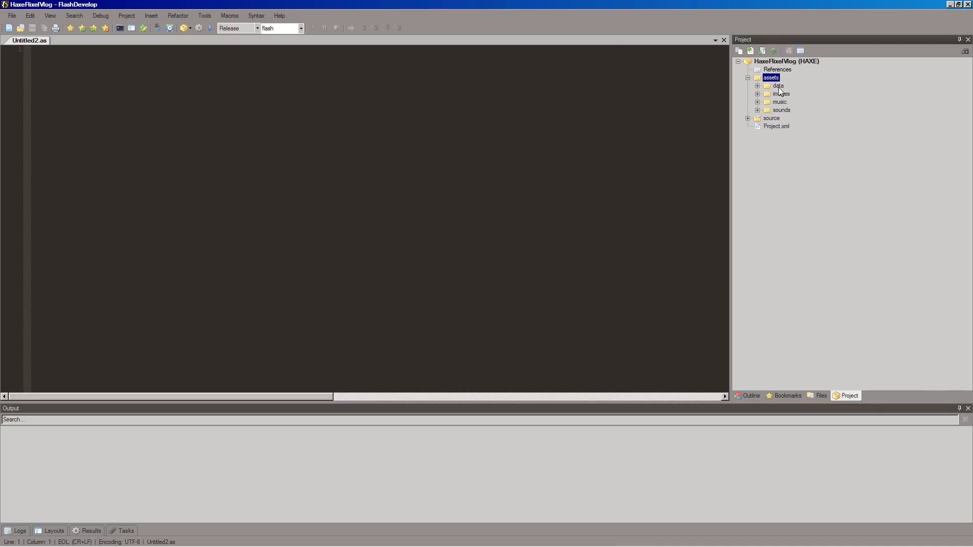
left_click(748, 117)
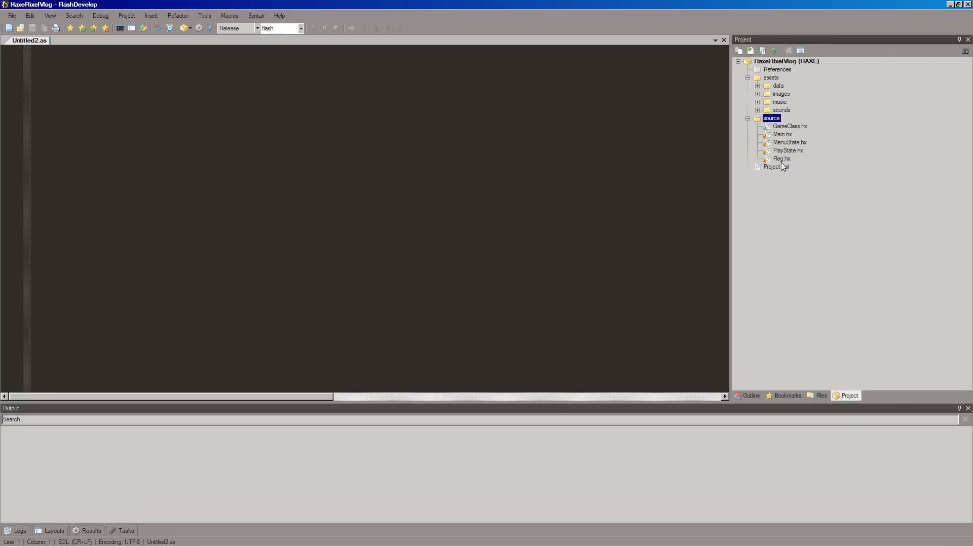
mouse_move(806, 143)
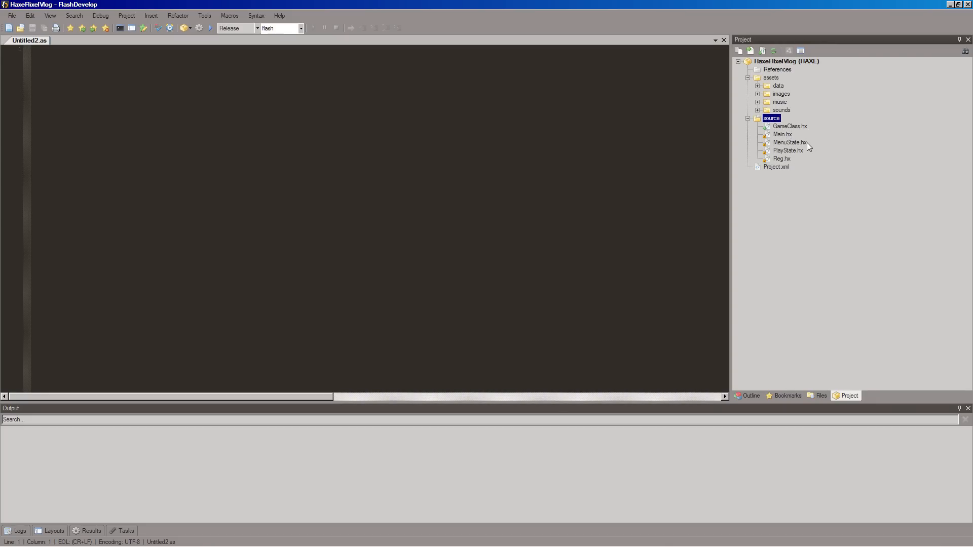
mouse_move(801, 149)
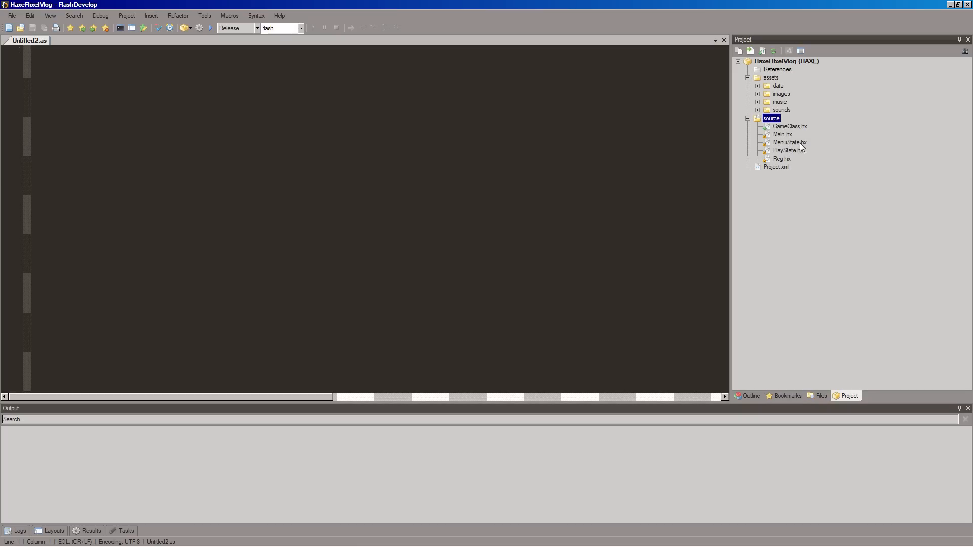
mouse_move(789, 154)
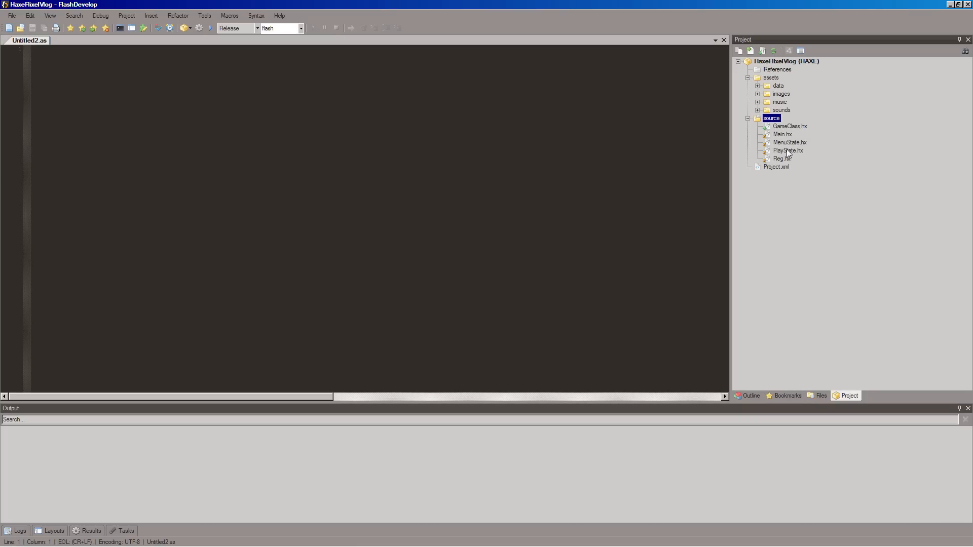
mouse_move(789, 158)
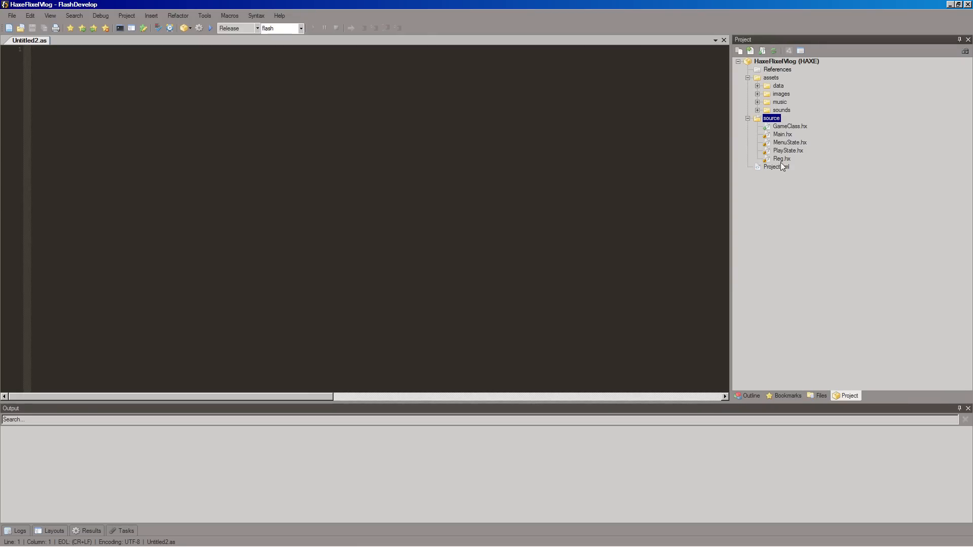
mouse_move(784, 166)
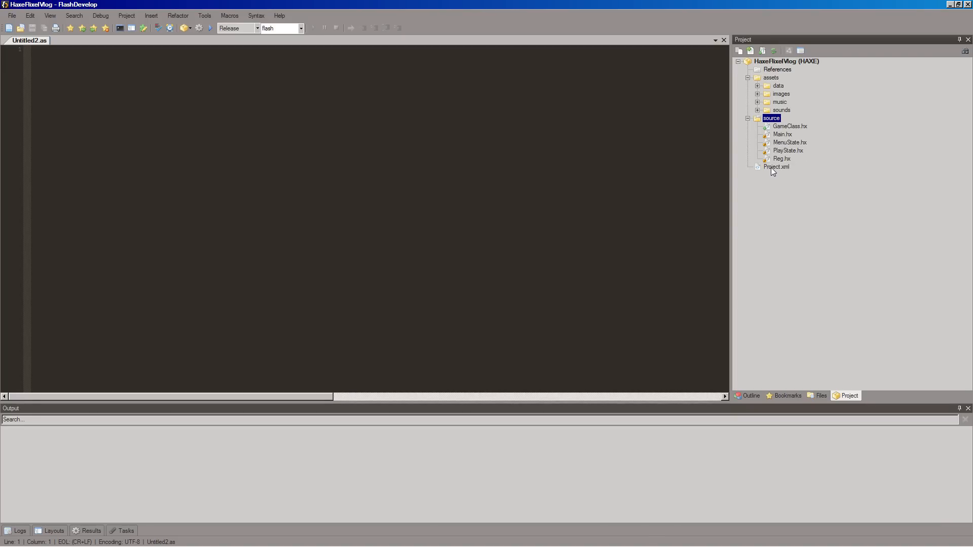
left_click(777, 167)
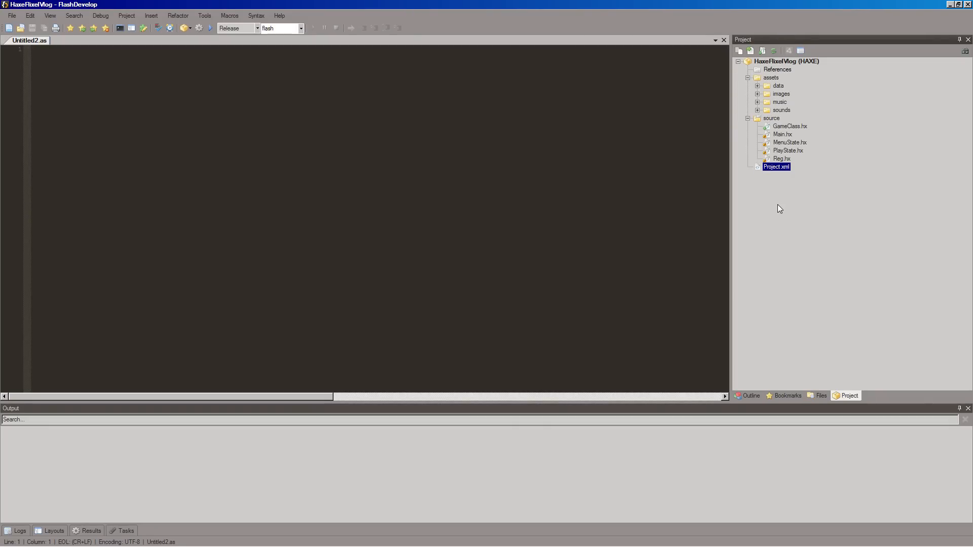
mouse_move(764, 174)
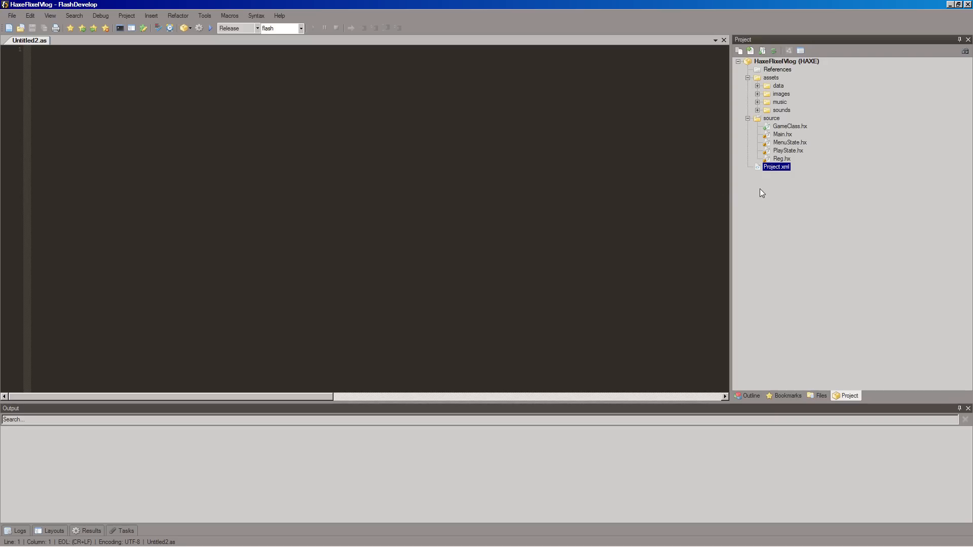
mouse_move(756, 192)
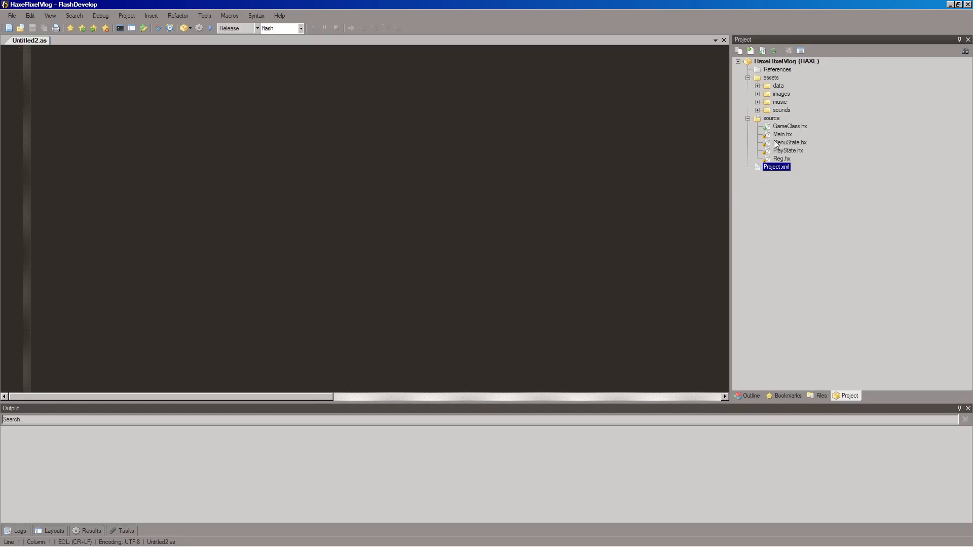
Open Project.xml in the editor, then bring the HaxeFlixel documentation browser to front
double_click(777, 166)
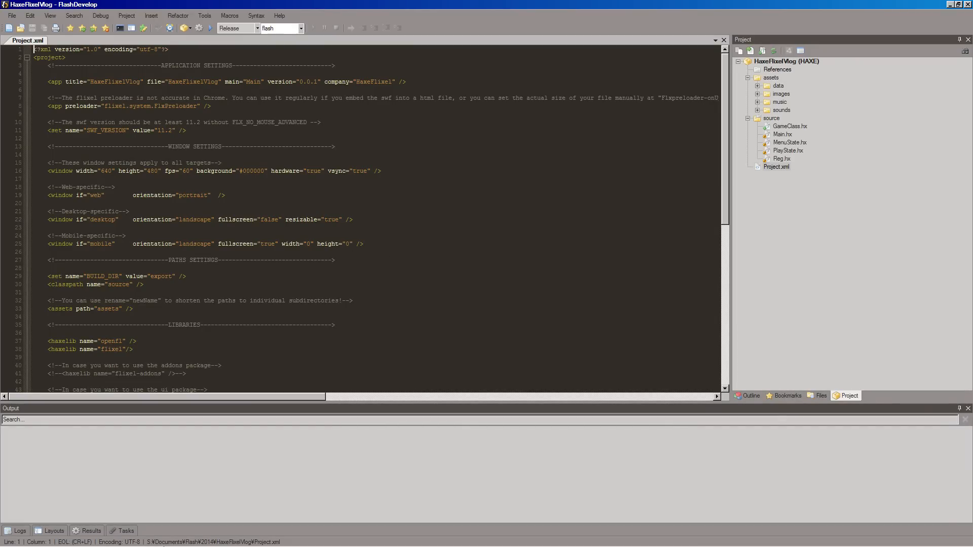
left_click(7, 540)
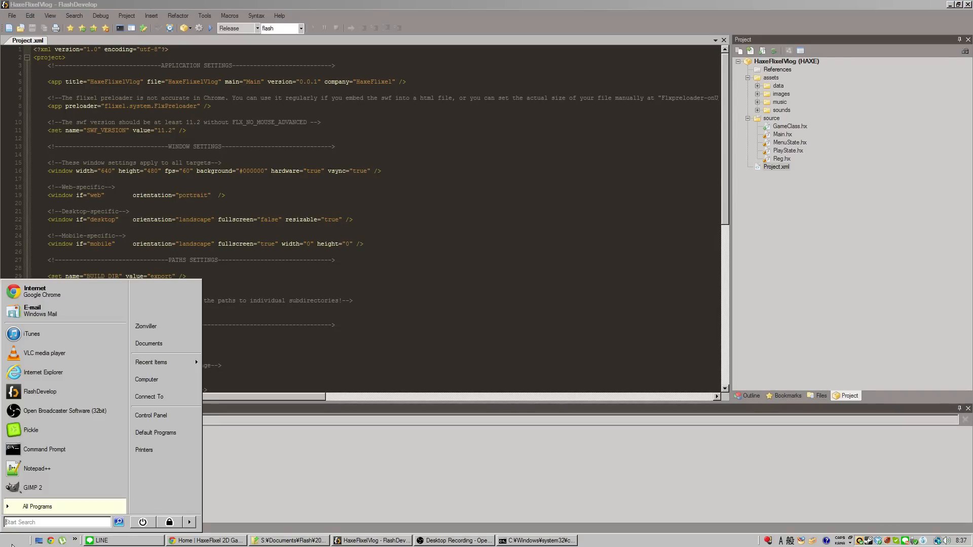
mouse_move(151, 362)
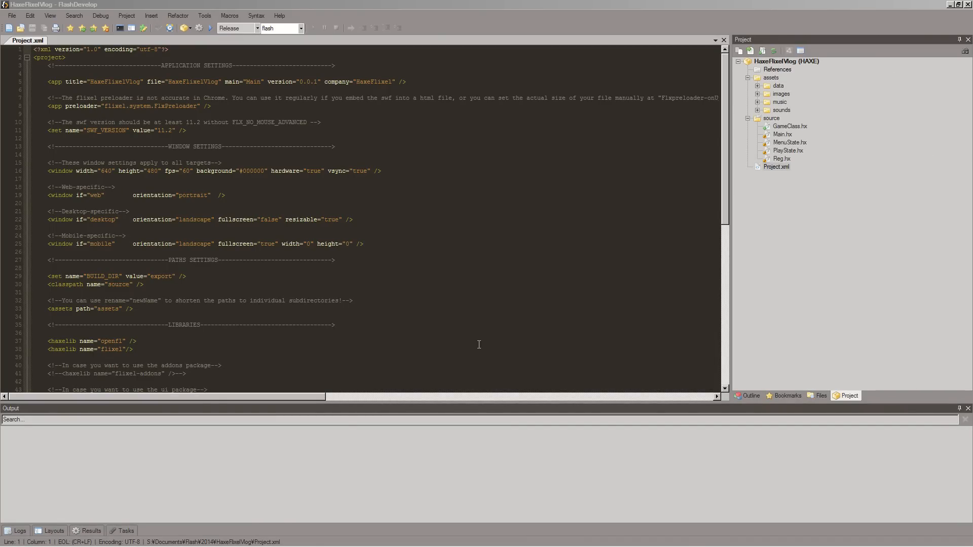
left_click(208, 540)
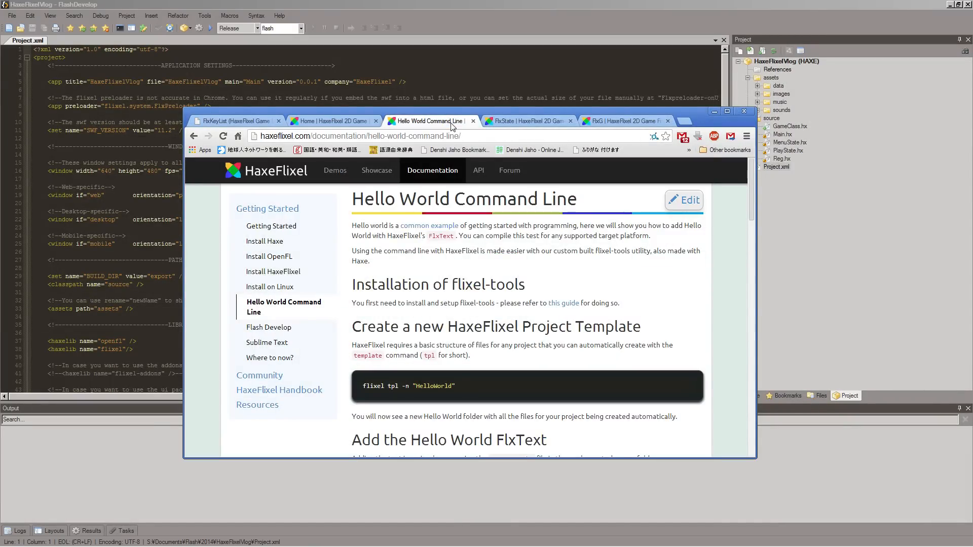
Switch the browser to the FlxState documentation page
left_click(524, 121)
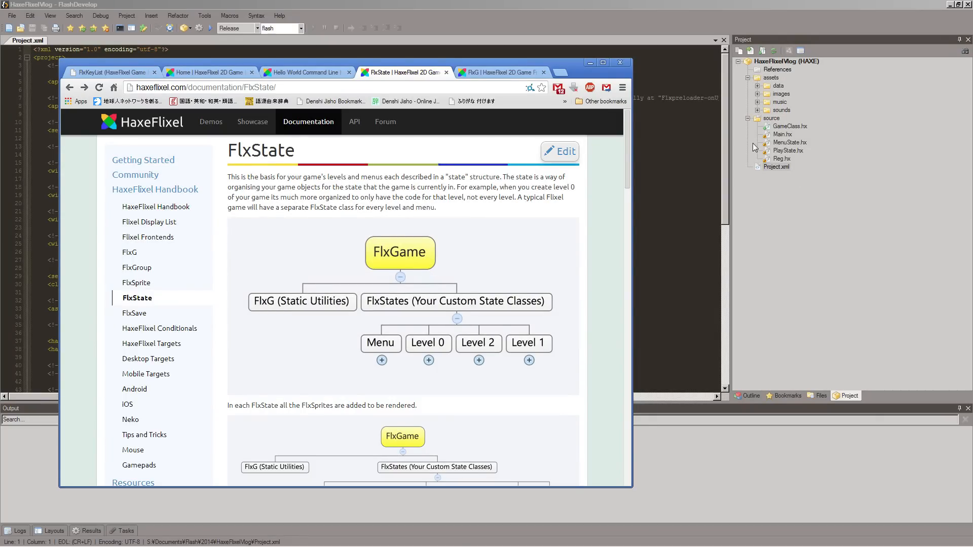
mouse_move(436, 318)
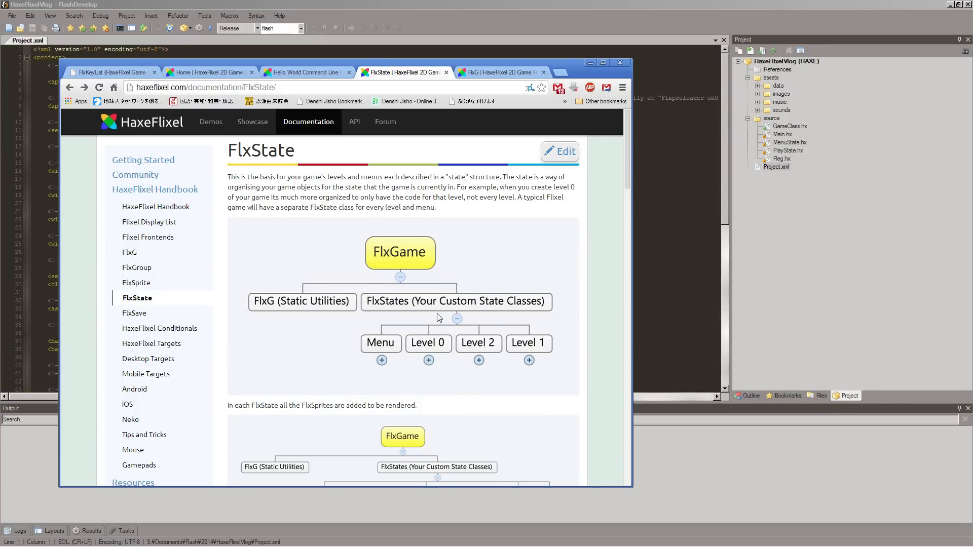
mouse_move(432, 241)
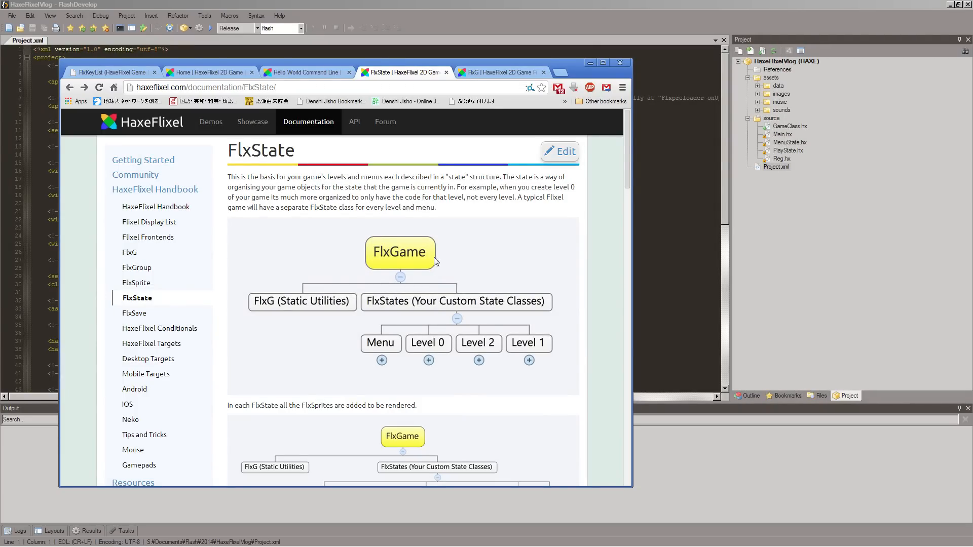
mouse_move(328, 287)
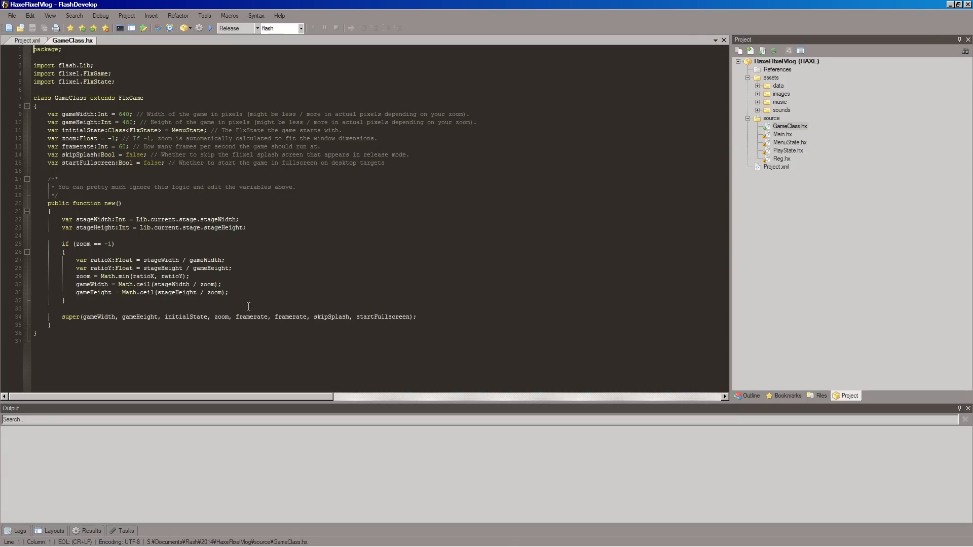
mouse_move(147, 108)
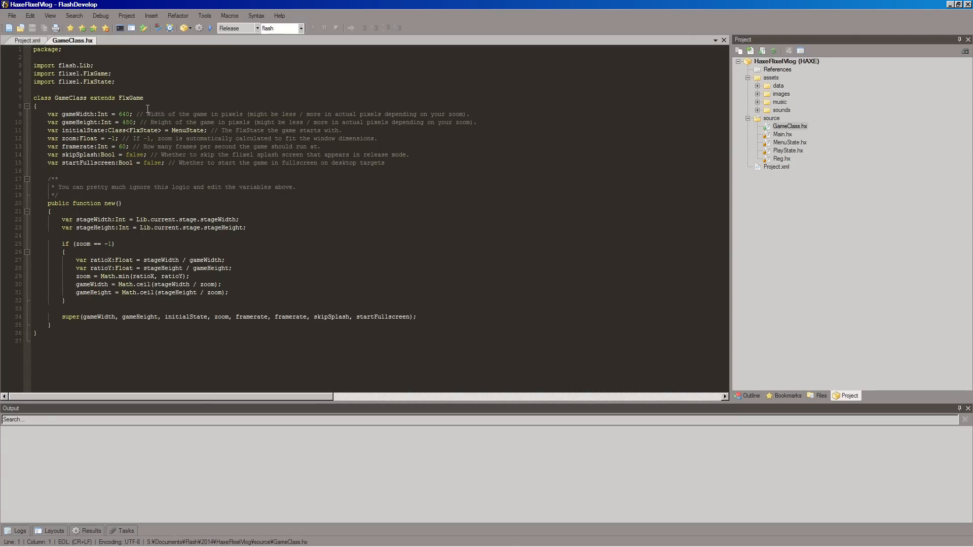
Place the edit point at the first import line of GameClass.hx
left_click(59, 65)
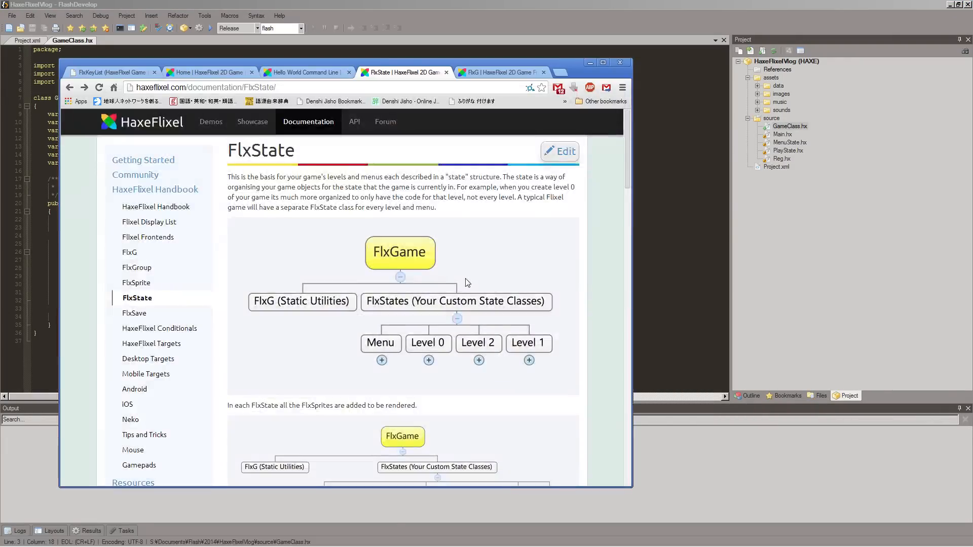
mouse_move(249, 302)
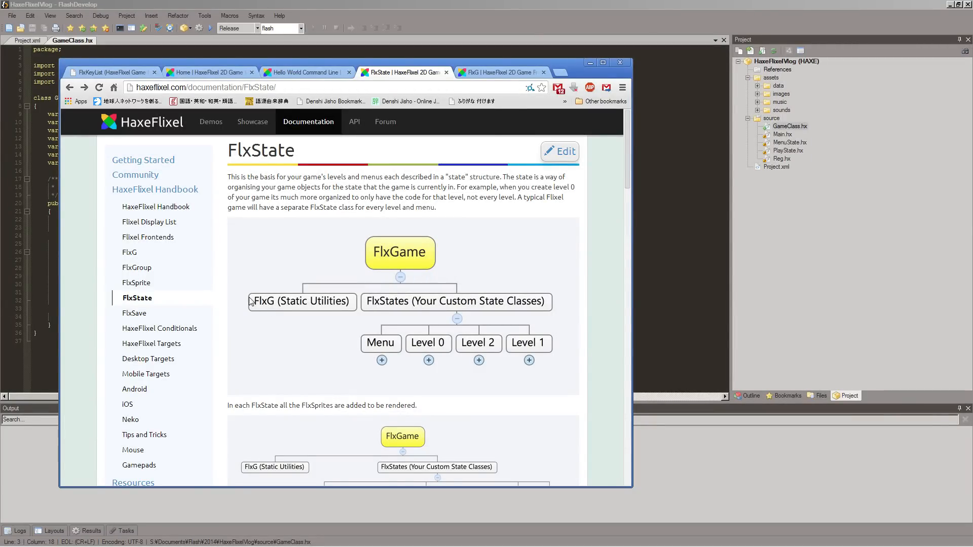
mouse_move(285, 313)
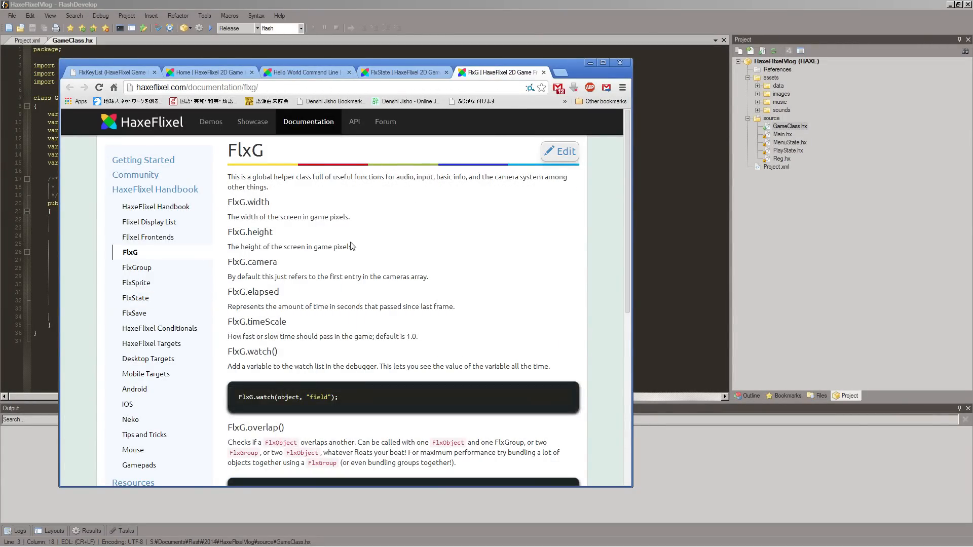
mouse_move(249, 217)
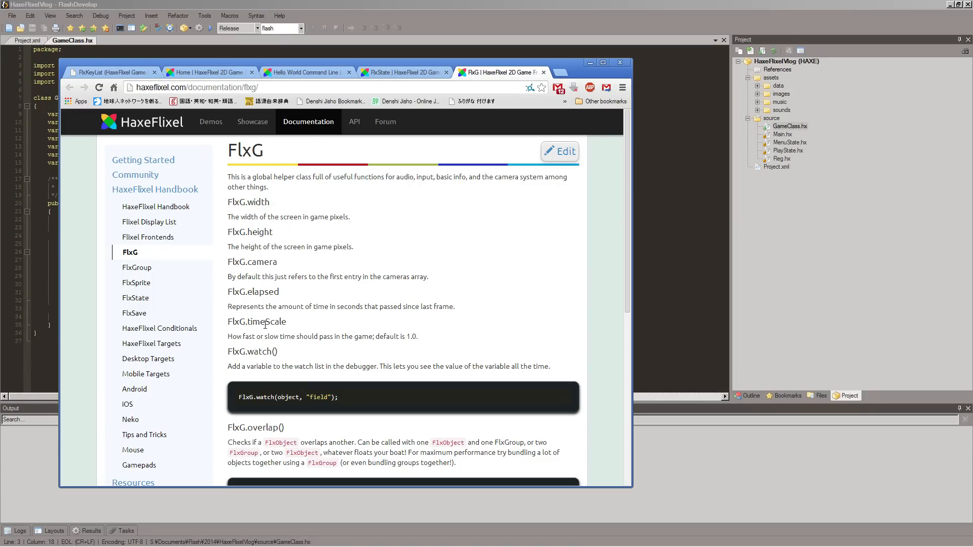
Scroll through the FlxG helper reference, then switch to the HaxeFlixel home page
double_click(261, 292)
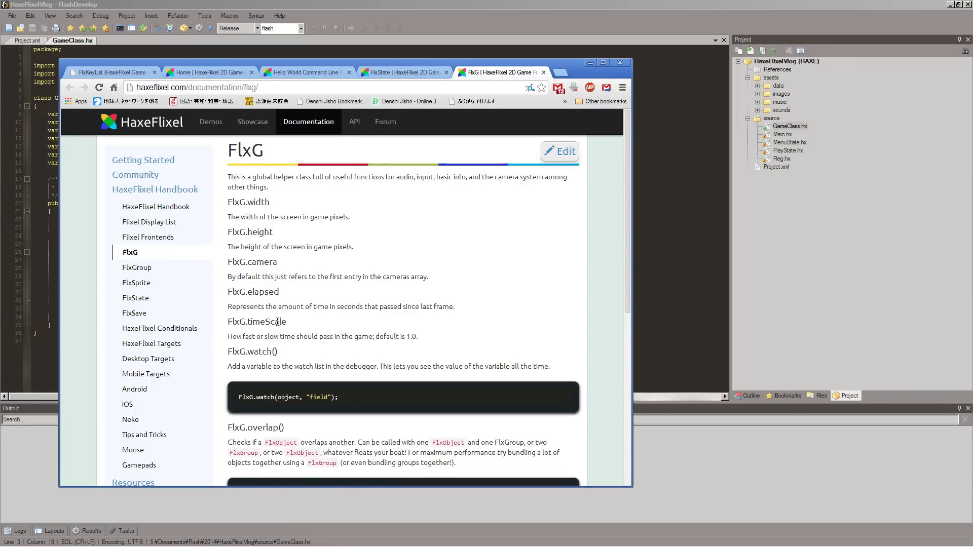
scroll("down", 3)
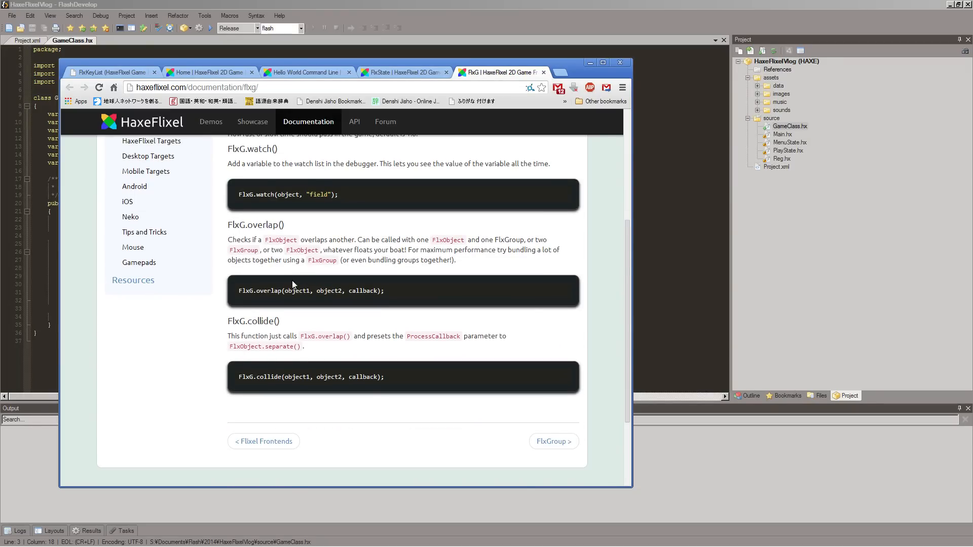
mouse_move(264, 249)
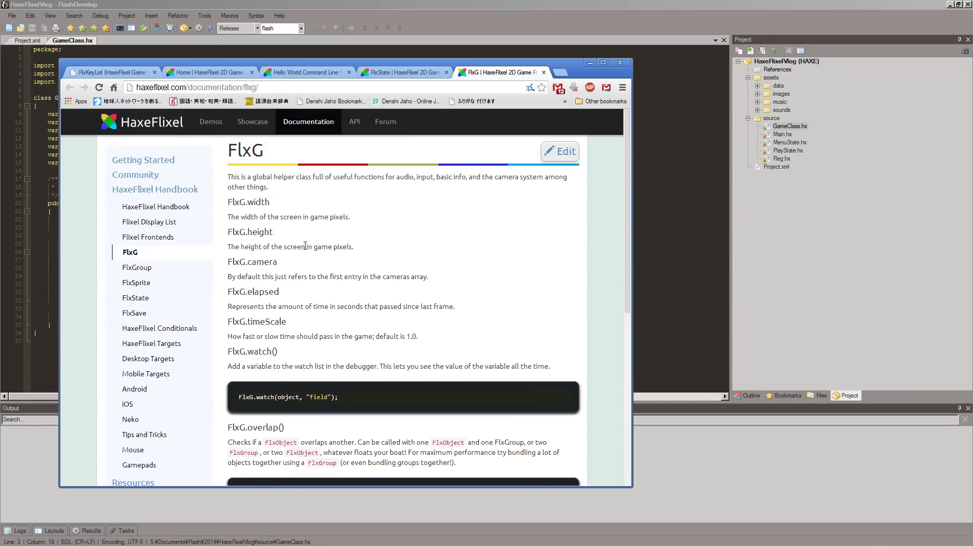
mouse_move(300, 325)
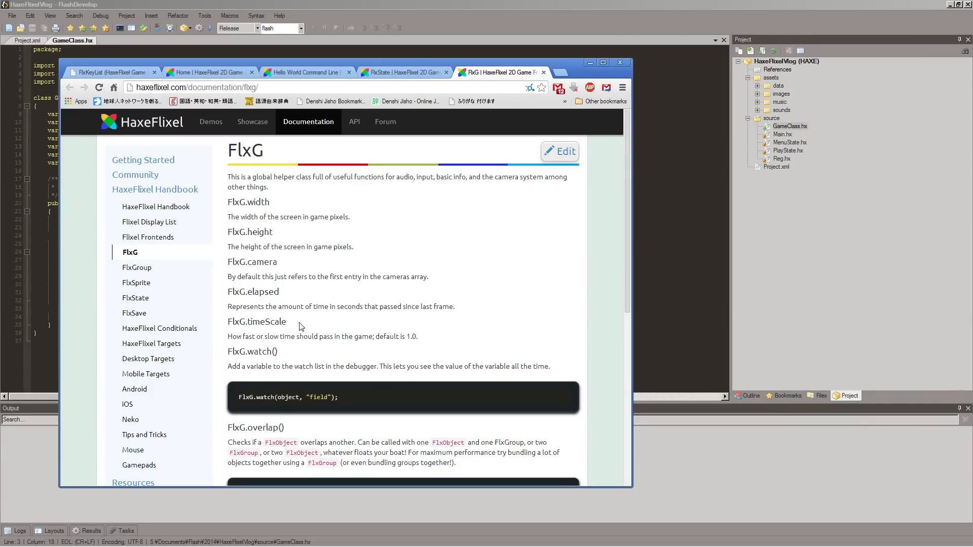
scroll("down", 3)
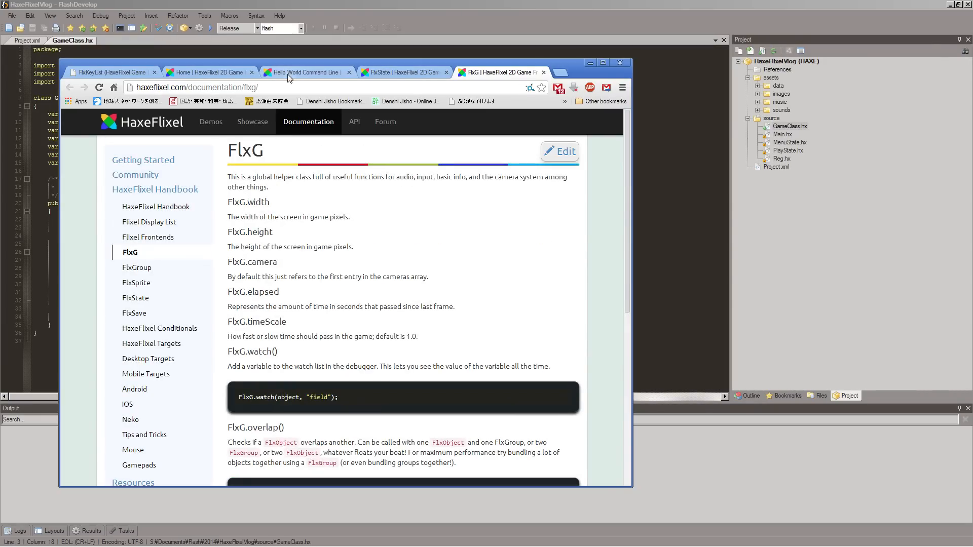
left_click(208, 72)
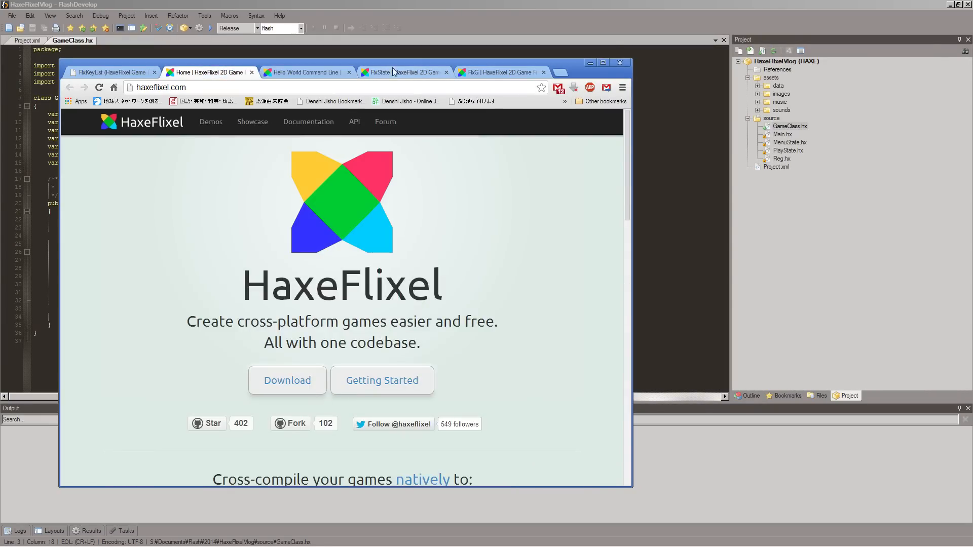
Read down the FlxState page to its Important Methods, then minimize the browser
left_click(397, 72)
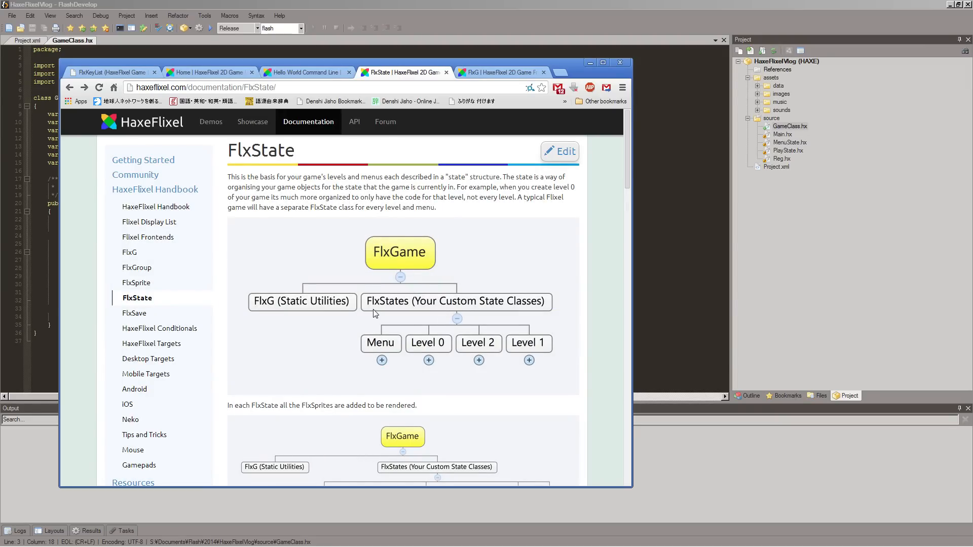
mouse_move(579, 283)
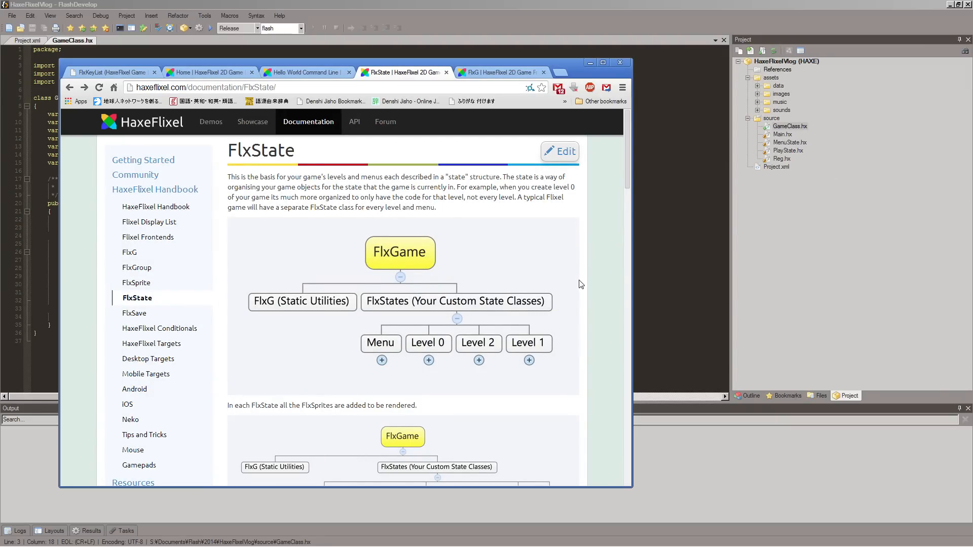
mouse_move(374, 340)
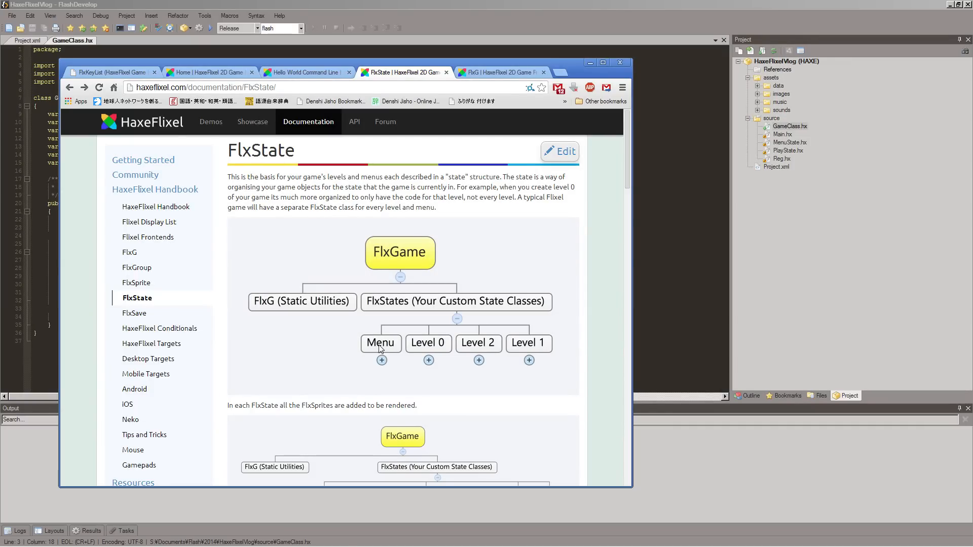
mouse_move(506, 355)
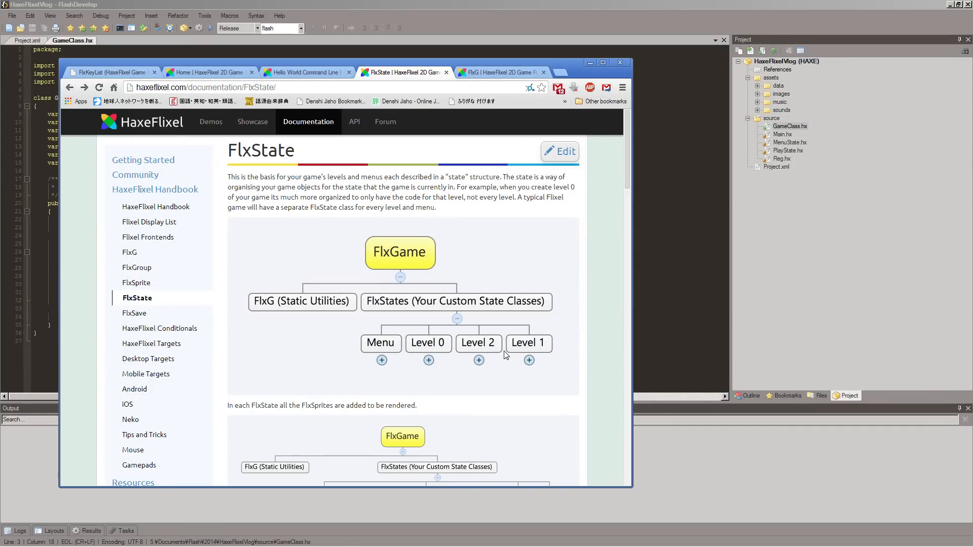
mouse_move(380, 377)
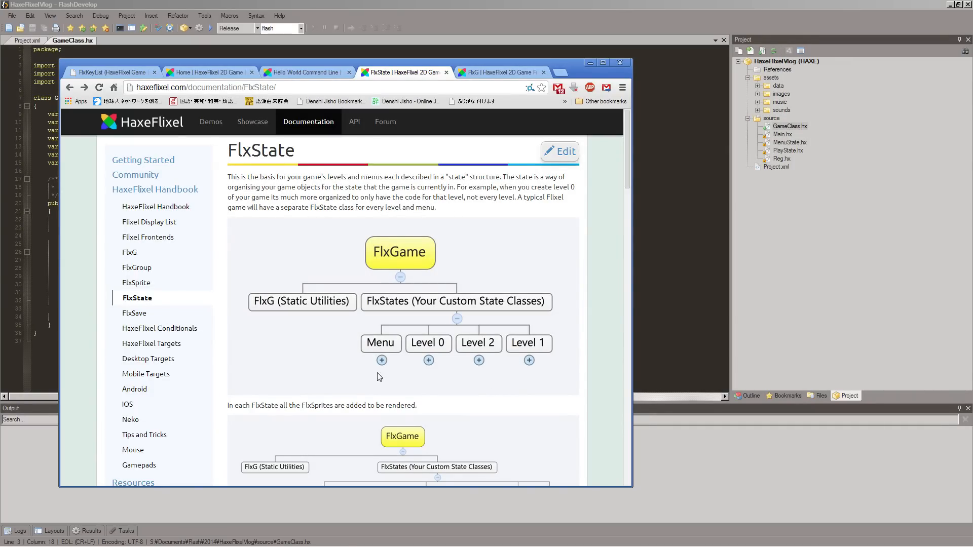
scroll("down", 3)
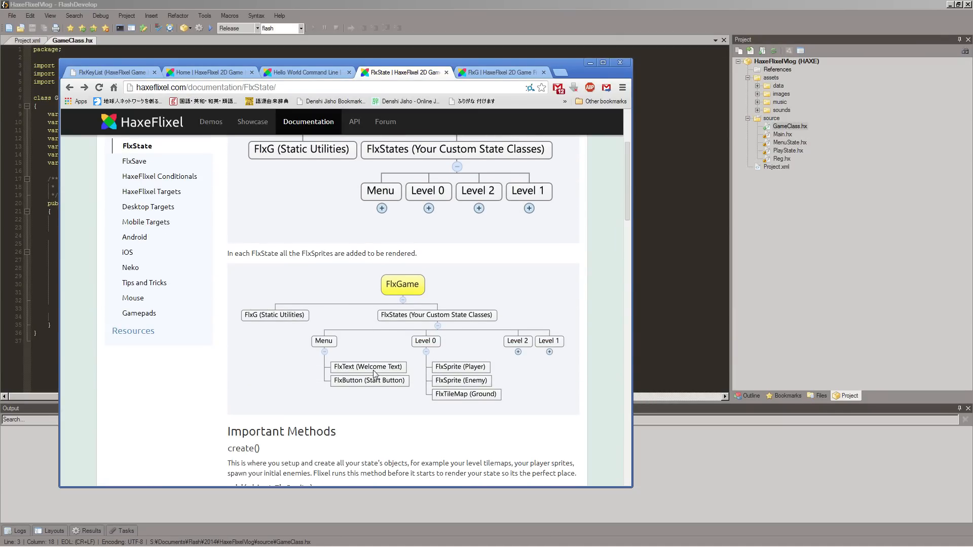
mouse_move(329, 346)
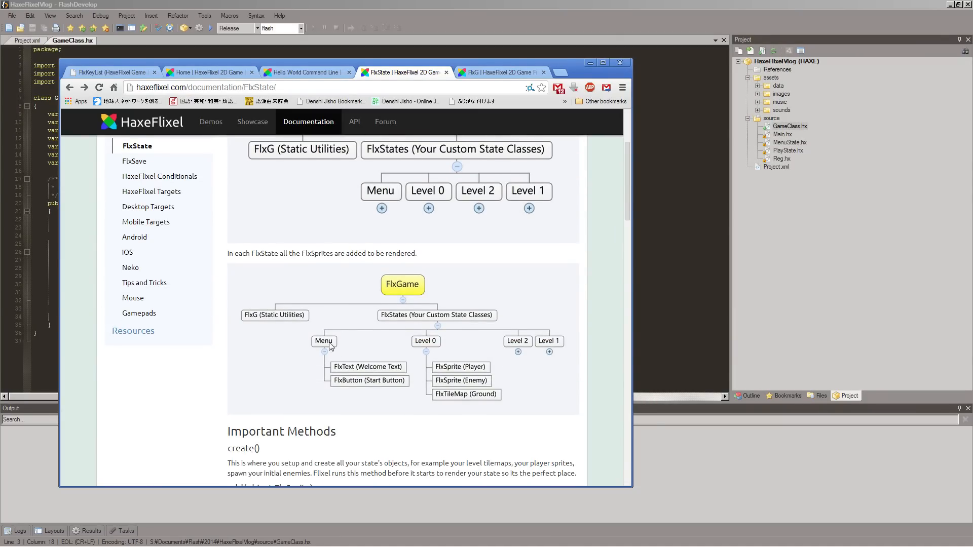
mouse_move(353, 383)
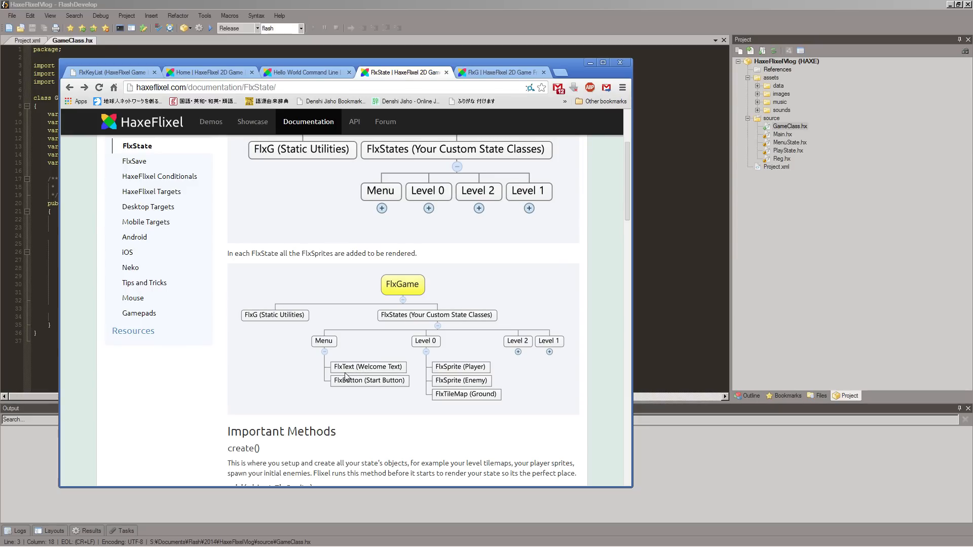
mouse_move(371, 386)
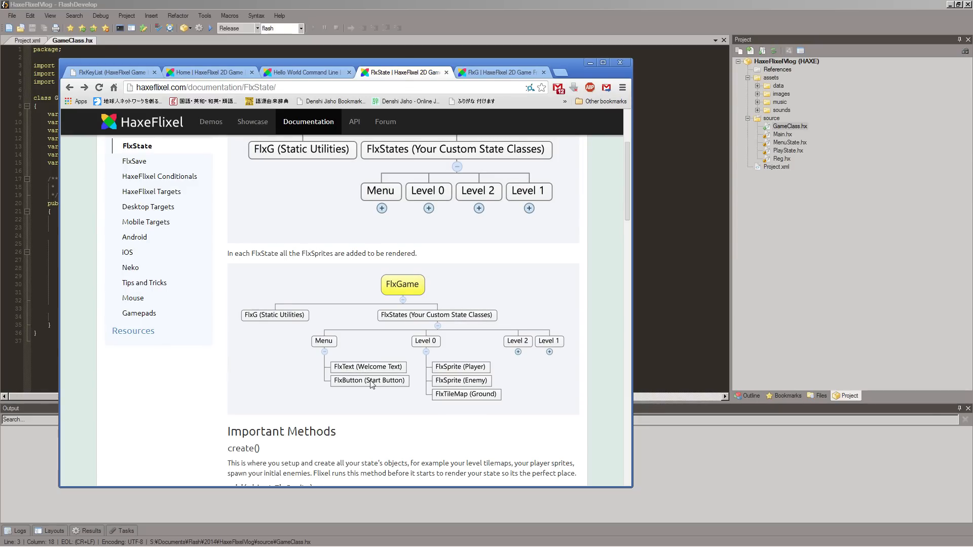
mouse_move(355, 370)
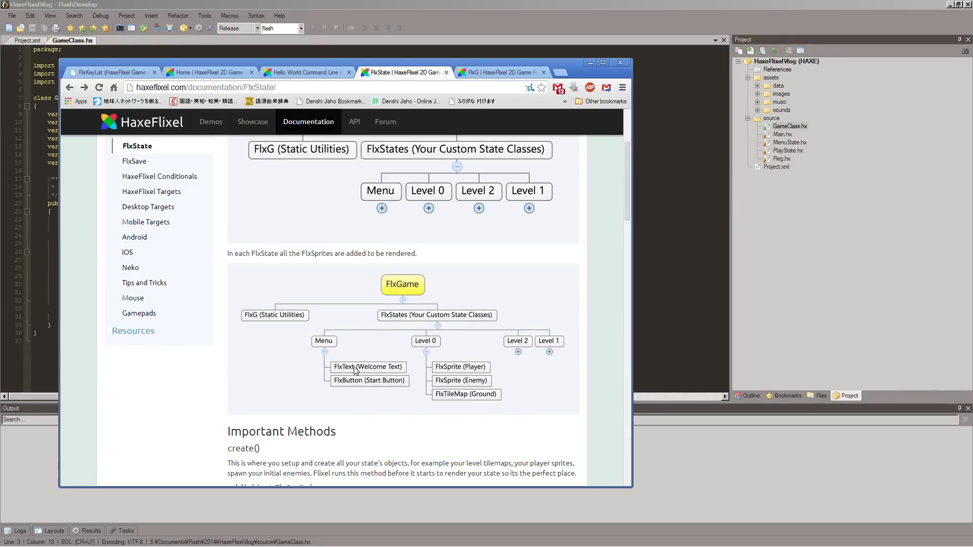
mouse_move(355, 369)
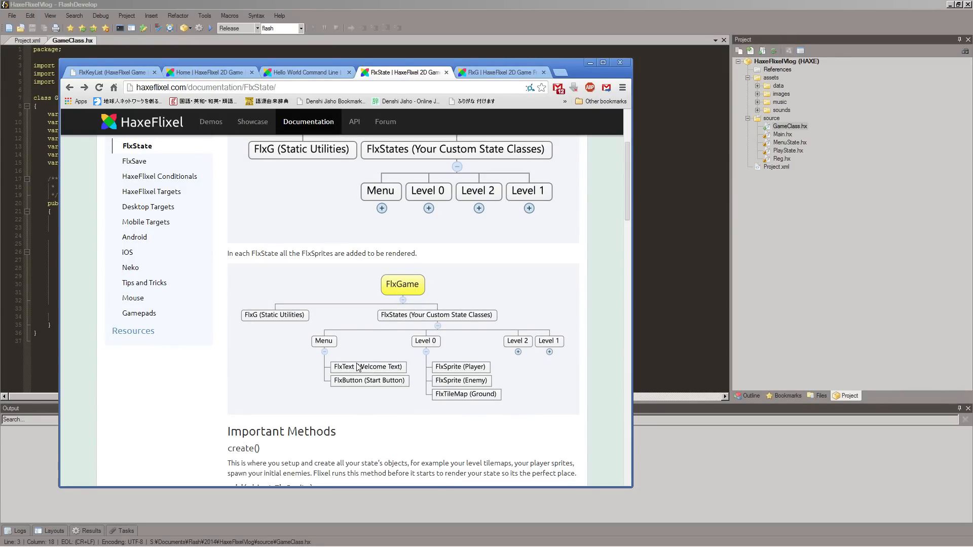
mouse_move(470, 375)
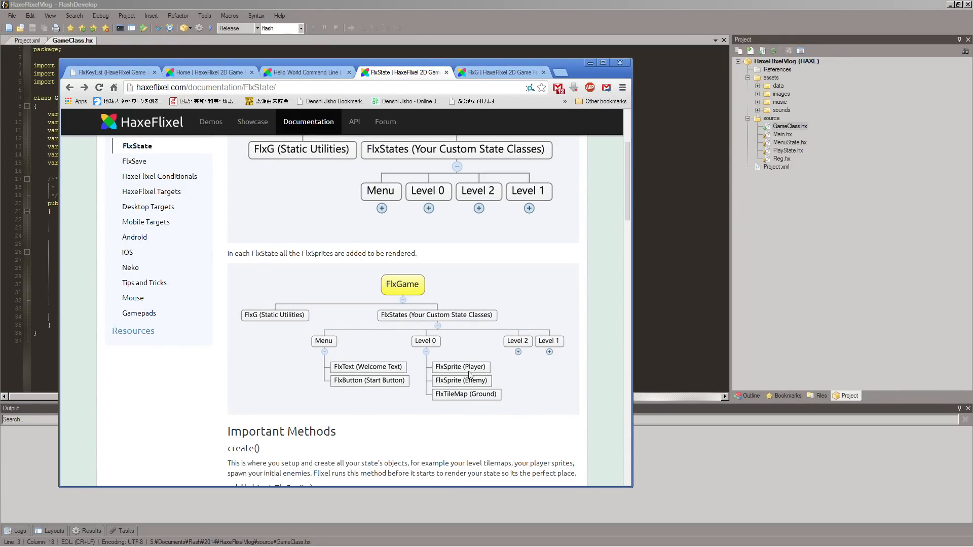
mouse_move(526, 386)
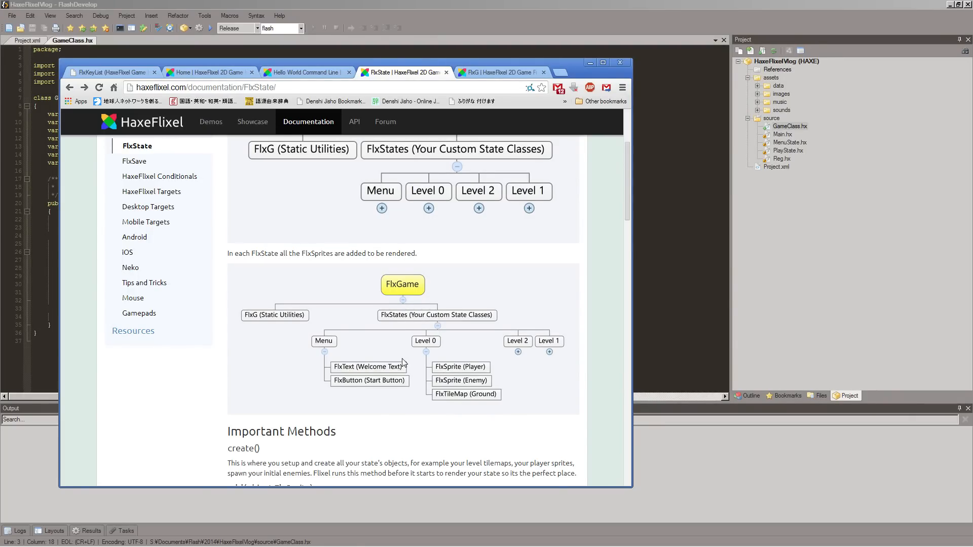
scroll("down", 3)
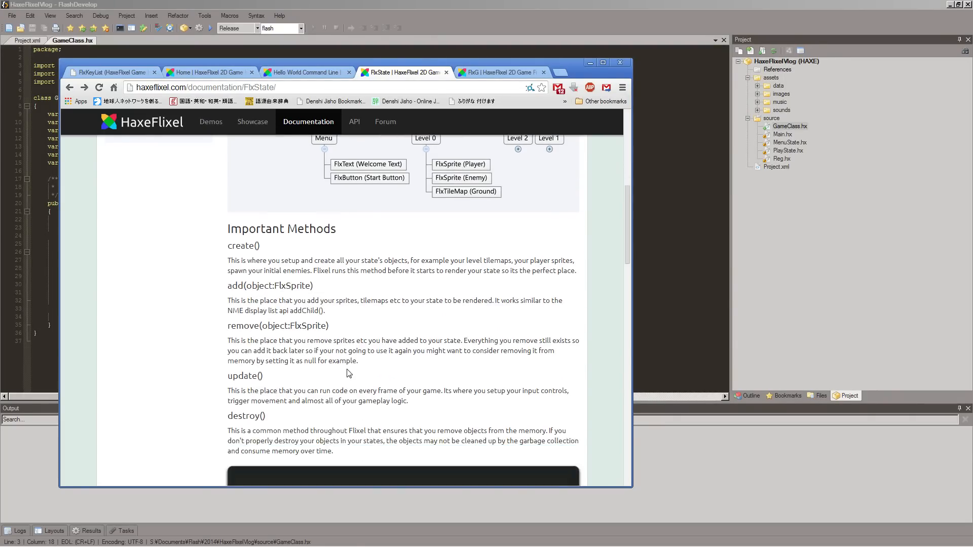
scroll("down", 3)
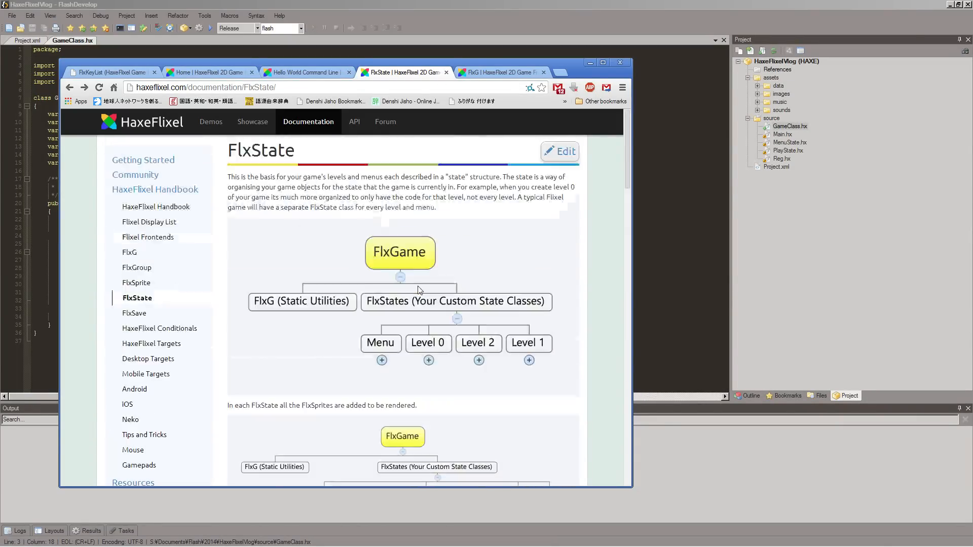
left_click(496, 73)
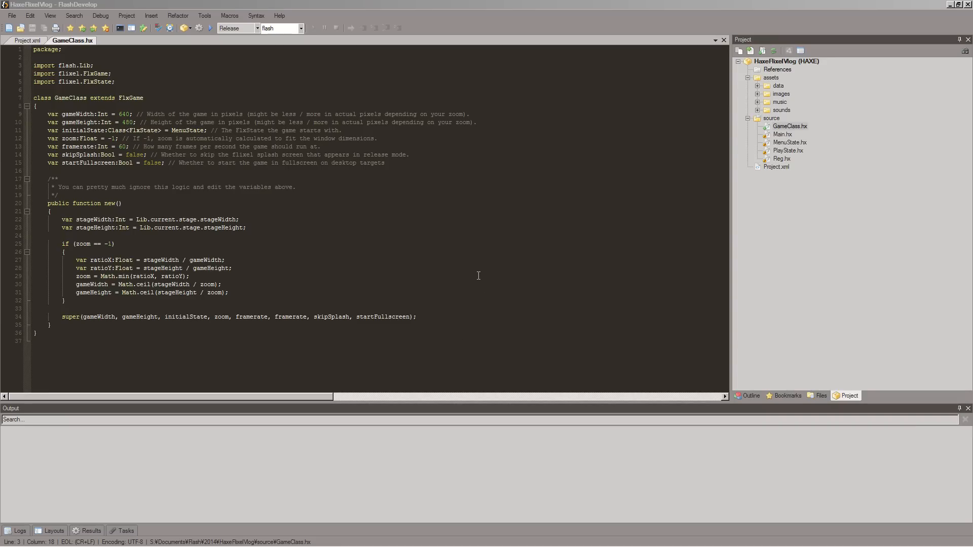
mouse_move(607, 204)
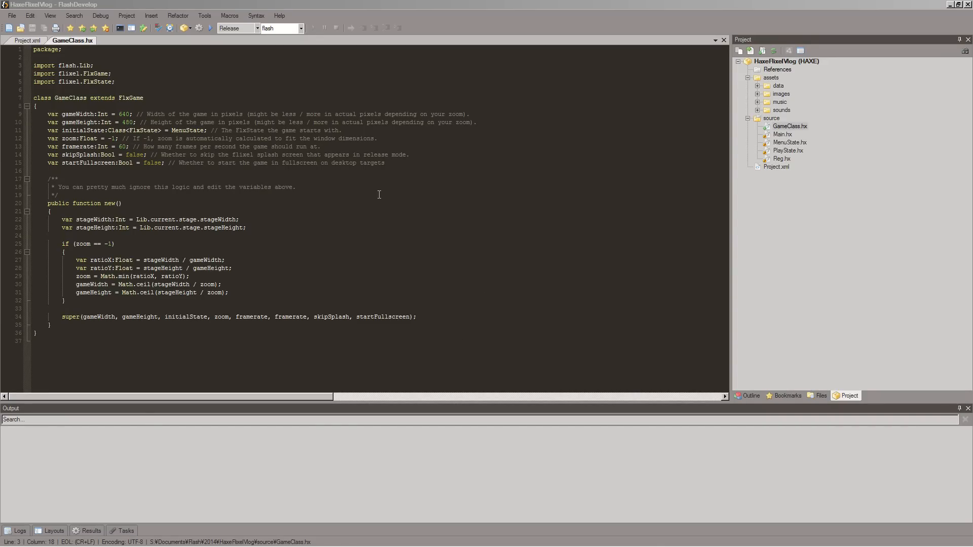
mouse_move(332, 211)
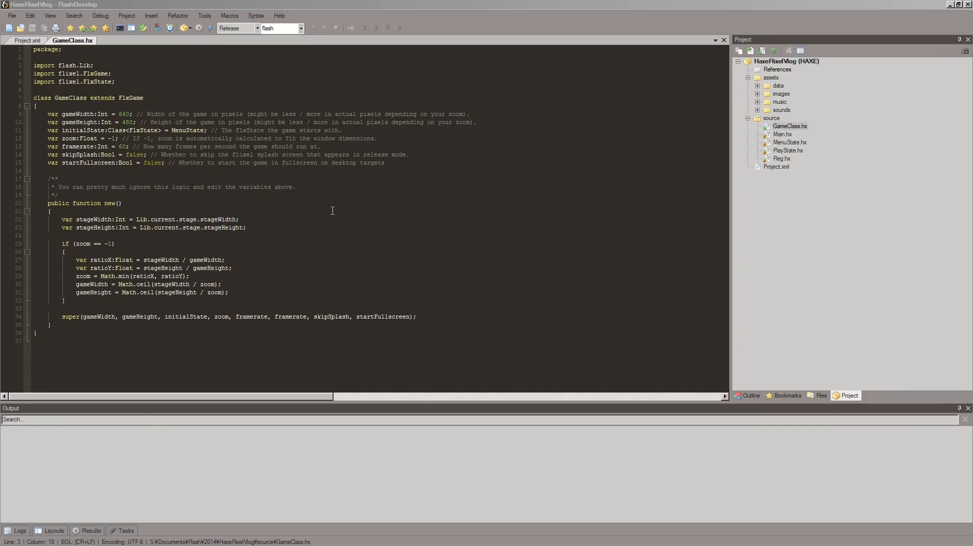
mouse_move(341, 210)
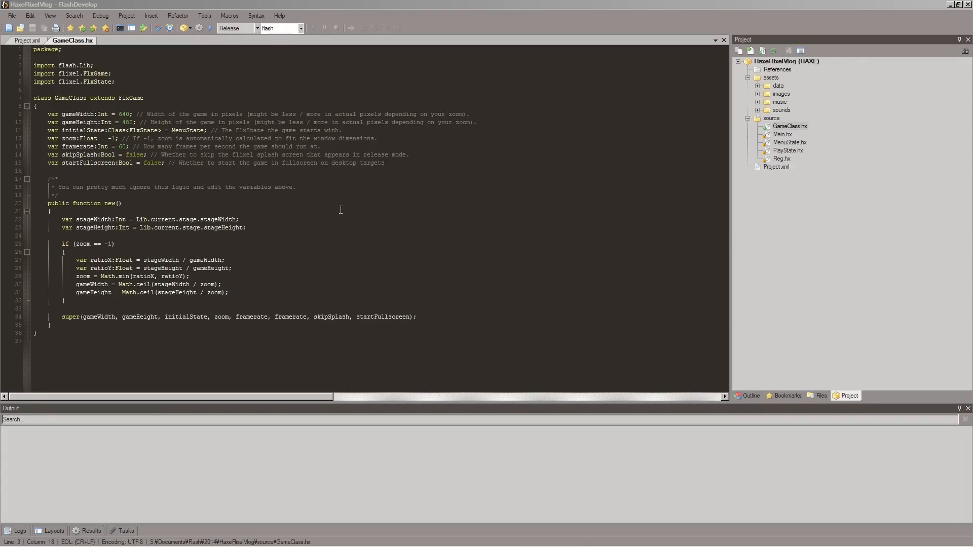
mouse_move(332, 199)
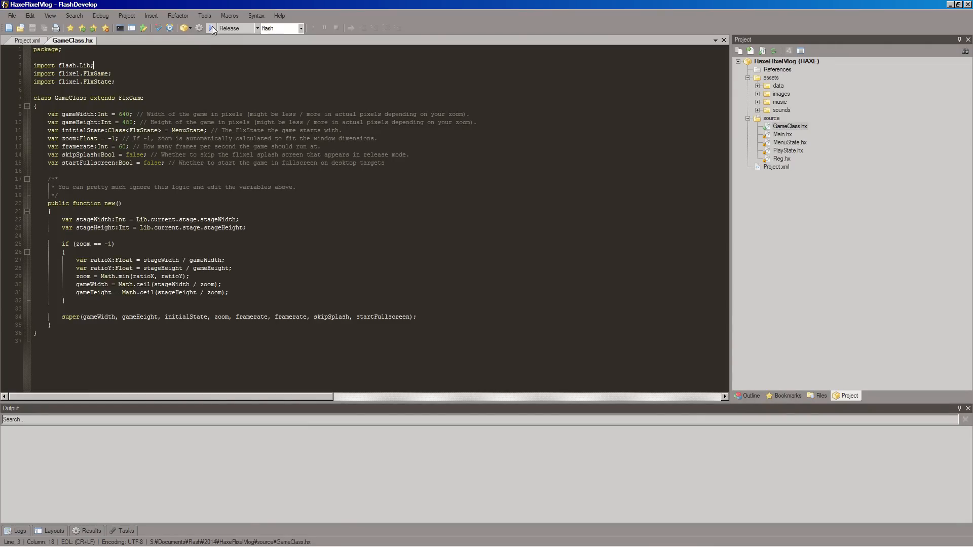
Build and run the Release version in Flash Player twice, then show the Debug/Release configuration choices
left_click(211, 28)
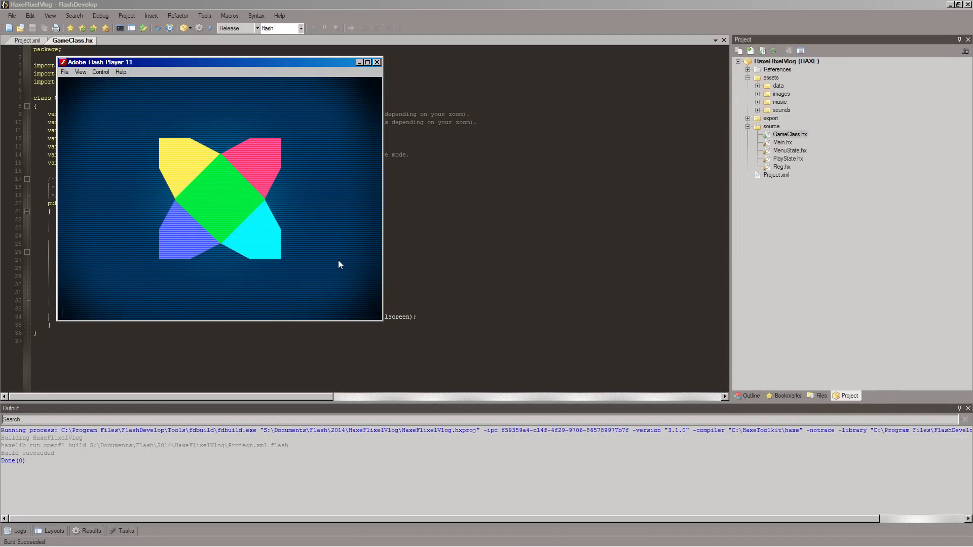
mouse_move(202, 292)
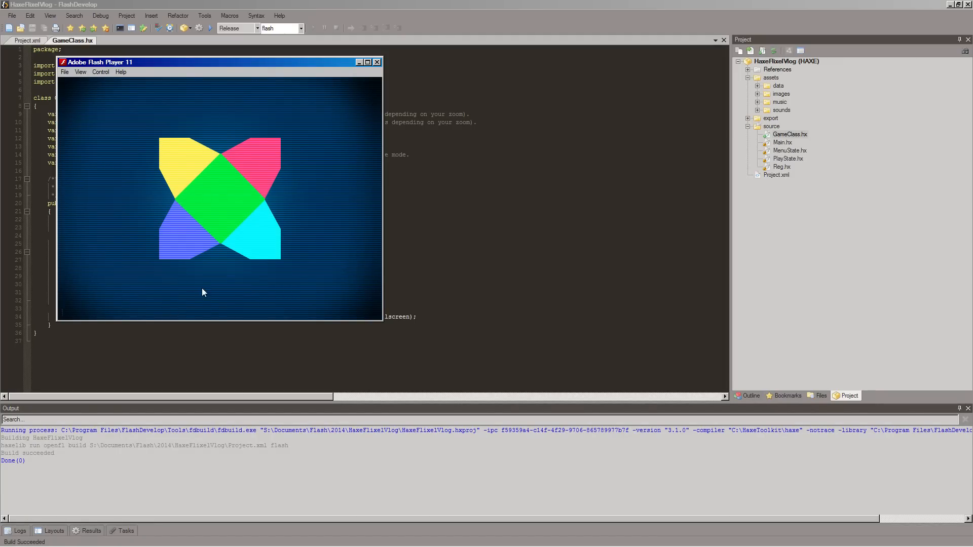
mouse_move(317, 132)
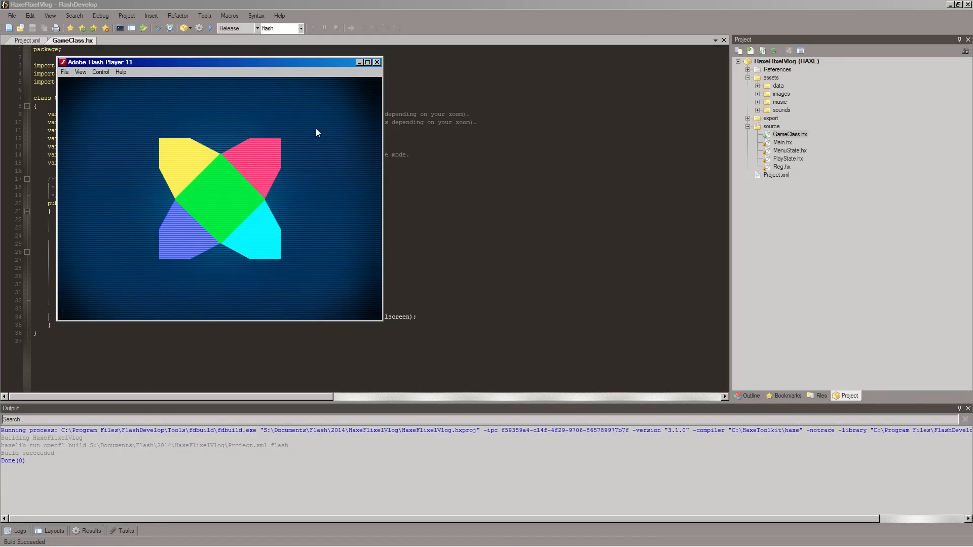
left_click(377, 62)
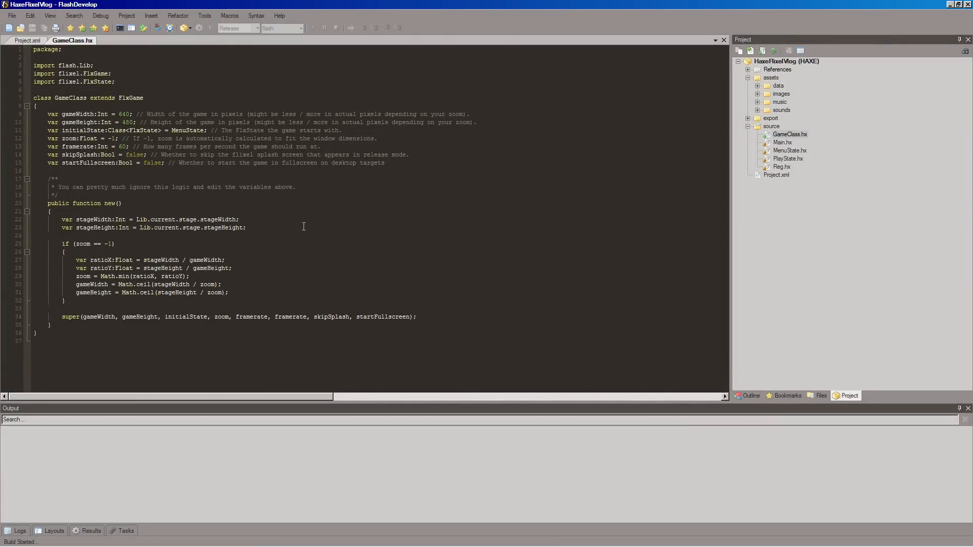
mouse_move(303, 225)
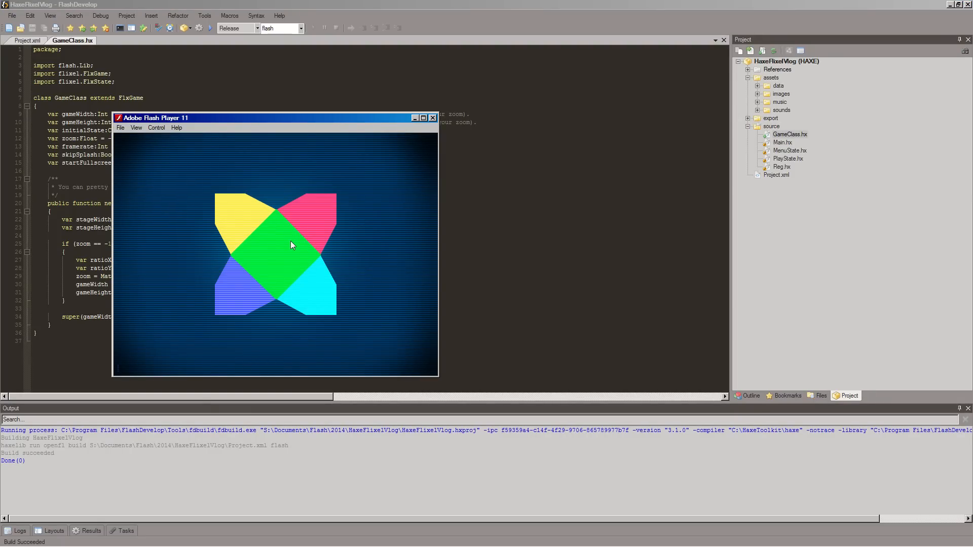
left_click(432, 118)
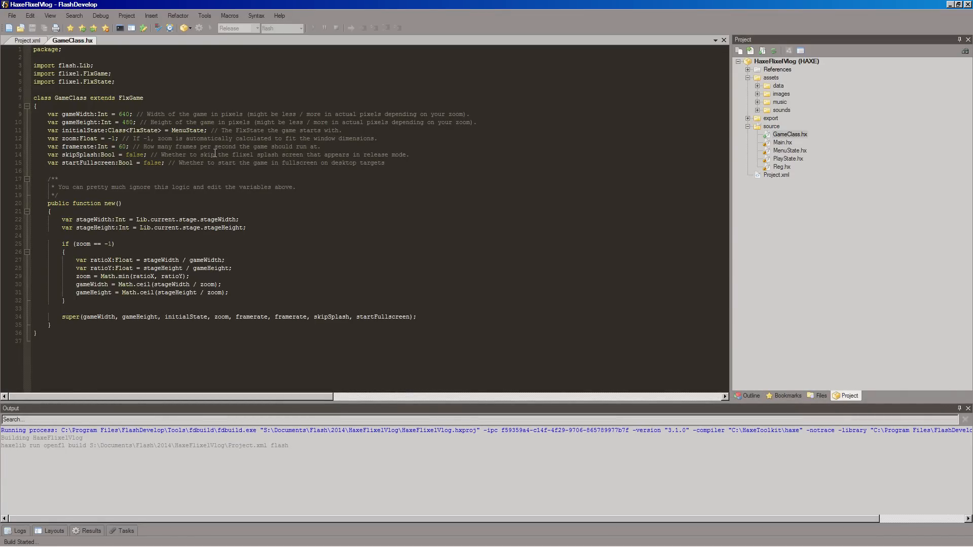
mouse_move(280, 260)
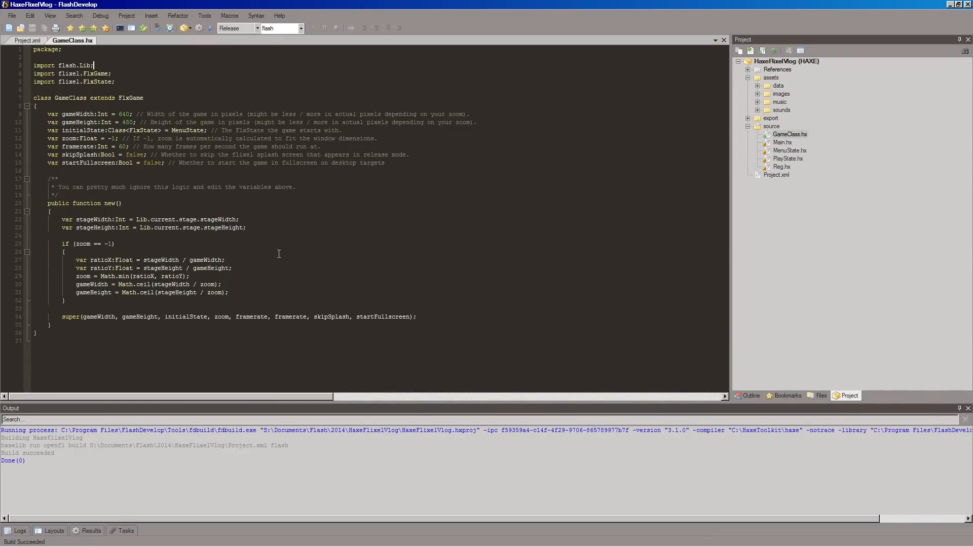
left_click(143, 28)
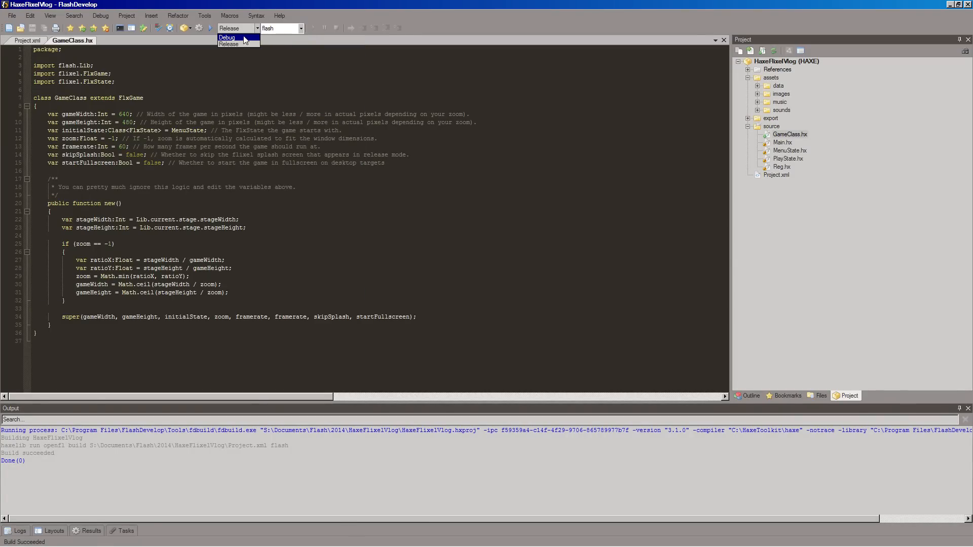
Switch to a Debug build, run it in Flash Player and close the black game window
left_click(226, 38)
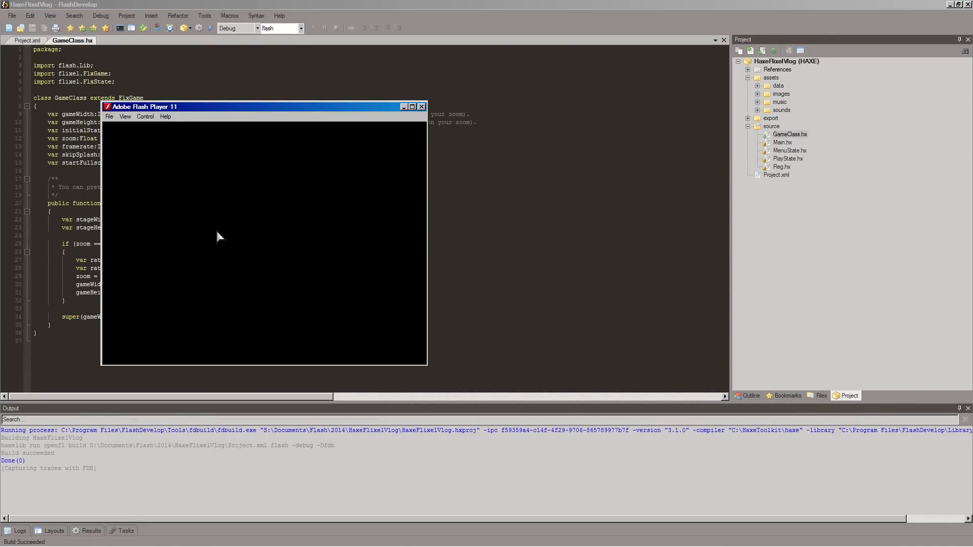
mouse_move(149, 303)
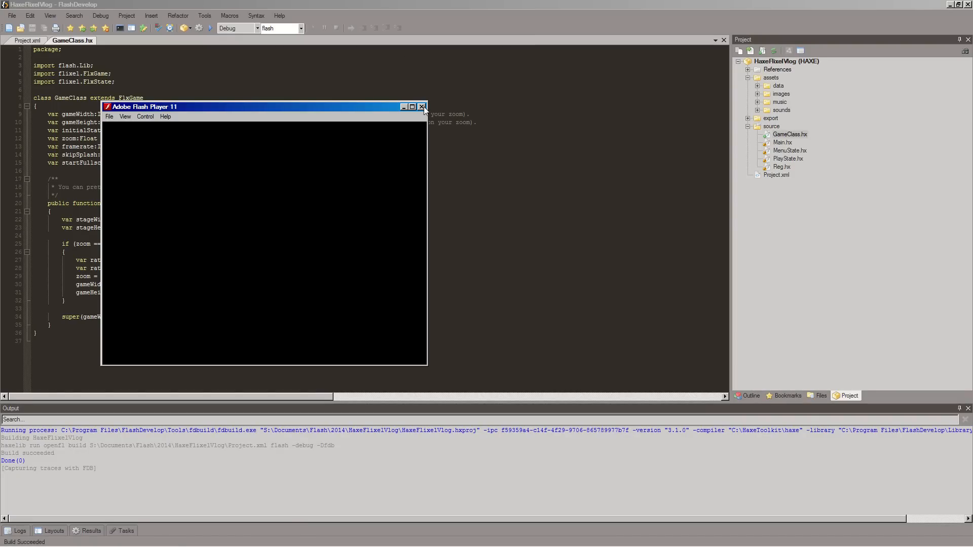
mouse_move(422, 106)
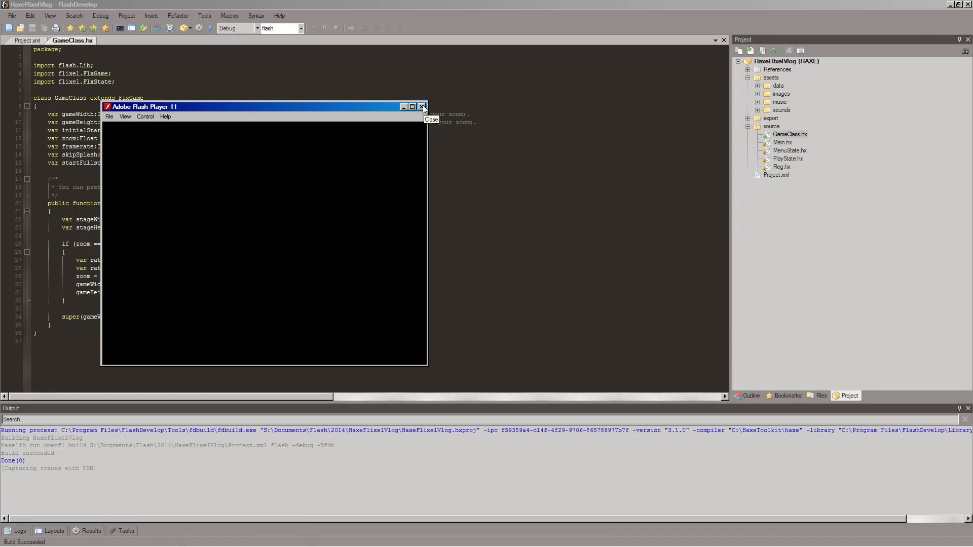
left_click(421, 106)
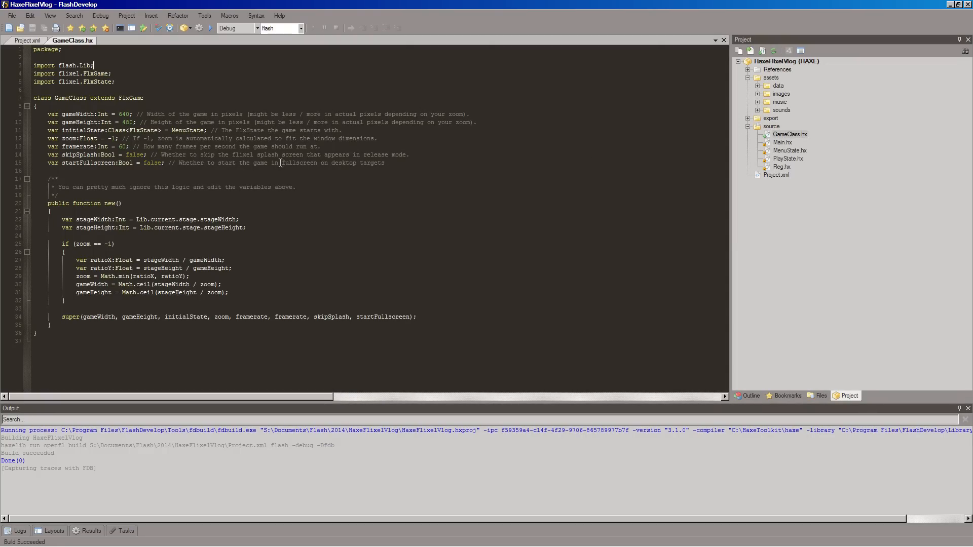
mouse_move(355, 176)
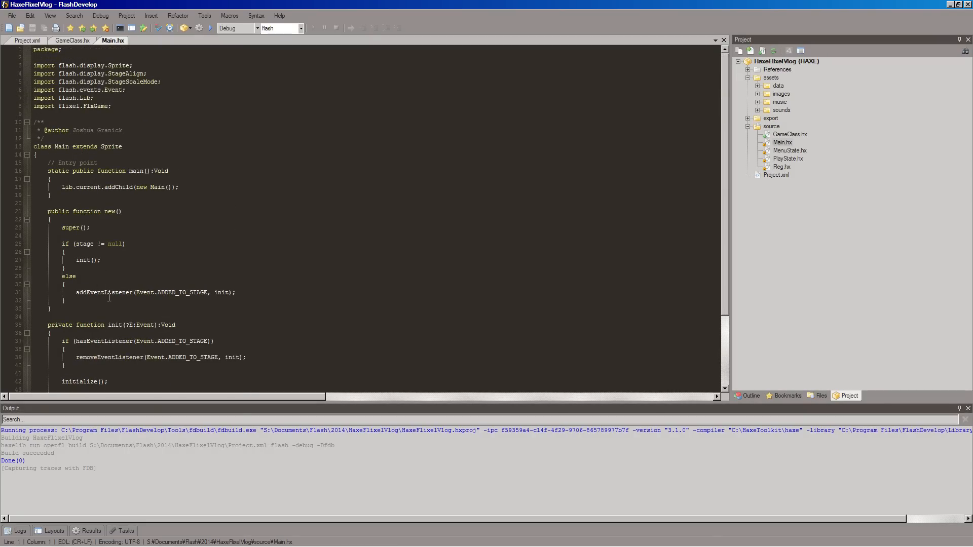
Review Main.hx's init creating the GameClass game, then return to GameClass.hx
scroll("down", 3)
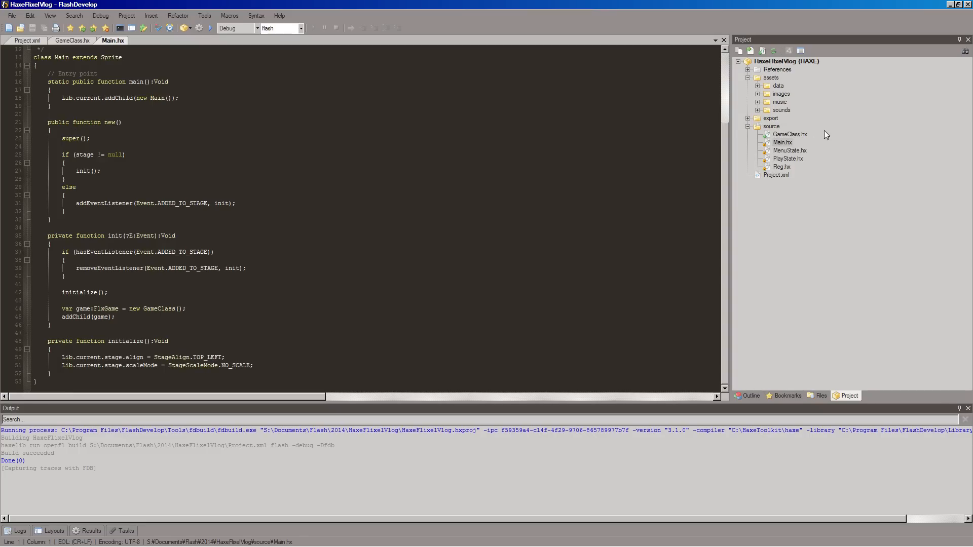
mouse_move(98, 318)
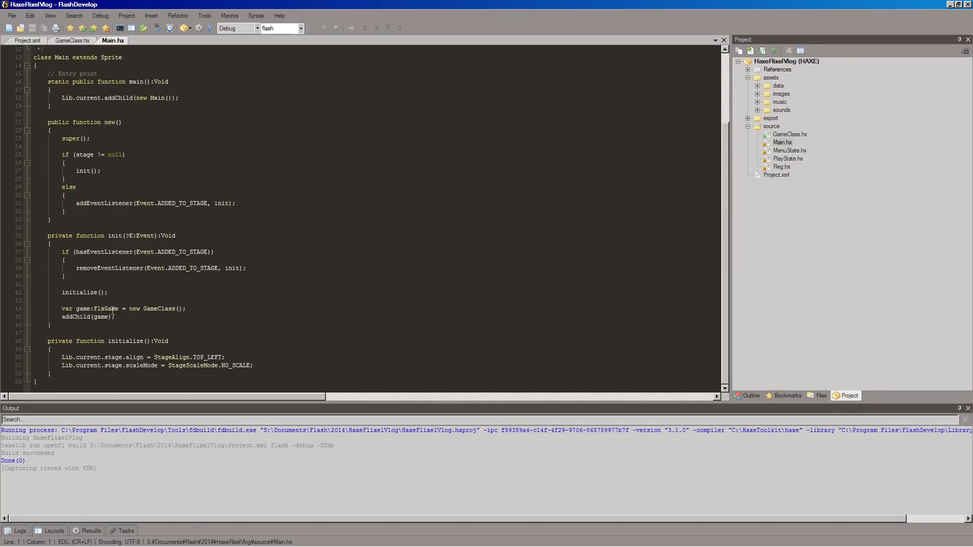
left_click(72, 40)
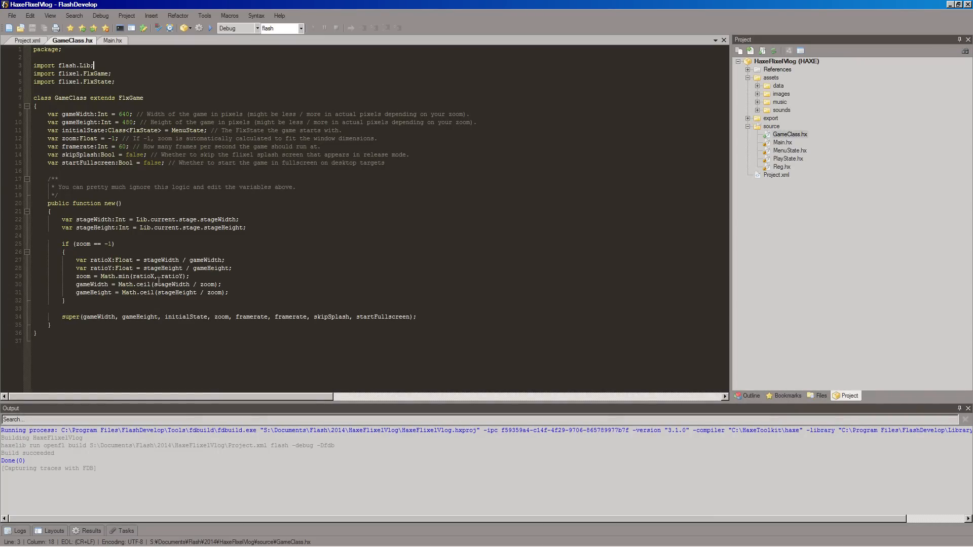
mouse_move(142, 303)
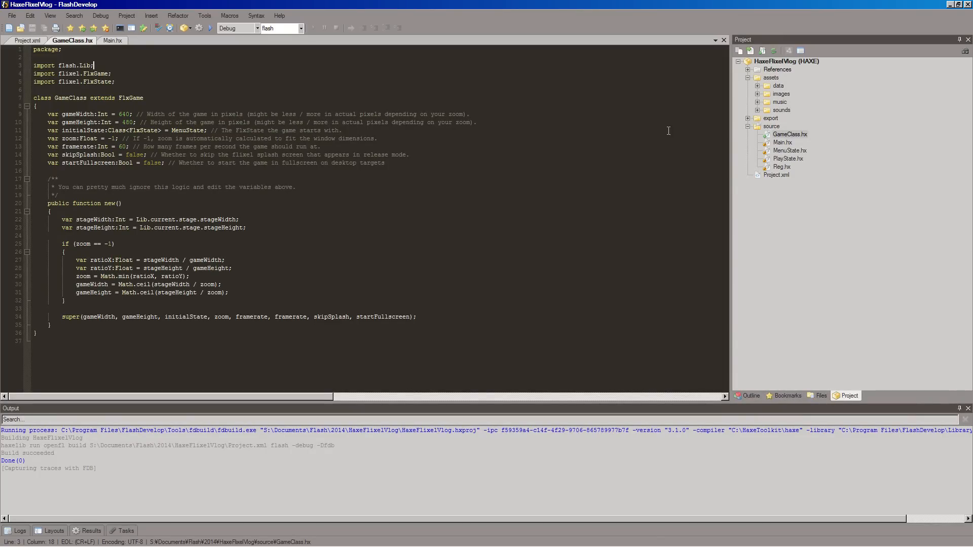
mouse_move(783, 162)
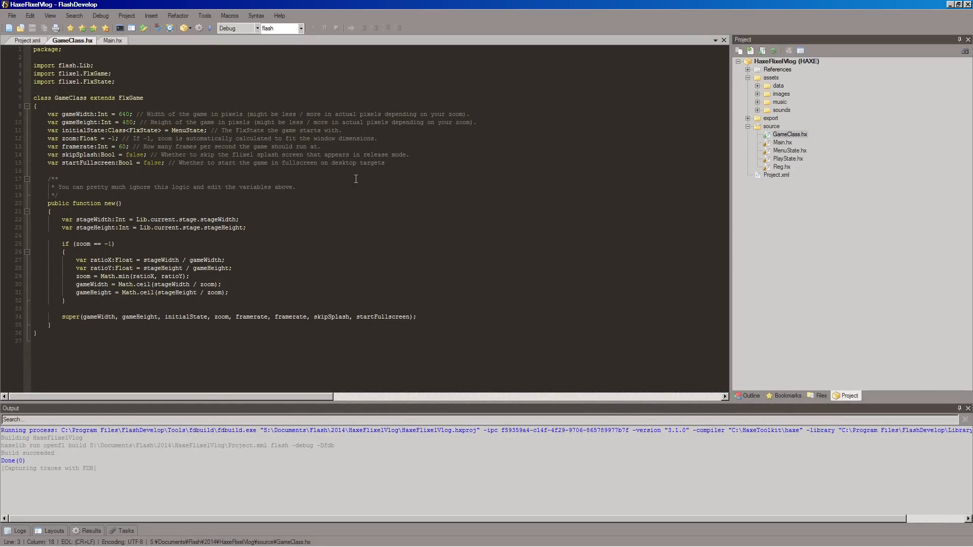
mouse_move(158, 268)
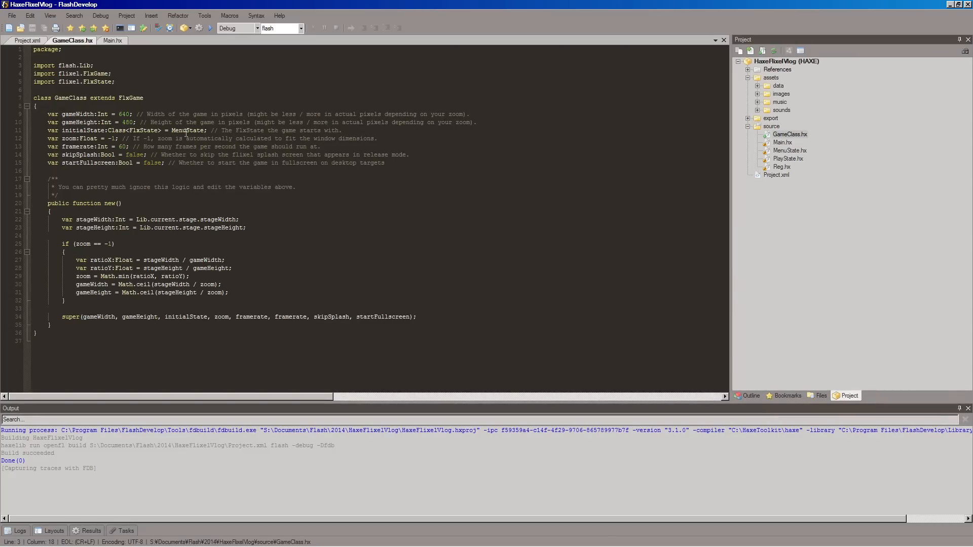
left_click(789, 150)
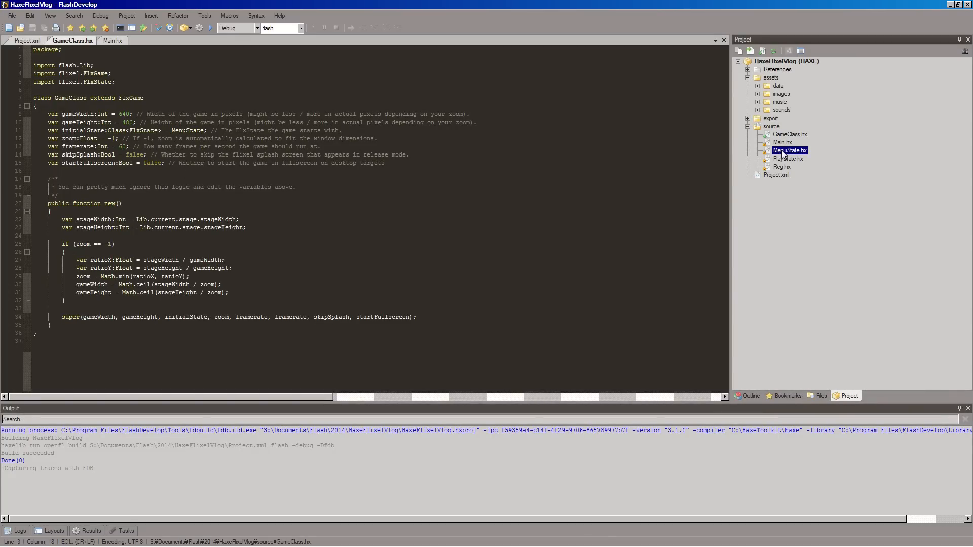
Open MenuState.hx, glance back at Main.hx, and add a blank line after super.create() in create
double_click(789, 150)
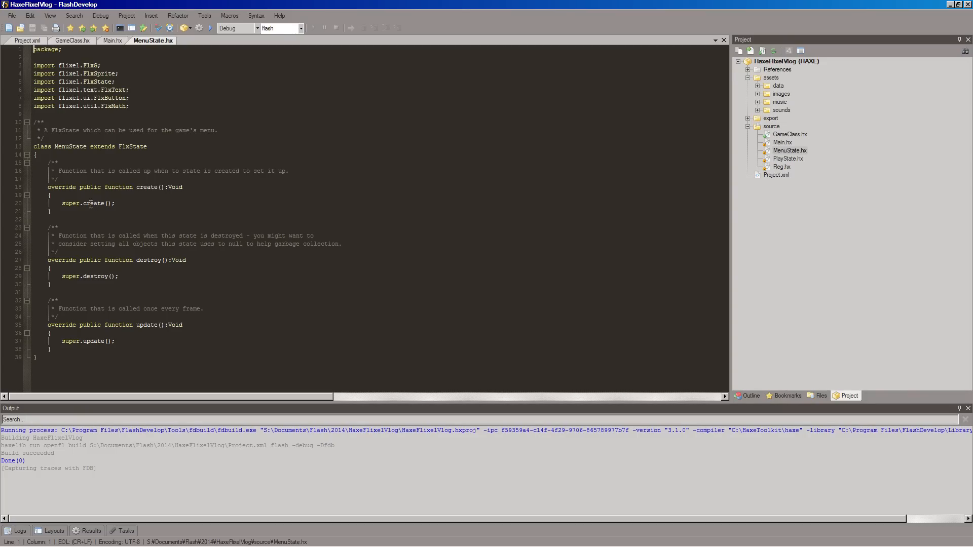
mouse_move(107, 331)
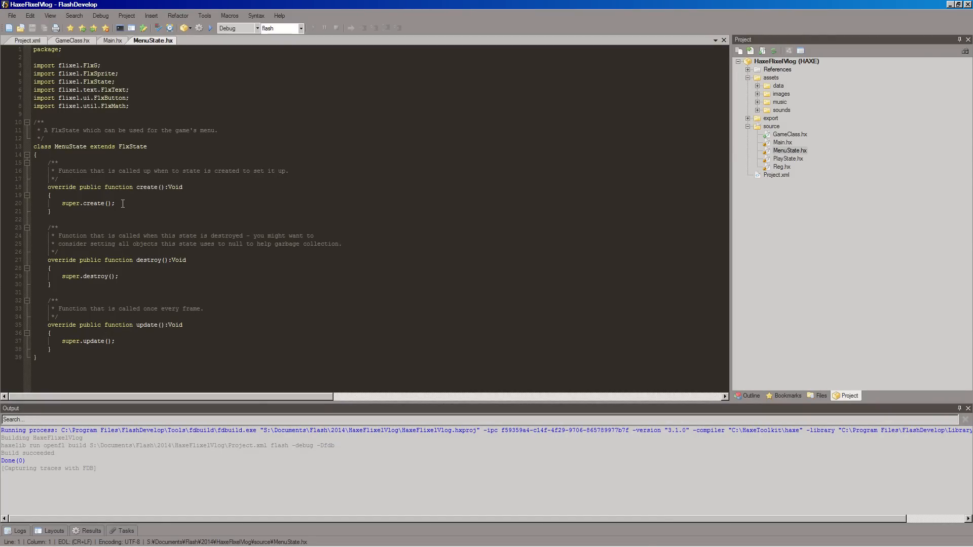
mouse_move(172, 170)
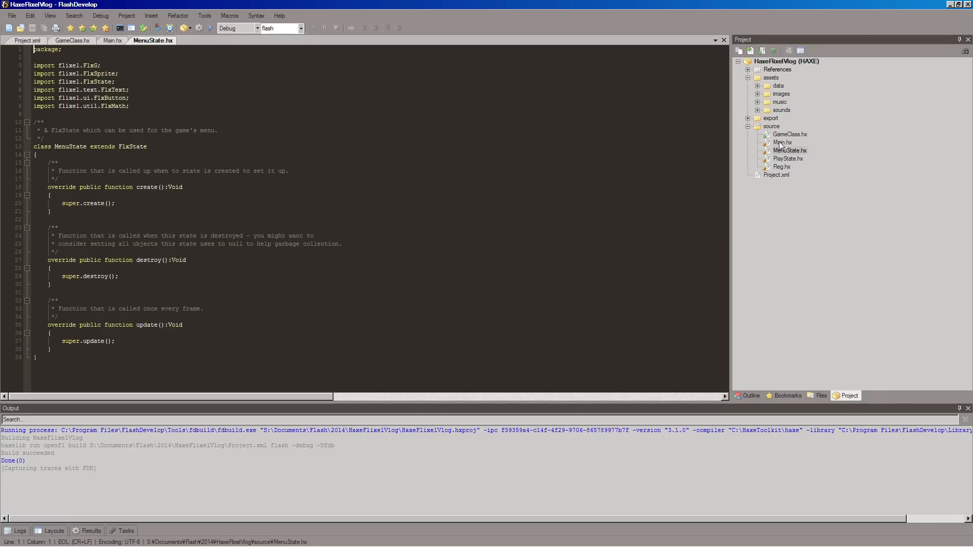
left_click(113, 40)
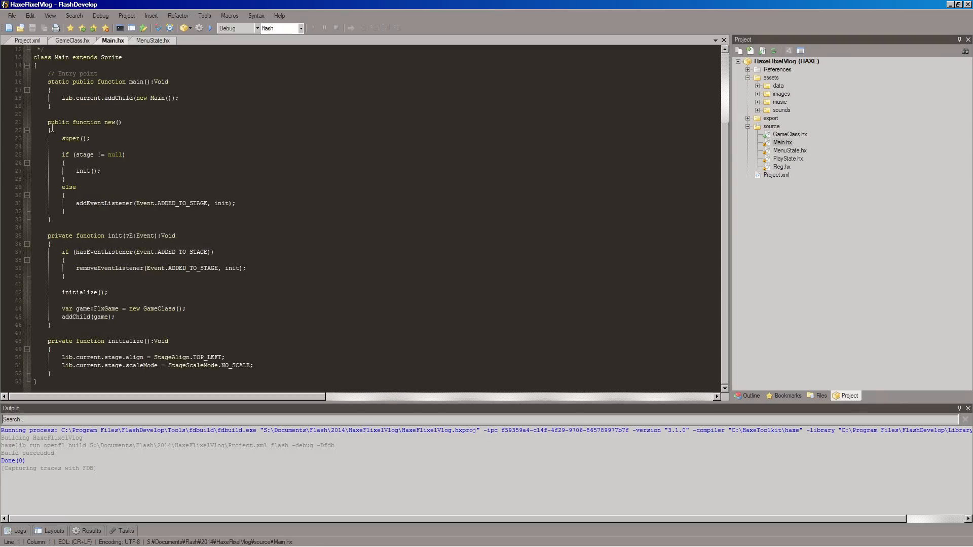
scroll("up", 3)
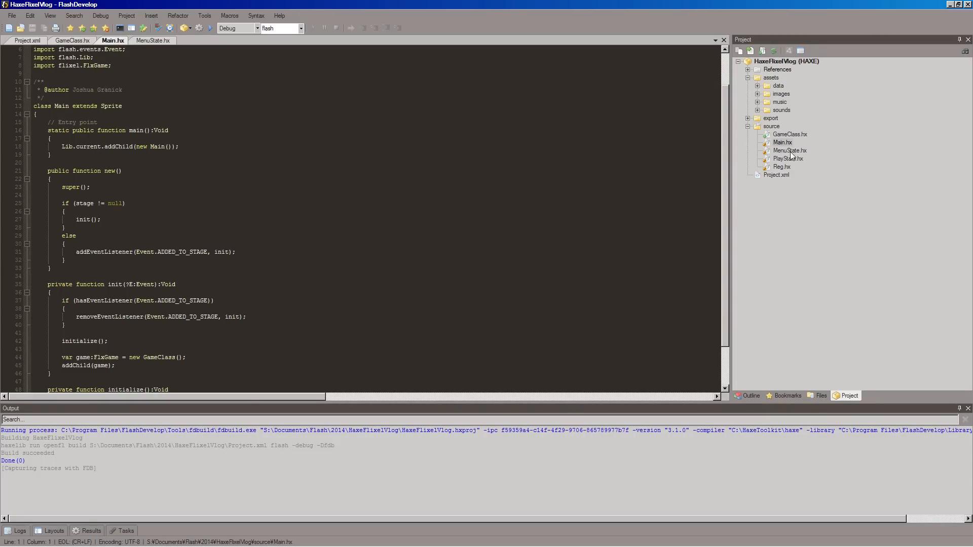
left_click(152, 41)
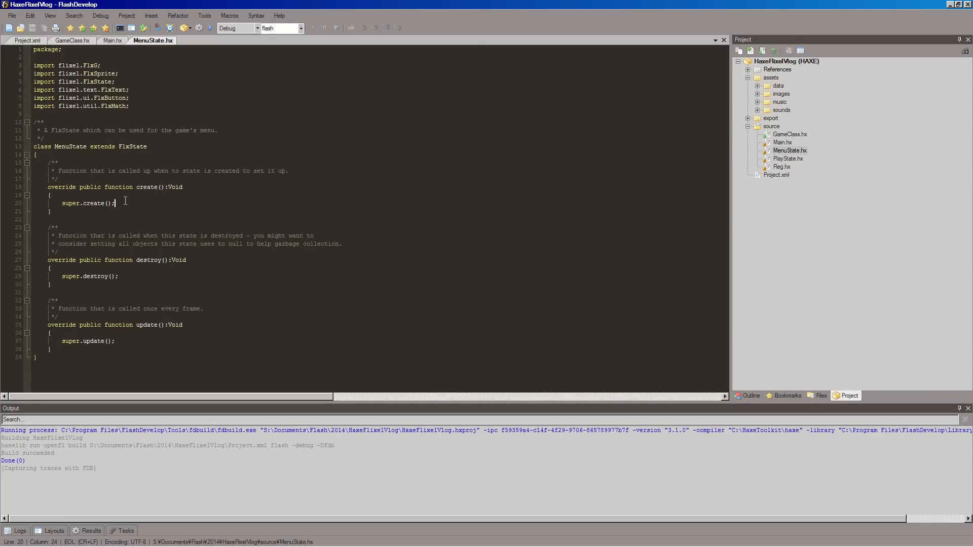
mouse_move(375, 188)
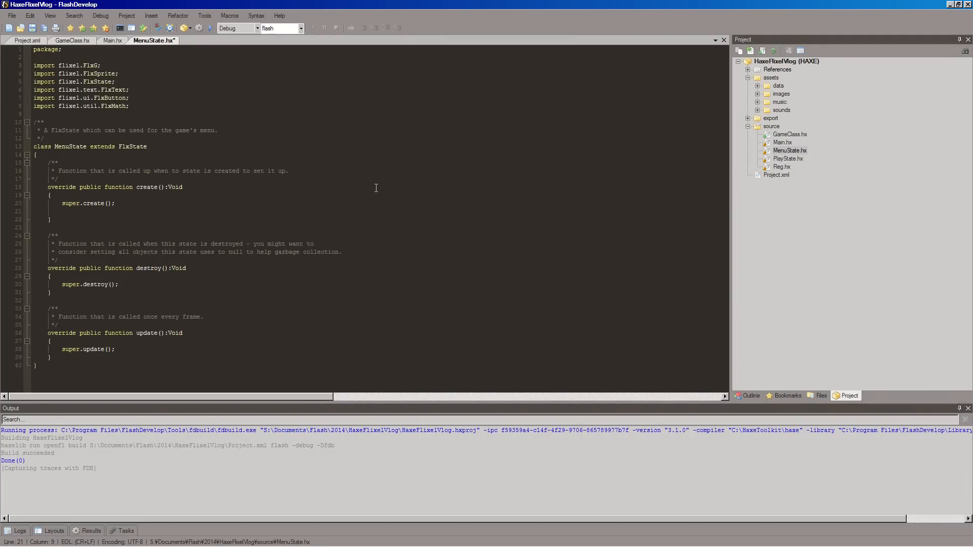
left_click(61, 211)
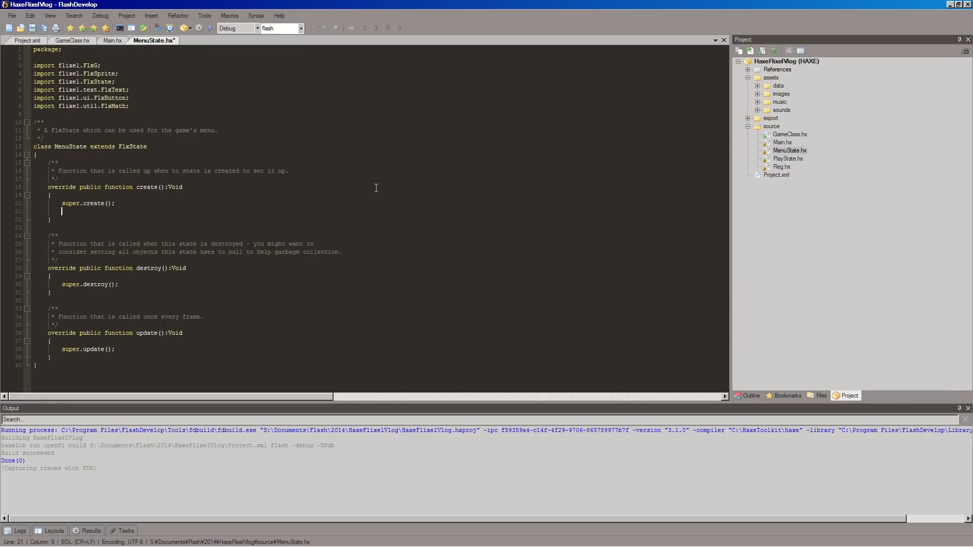
Begin an add( call on the new line and dismiss its parameter hint
type("add(")
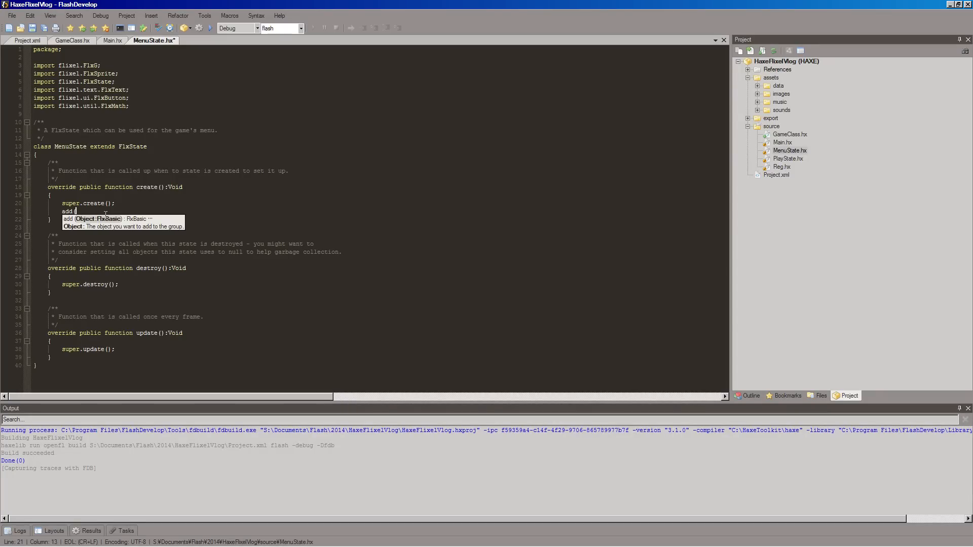
left_click(129, 204)
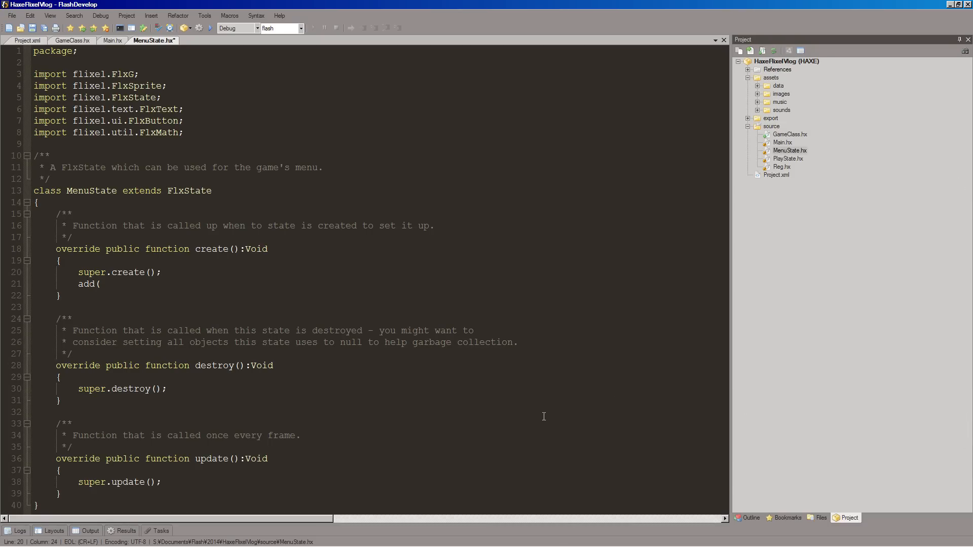
Complete the statement add(new FlxText(0, 0, 100, "Hello HaxeFlixel!")); inside create
left_click(99, 284)
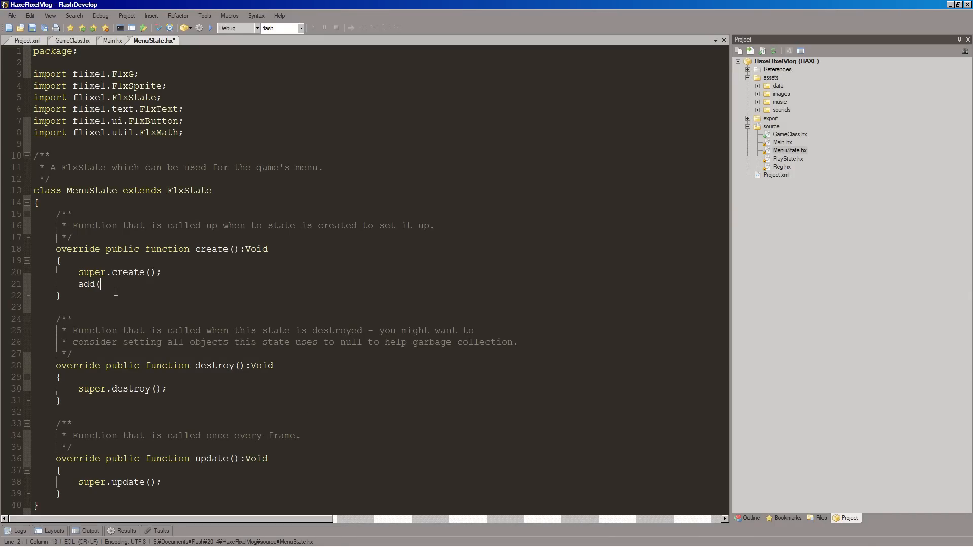
type("new f")
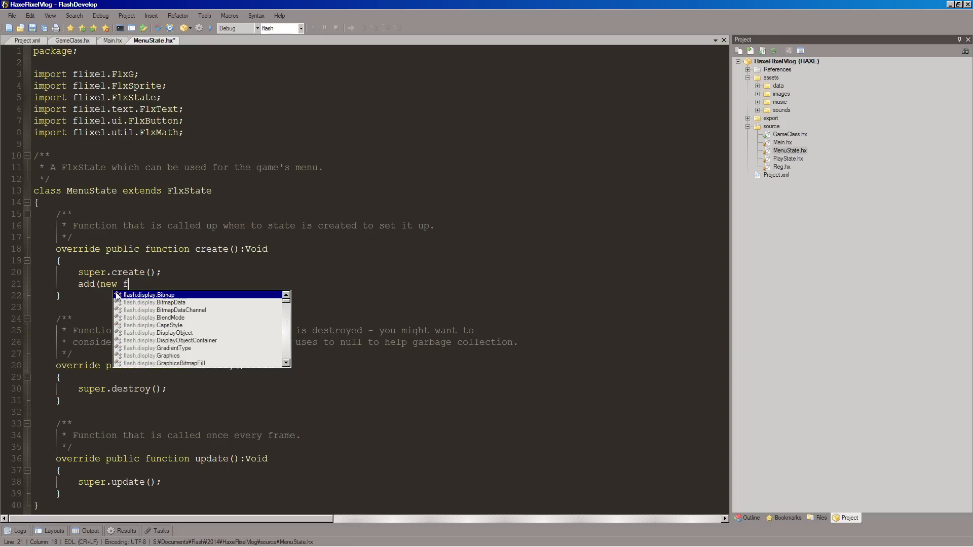
type("lxte")
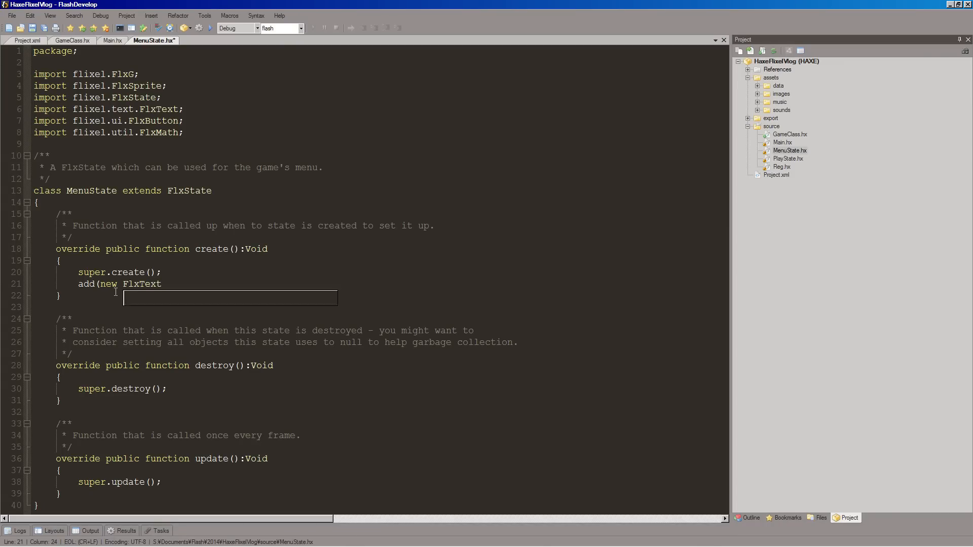
type("(")
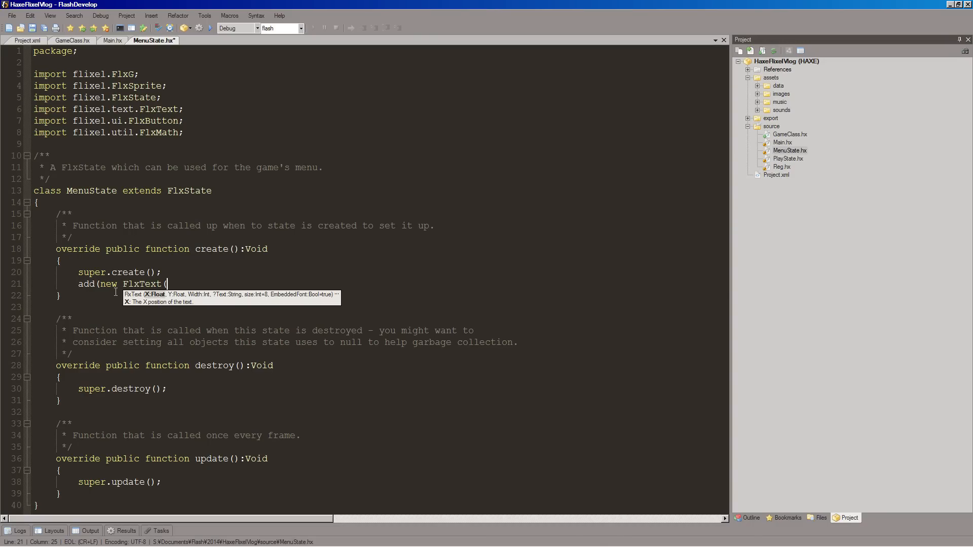
type("0,")
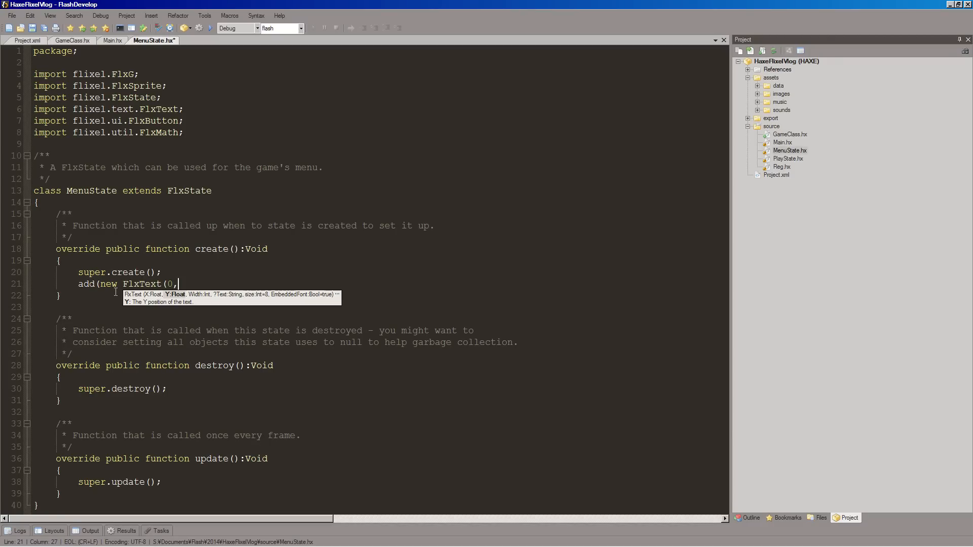
type("0")
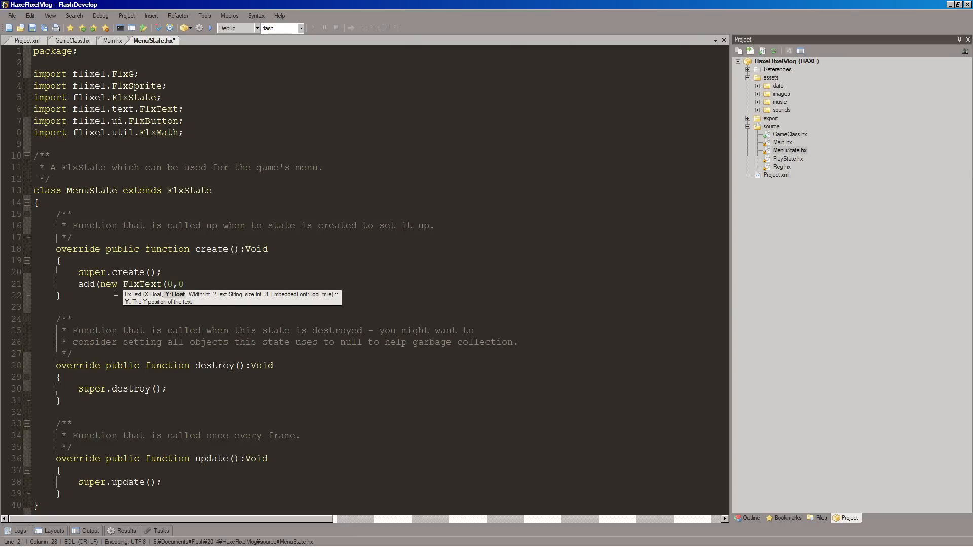
type(",")
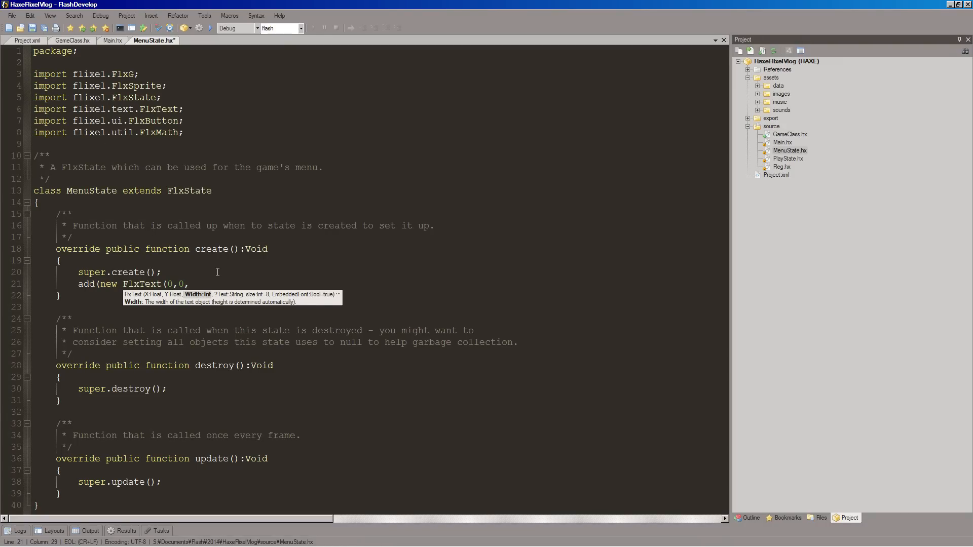
type("100")
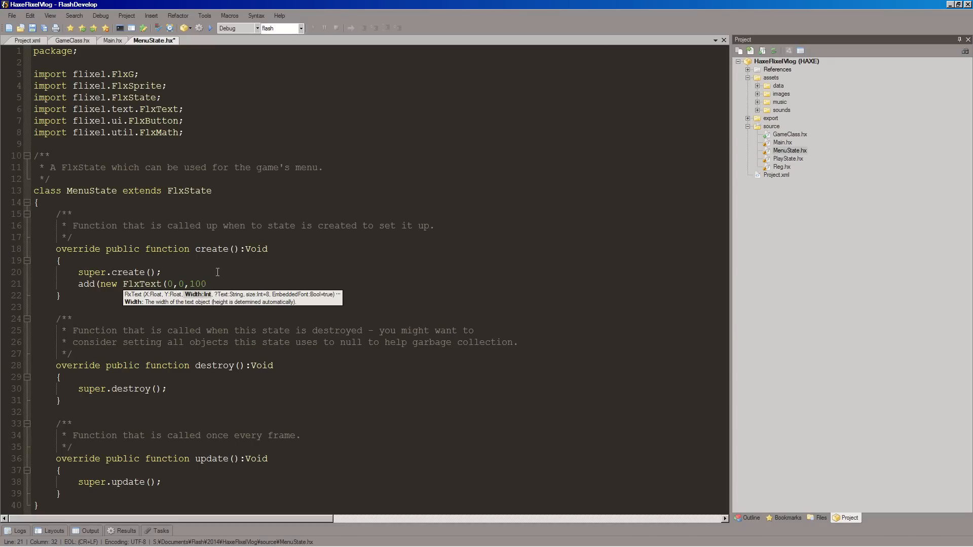
type(",")
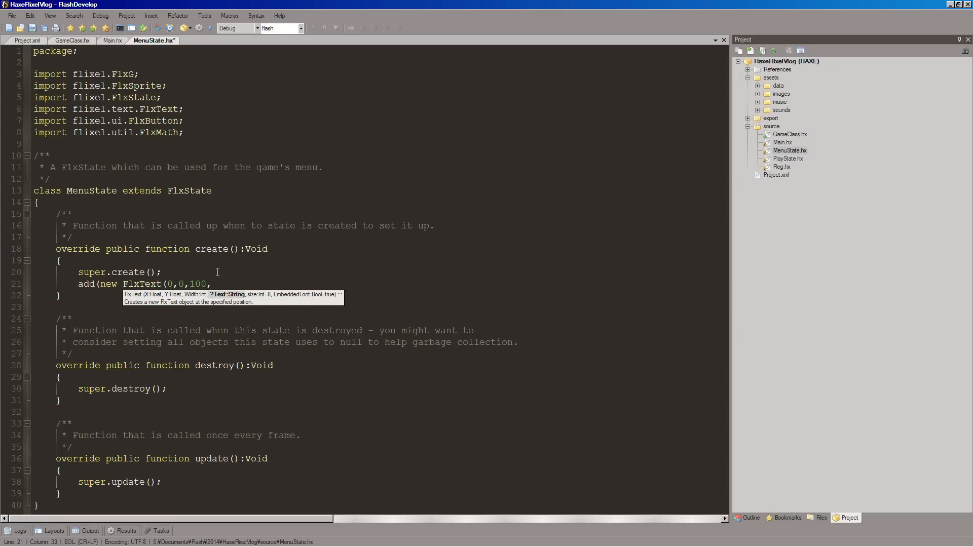
type("\"Hello")
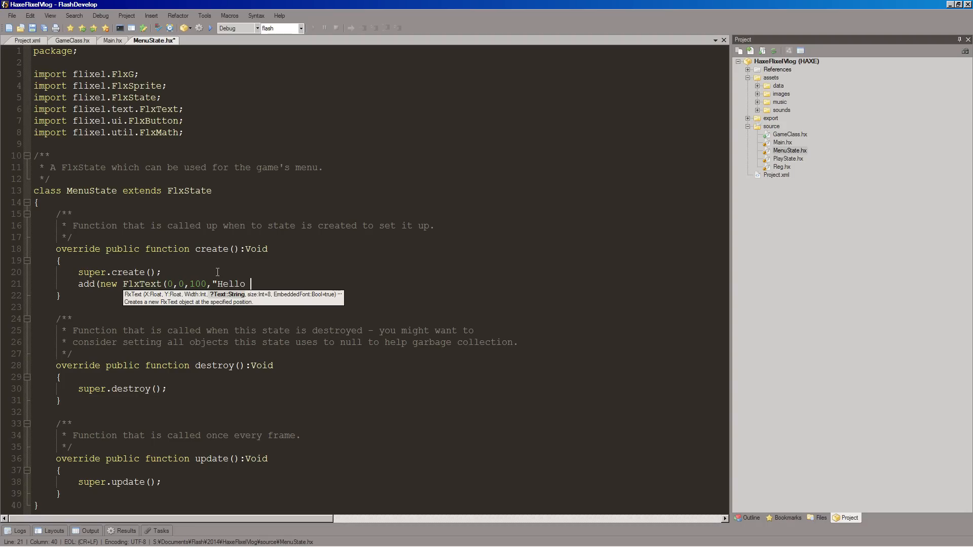
type("HaxeFlixe")
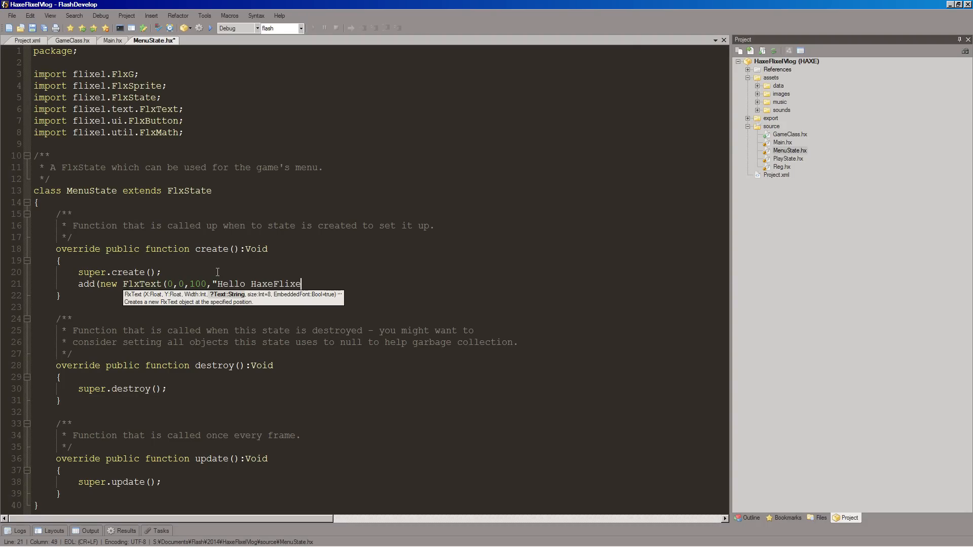
type("l!")
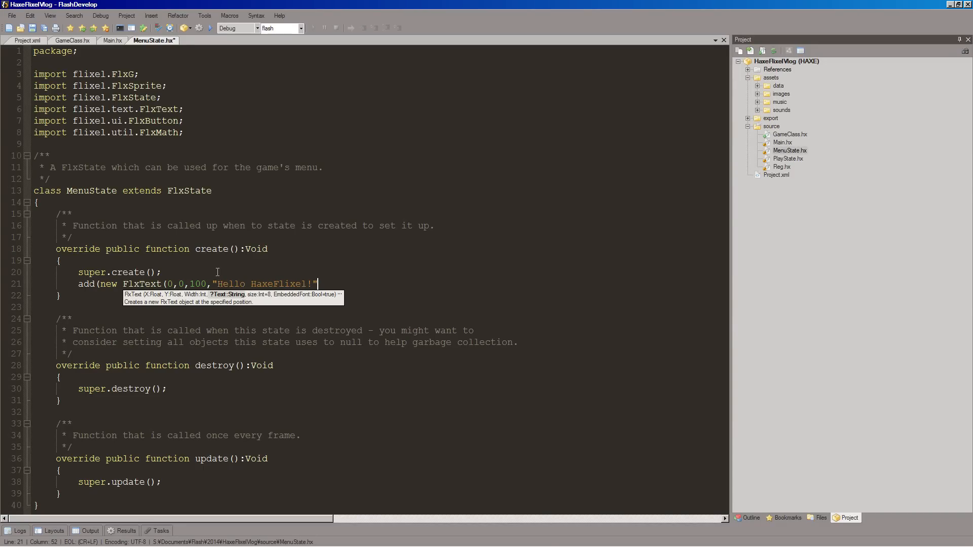
type("));")
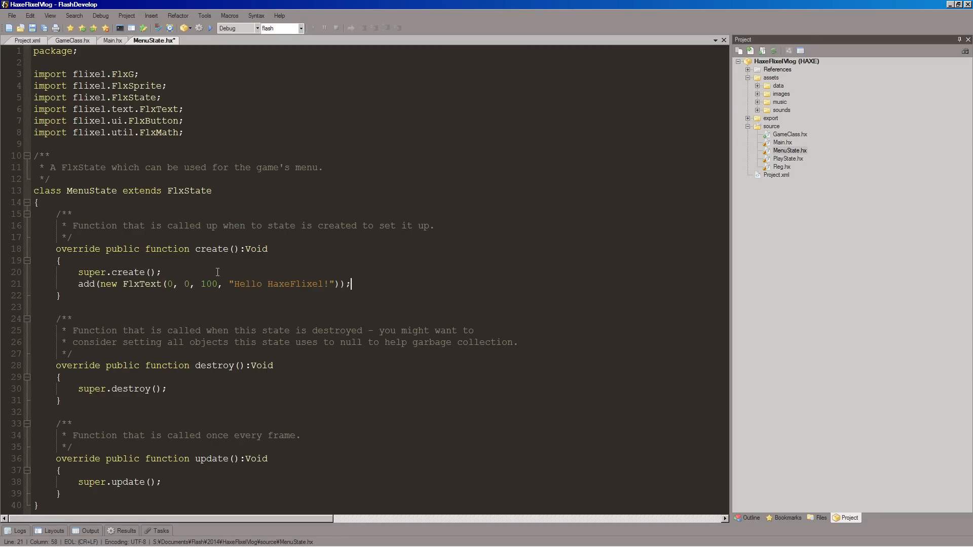
mouse_move(237, 29)
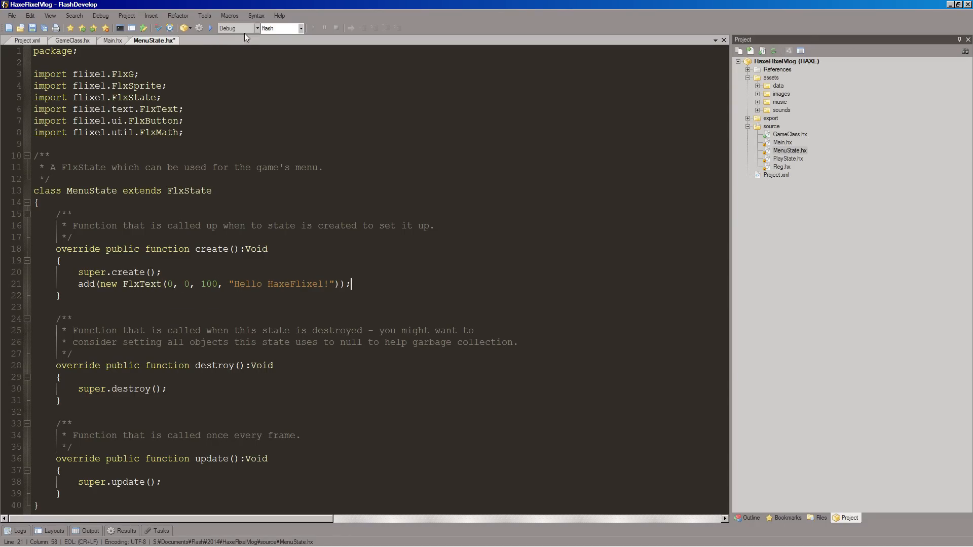
Choose the Release configuration and run the game, which plays the HaxeFlixel splash
left_click(257, 29)
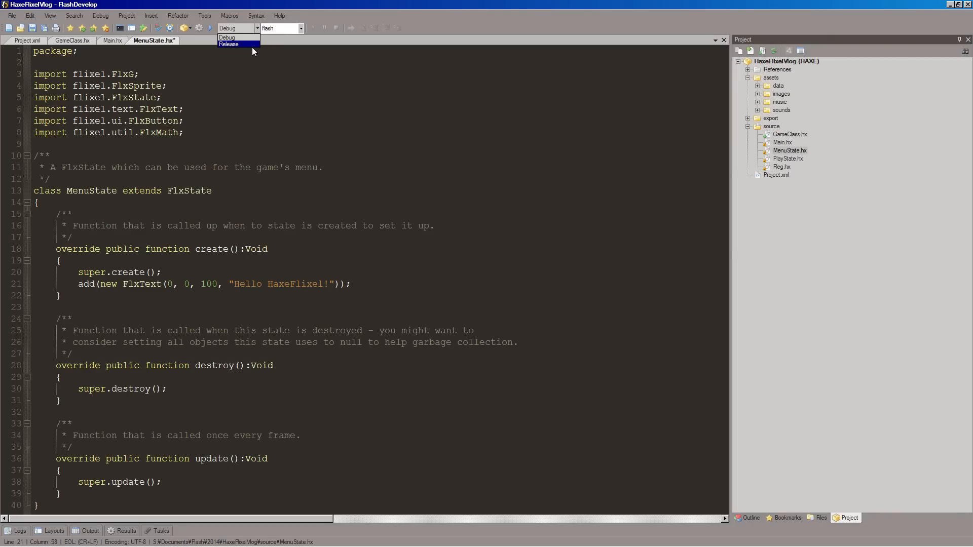
left_click(228, 44)
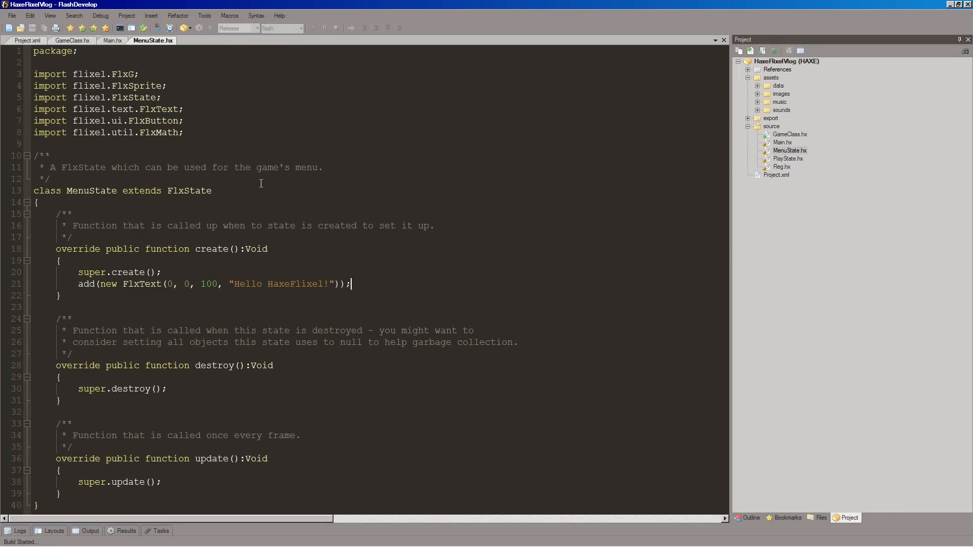
mouse_move(295, 253)
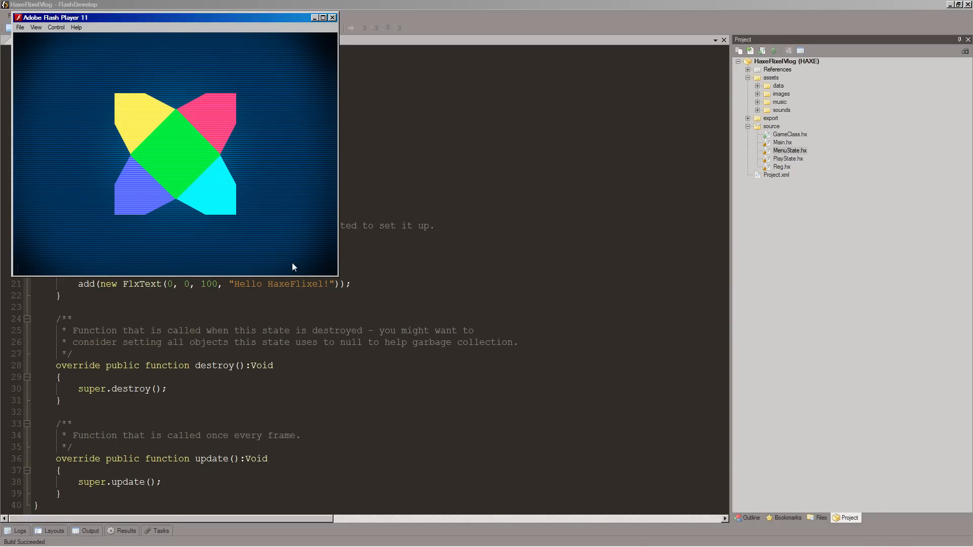
right_click(242, 208)
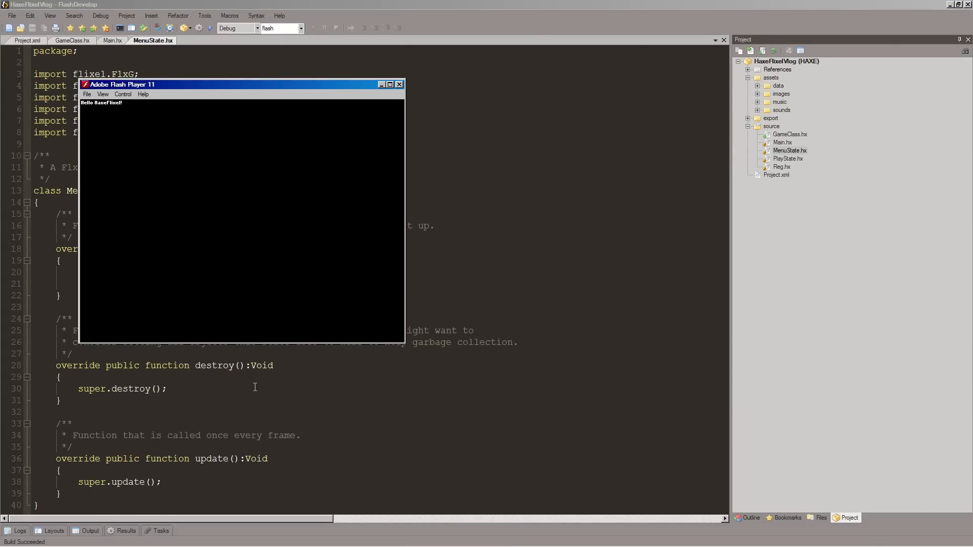
mouse_move(92, 112)
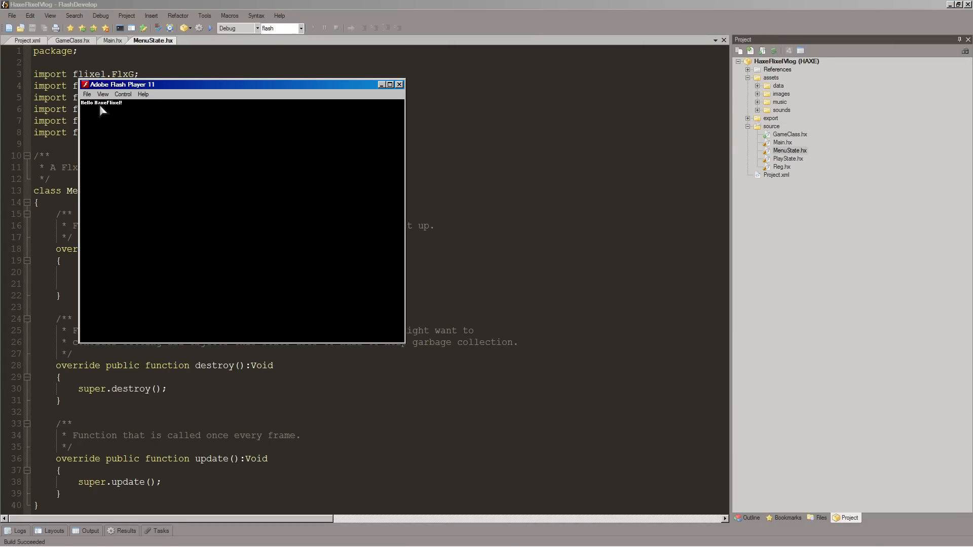
mouse_move(327, 117)
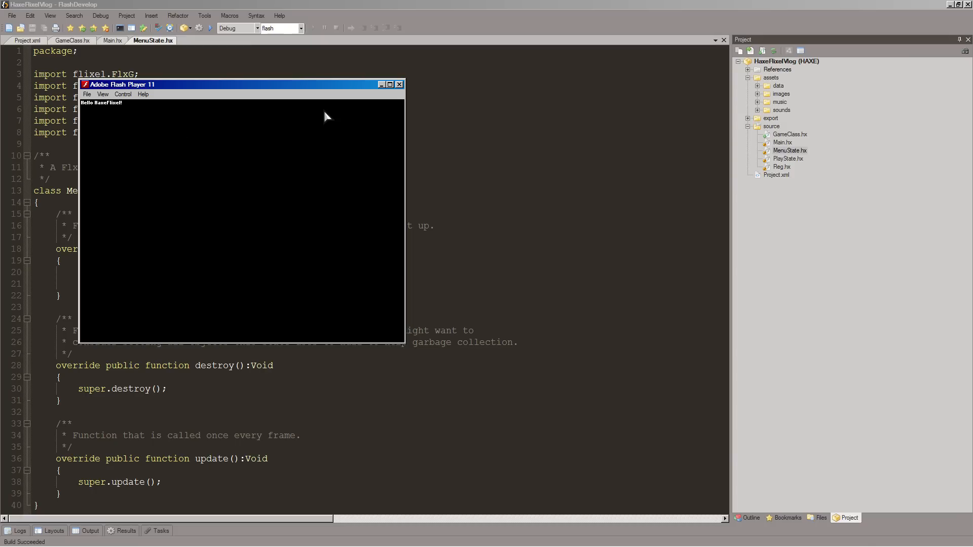
mouse_move(397, 119)
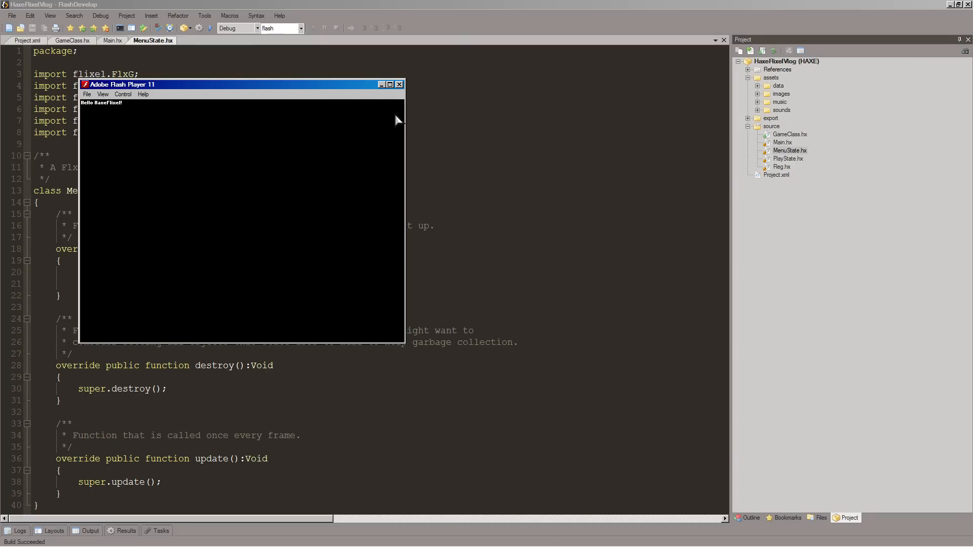
mouse_move(156, 143)
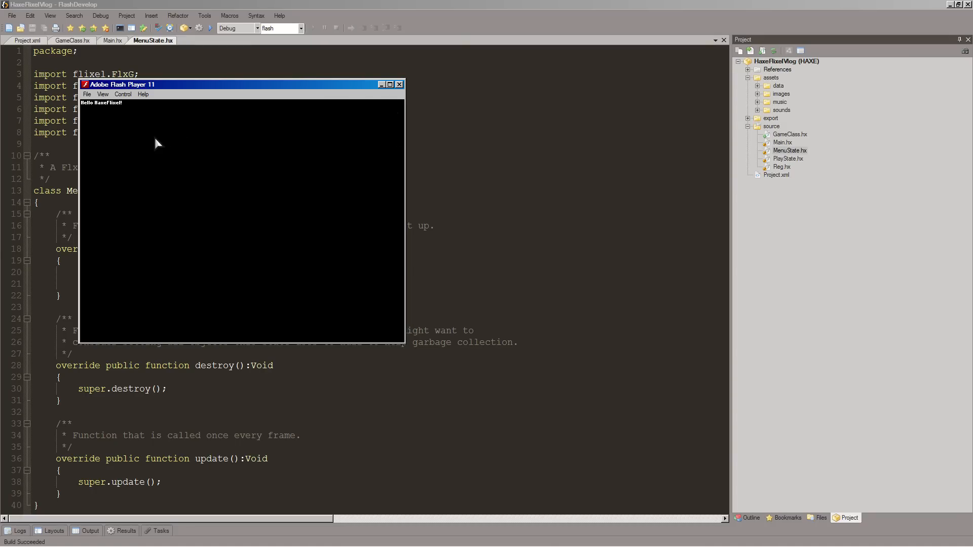
mouse_move(336, 165)
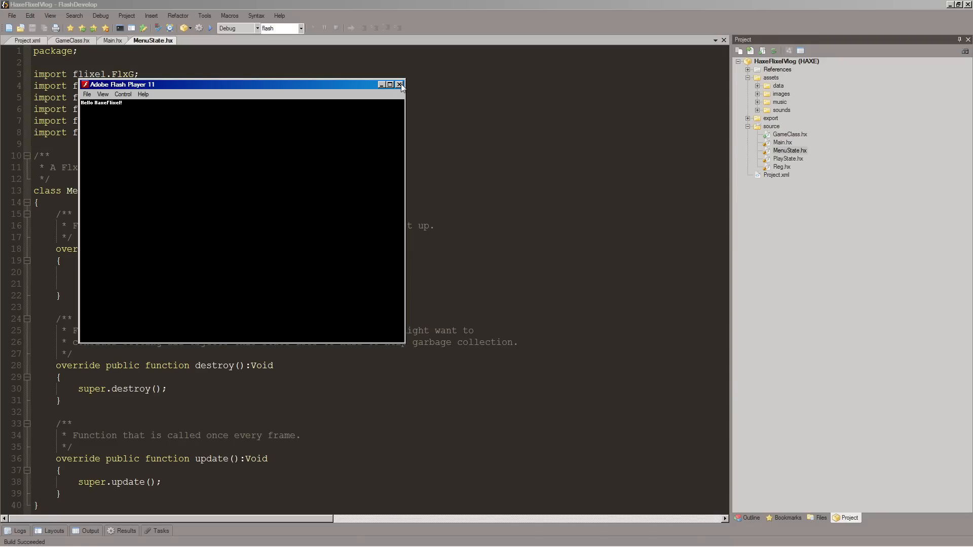
mouse_move(526, 472)
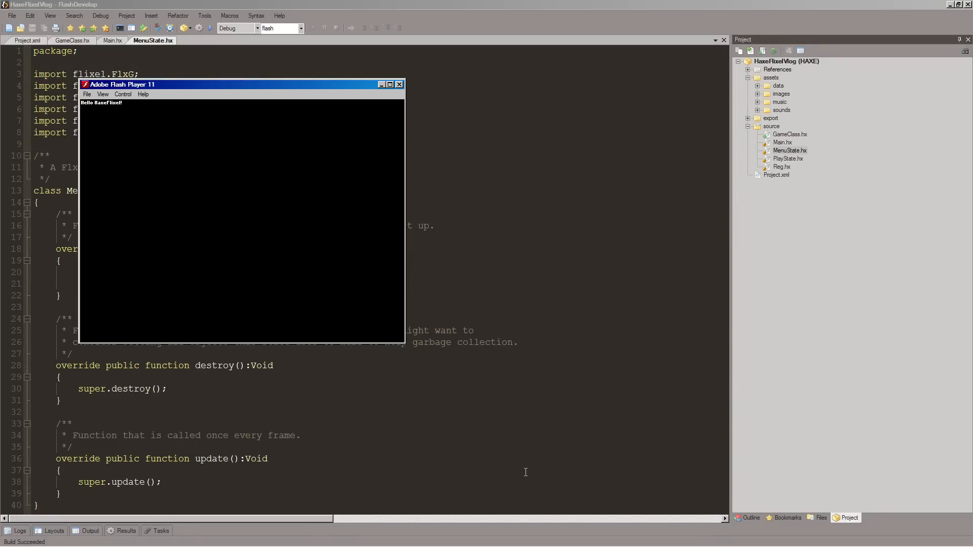
mouse_move(511, 433)
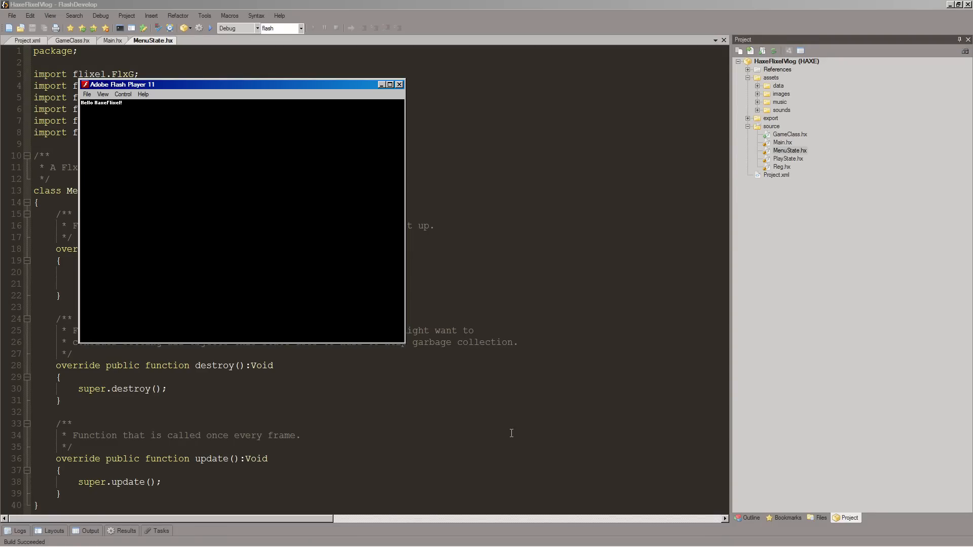
mouse_move(462, 255)
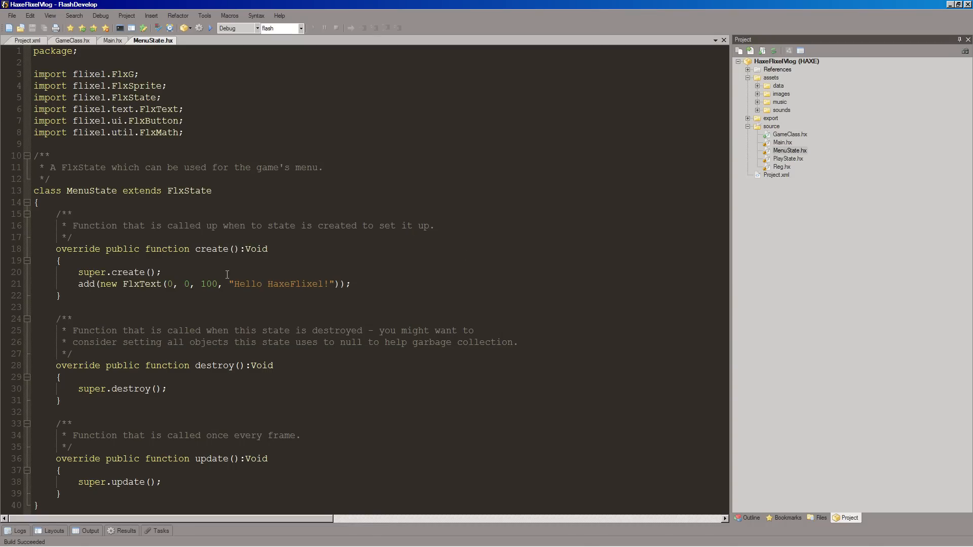
Close the Flash Player window and return focus to the MenuState.hx code
left_click(351, 284)
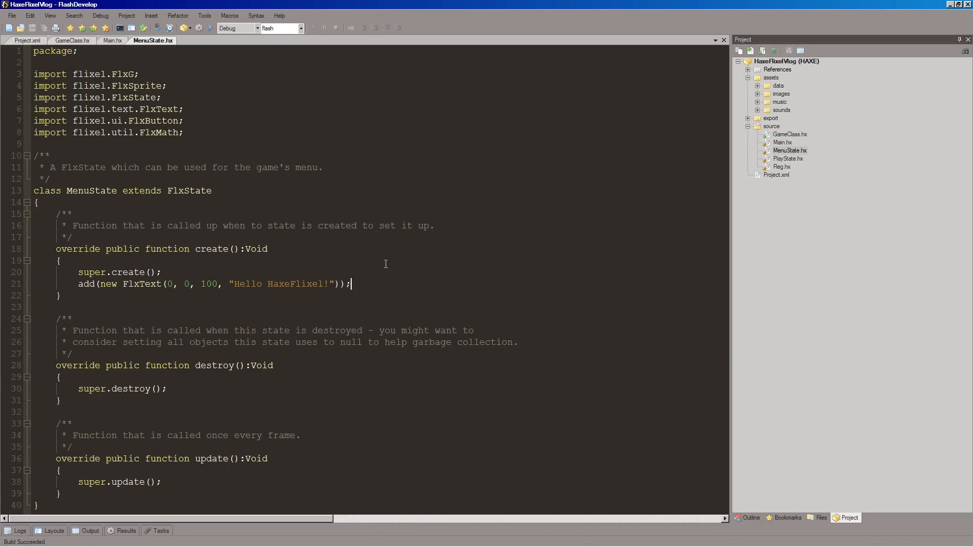
mouse_move(372, 248)
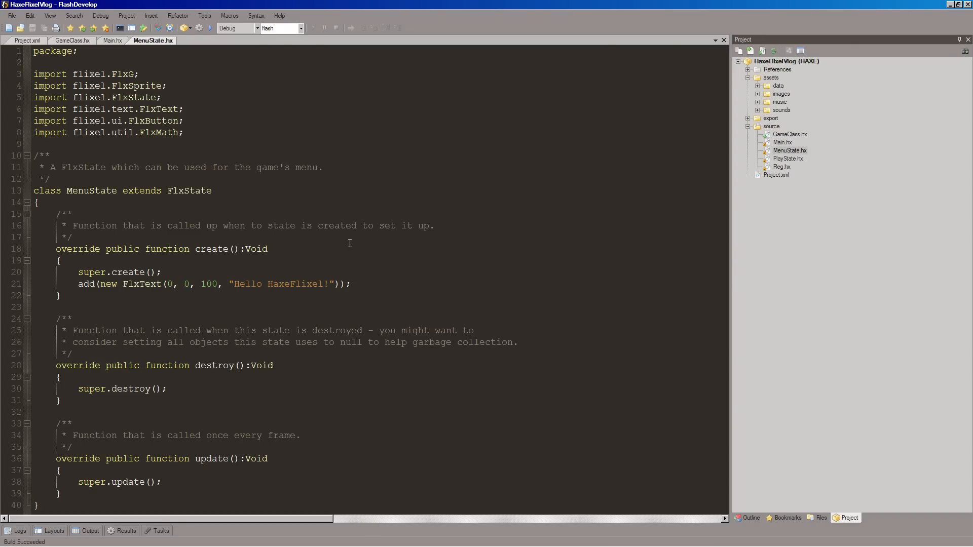
mouse_move(425, 239)
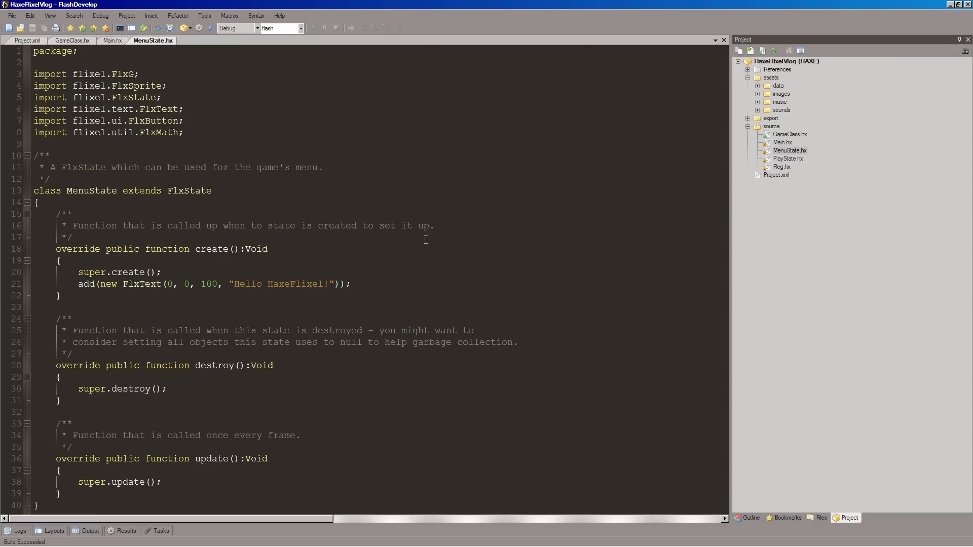
mouse_move(382, 211)
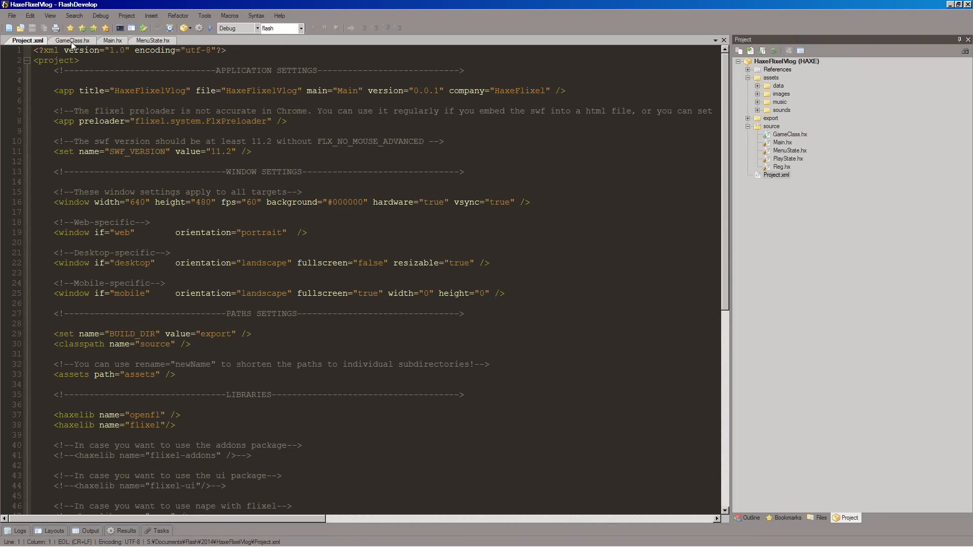
mouse_move(454, 184)
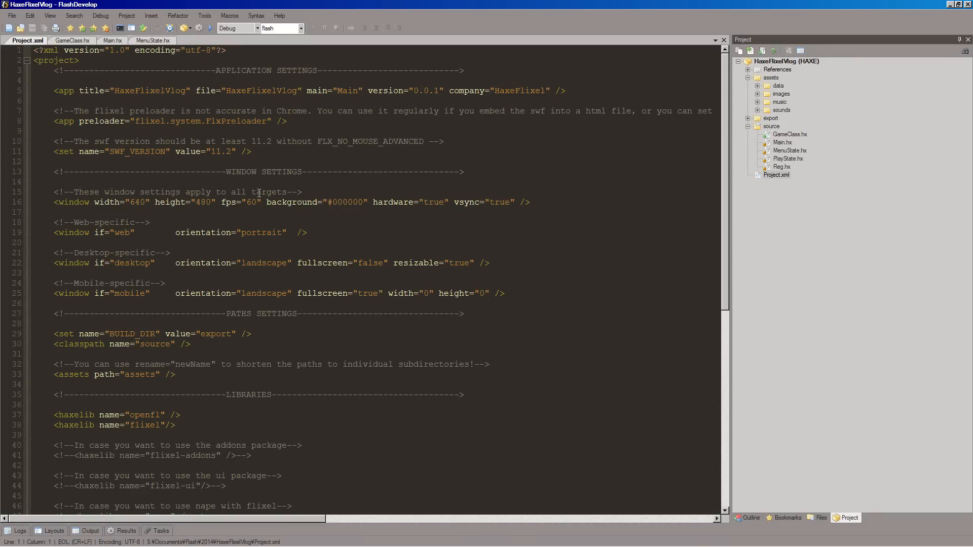
mouse_move(132, 198)
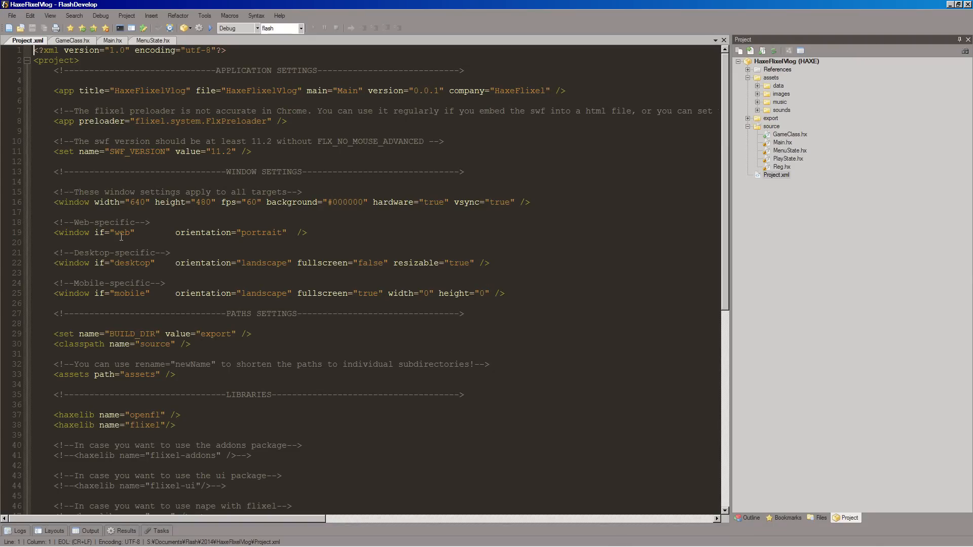
mouse_move(632, 220)
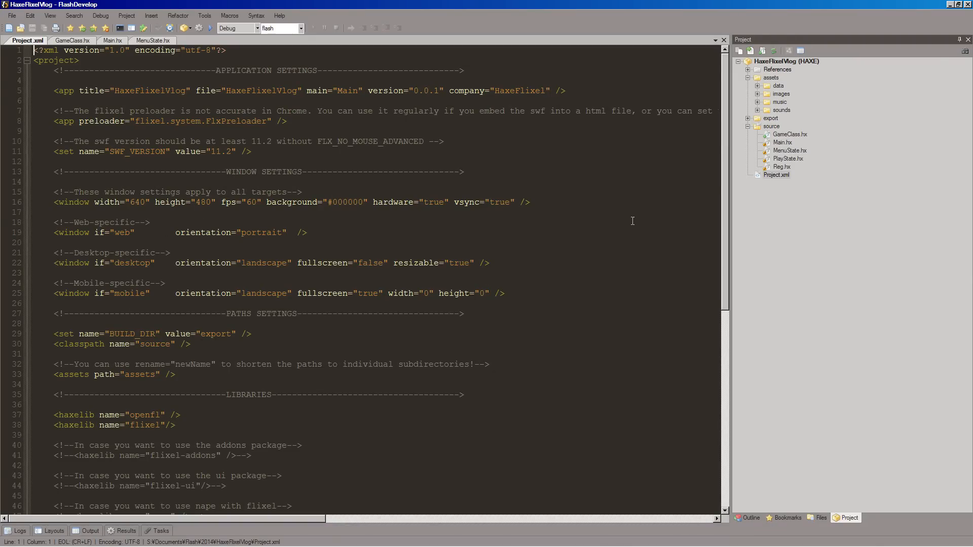
Bring GameClass.hx with its width, height and zoom variables back in front
left_click(72, 40)
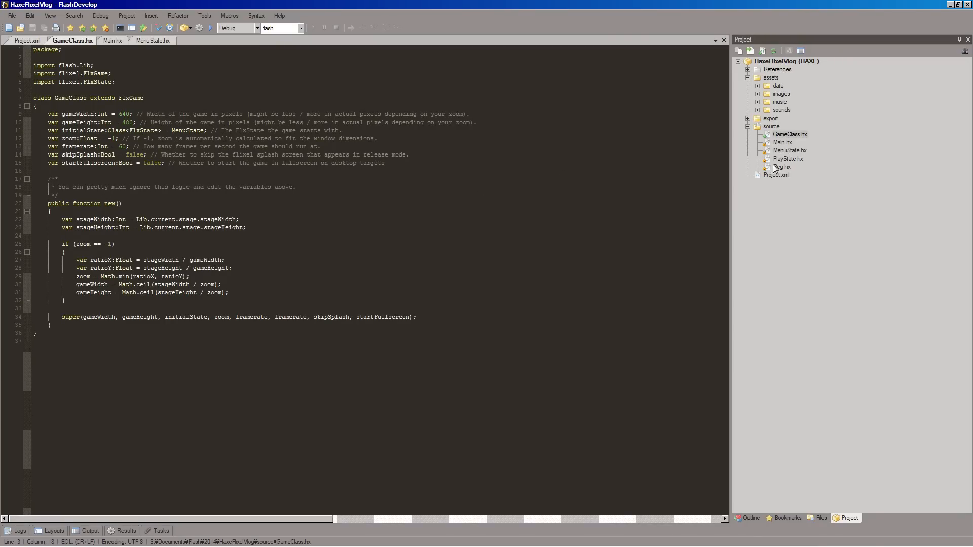
Change the window width in Project.xml from 640 to 800
left_click(26, 40)
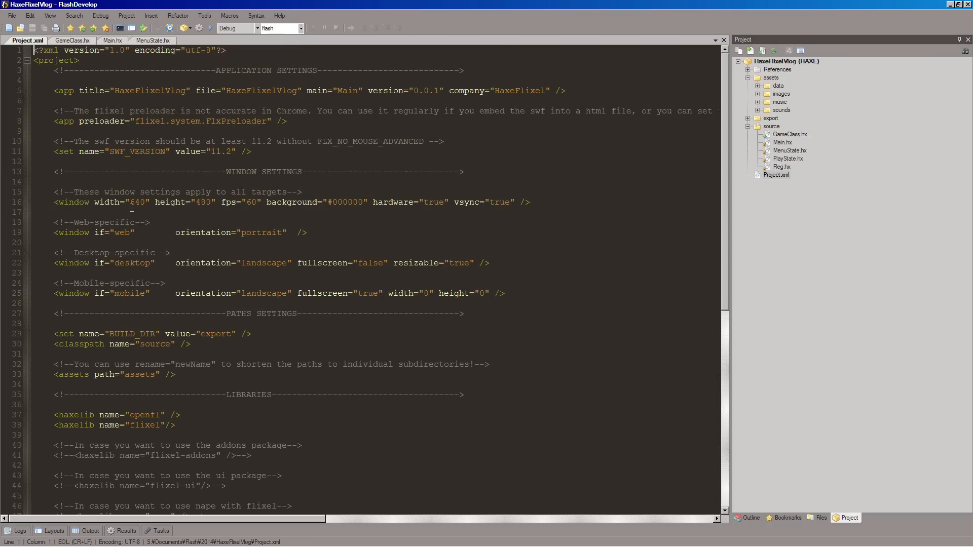
double_click(136, 202)
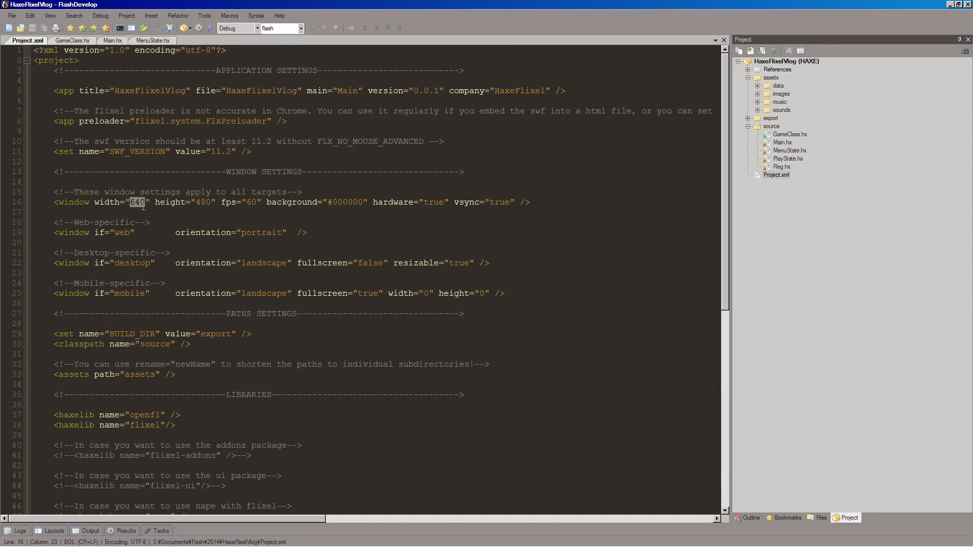
mouse_move(180, 222)
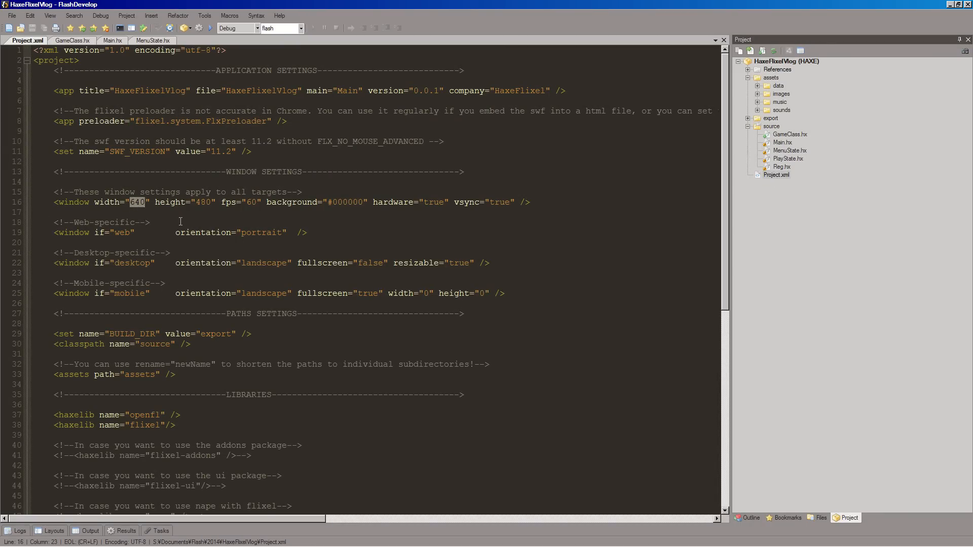
type("800")
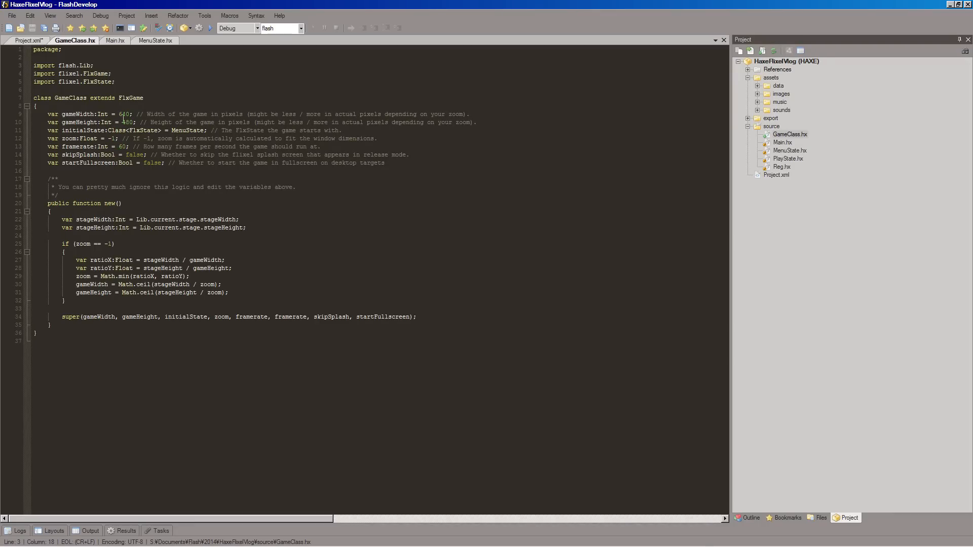
Set gameWidth to 800 and zoom to 2 in GameClass.hx, save and run the game
double_click(123, 115)
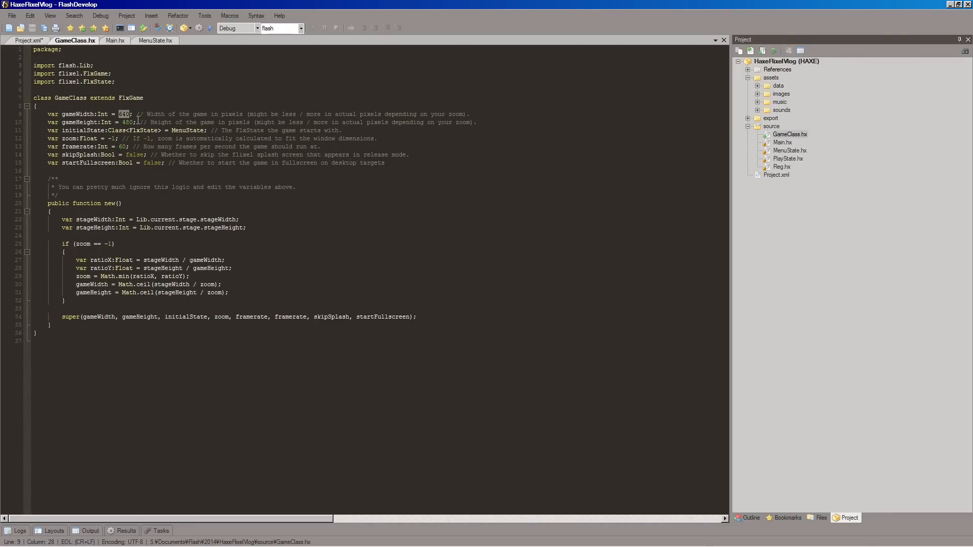
type("800")
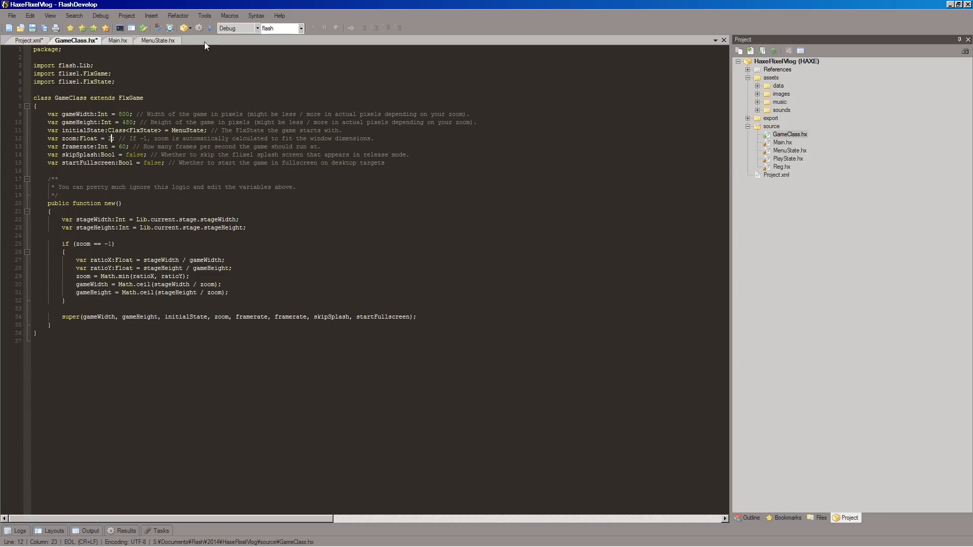
type("2")
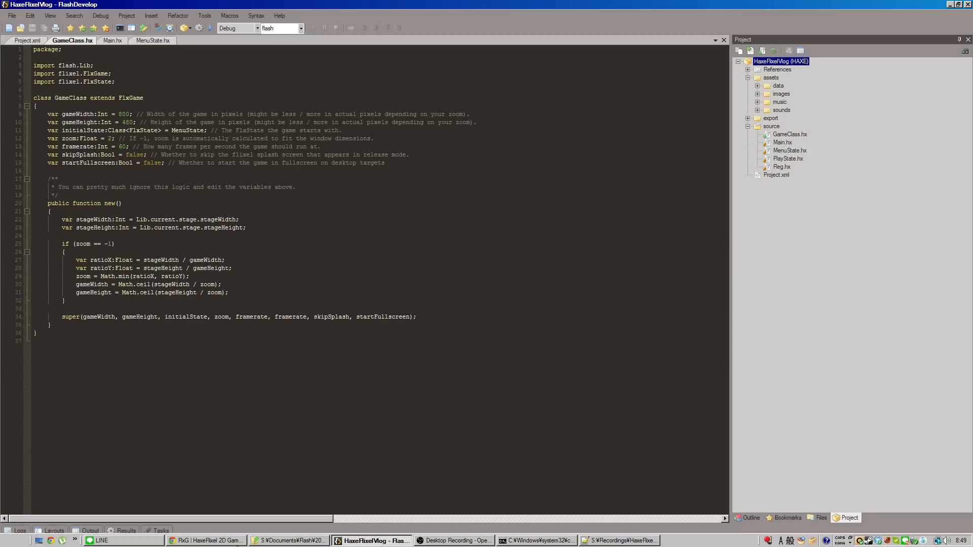
left_click(211, 27)
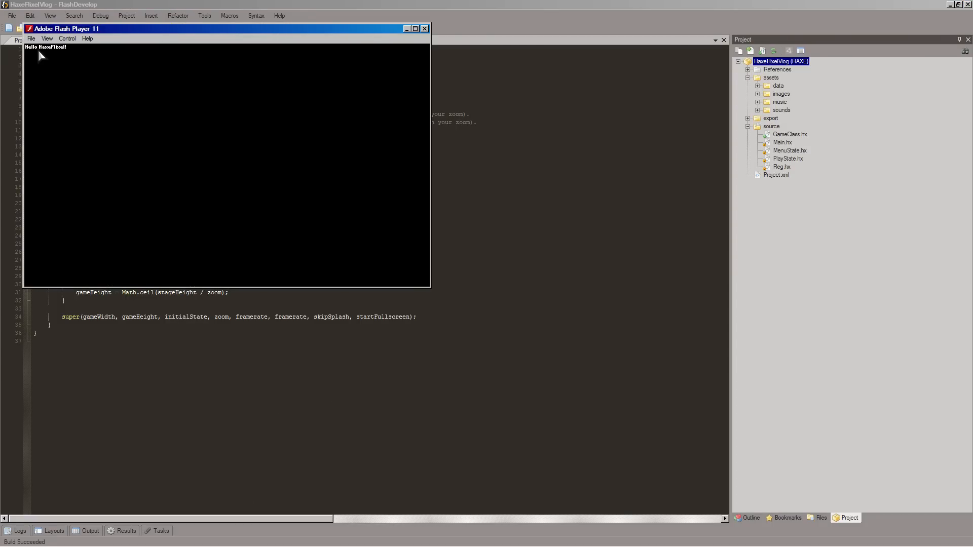
mouse_move(104, 98)
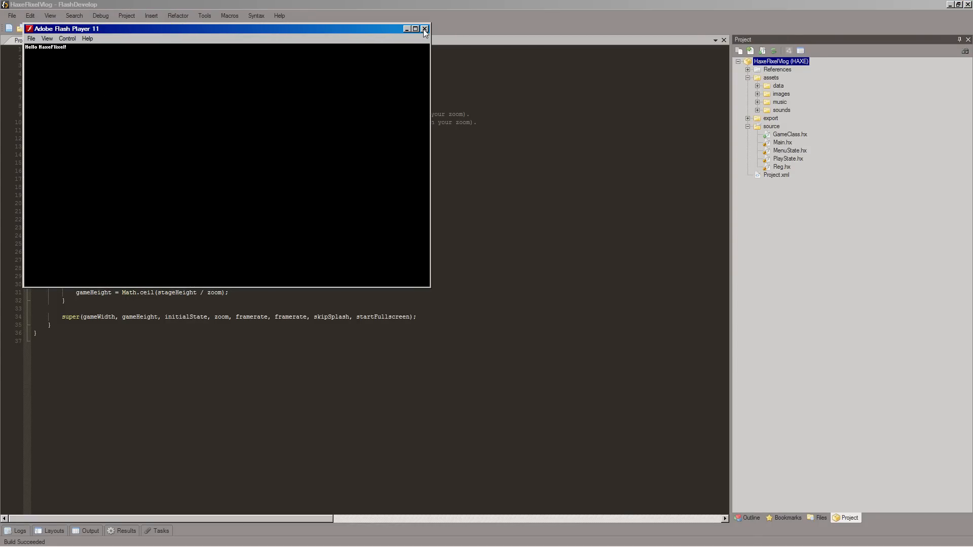
Close the Flash Player game window to return to GameClass.hx
left_click(424, 28)
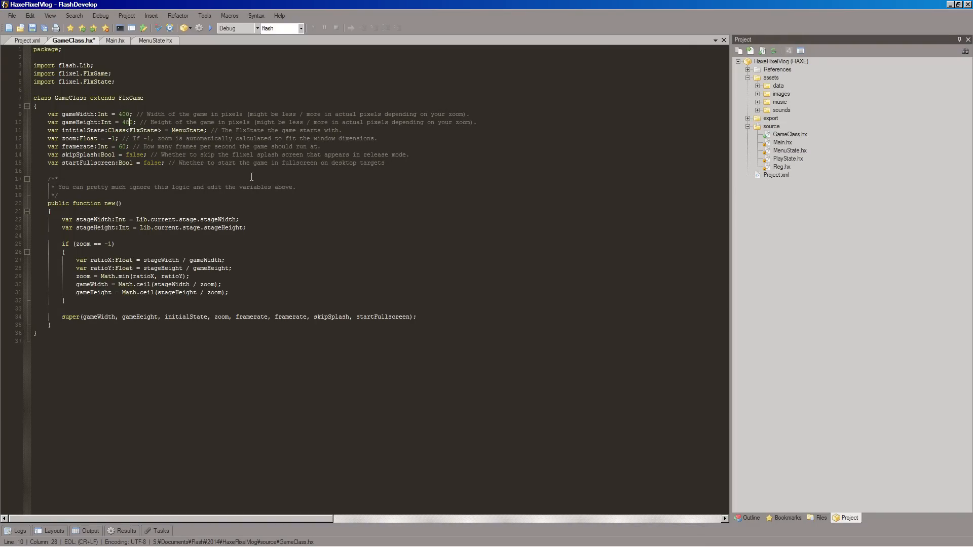
Set gameHeight to 240 and run the game to see the chunkier text
type("240")
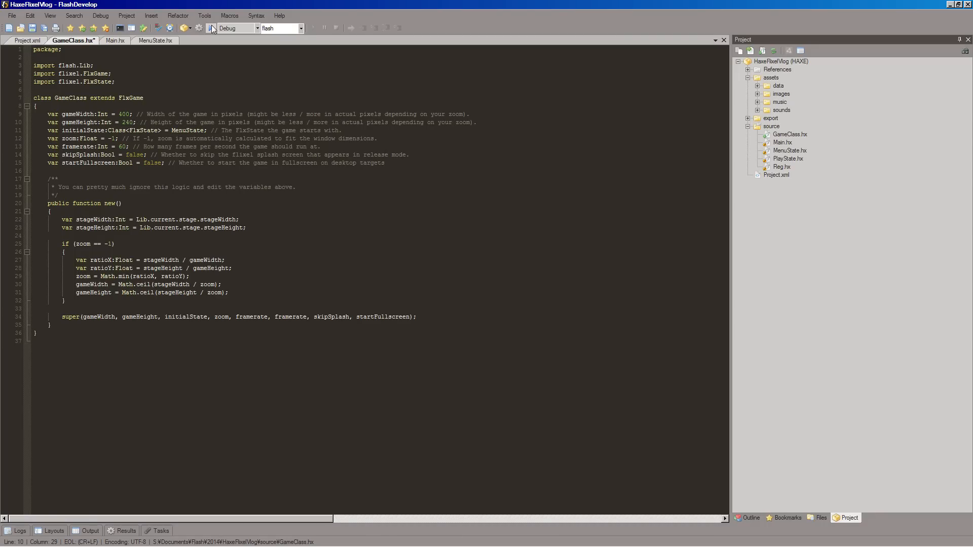
left_click(212, 28)
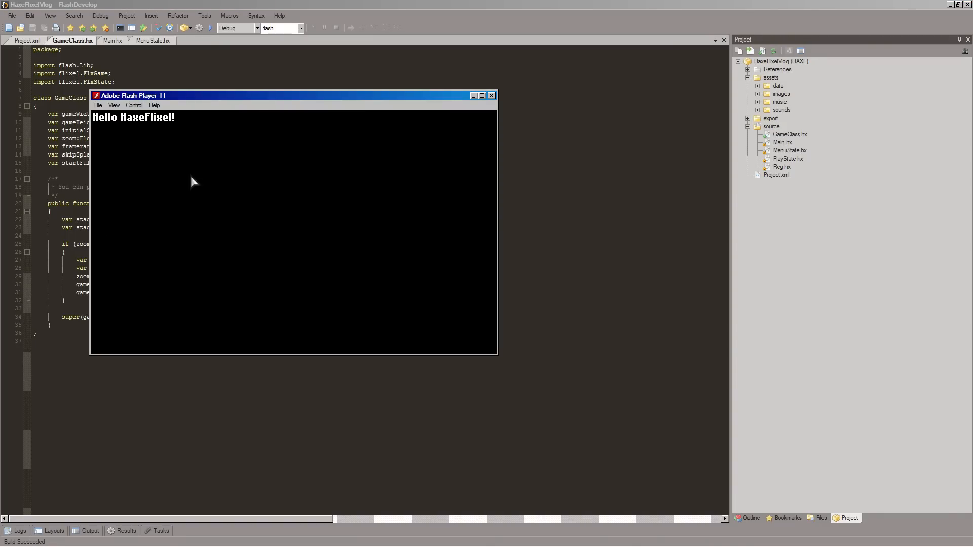
mouse_move(155, 123)
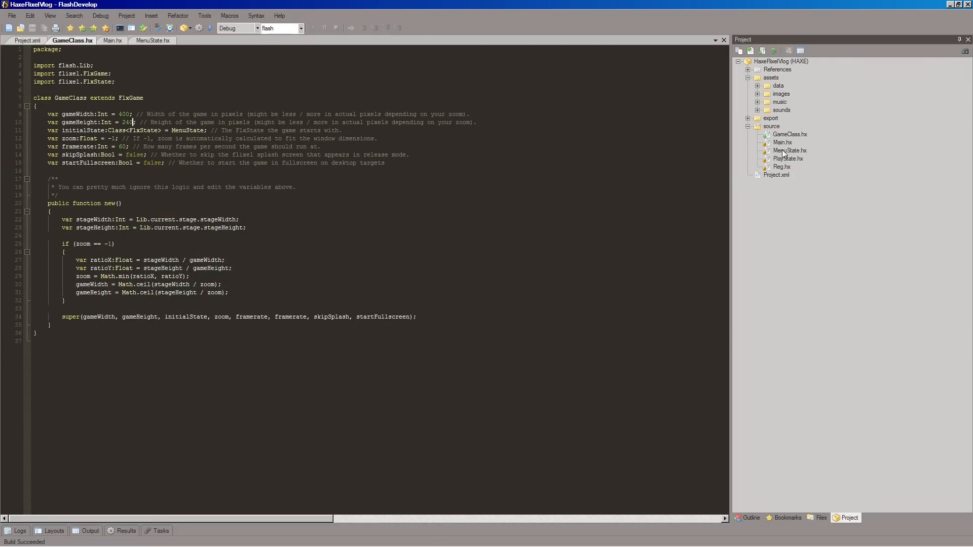
left_click(789, 150)
type("add(new FlxText(0, 0, 100, \"Hello HaxeFlixel!\"));")
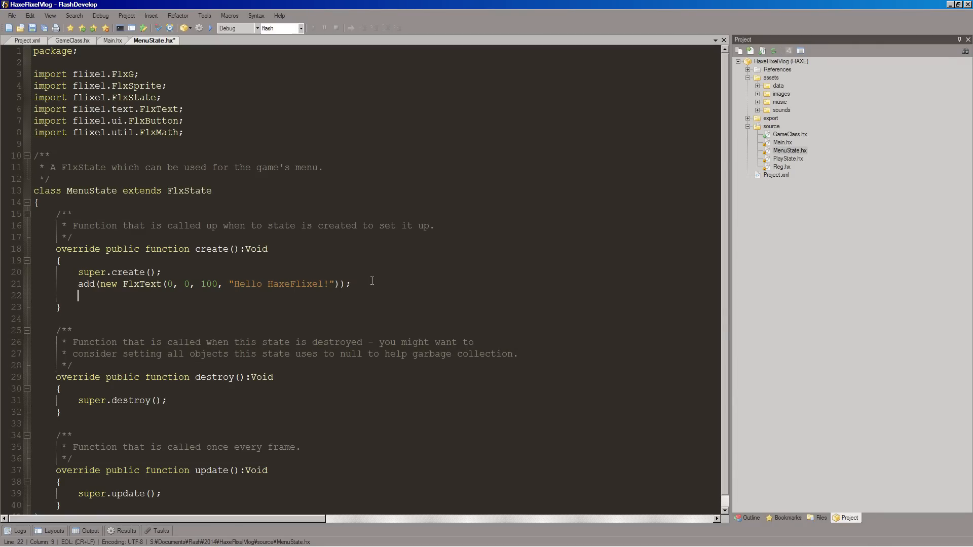
Write FlxG.camera.bgColor = using autocomplete in MenuState's create function
type("fl")
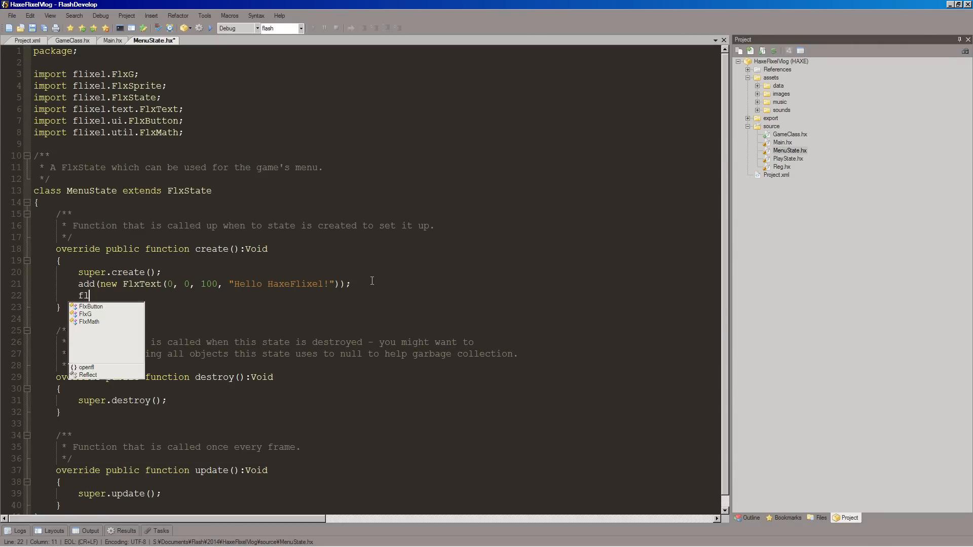
type("xG.")
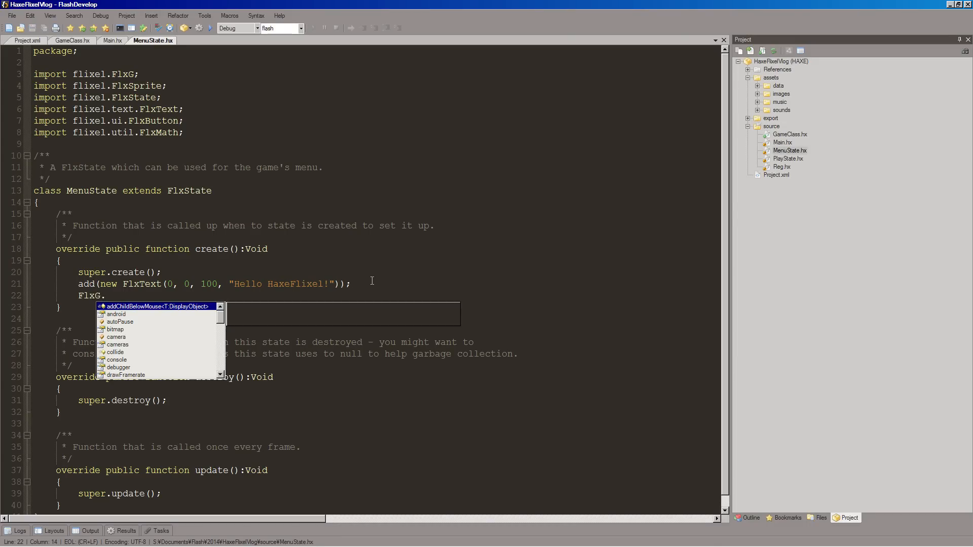
type("ma")
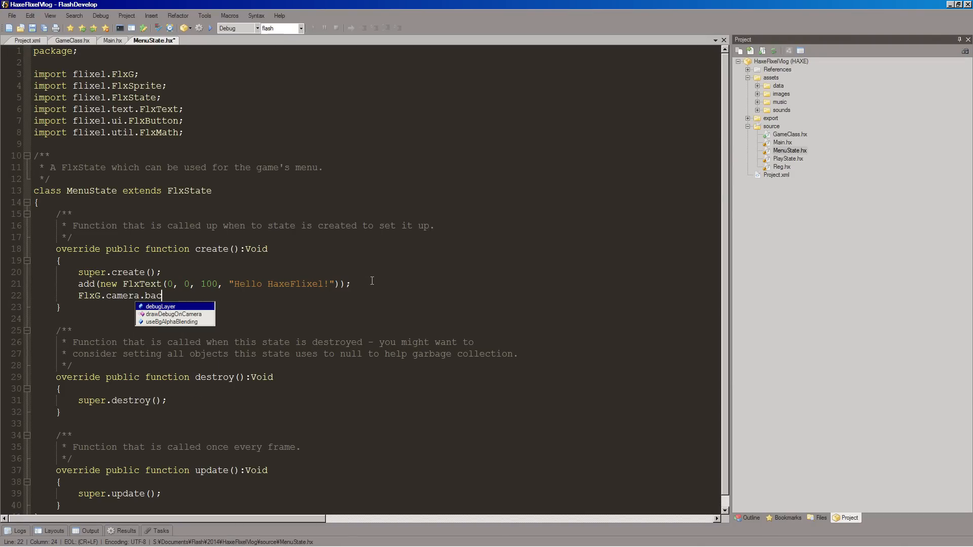
key("backspace")
type("gColor")
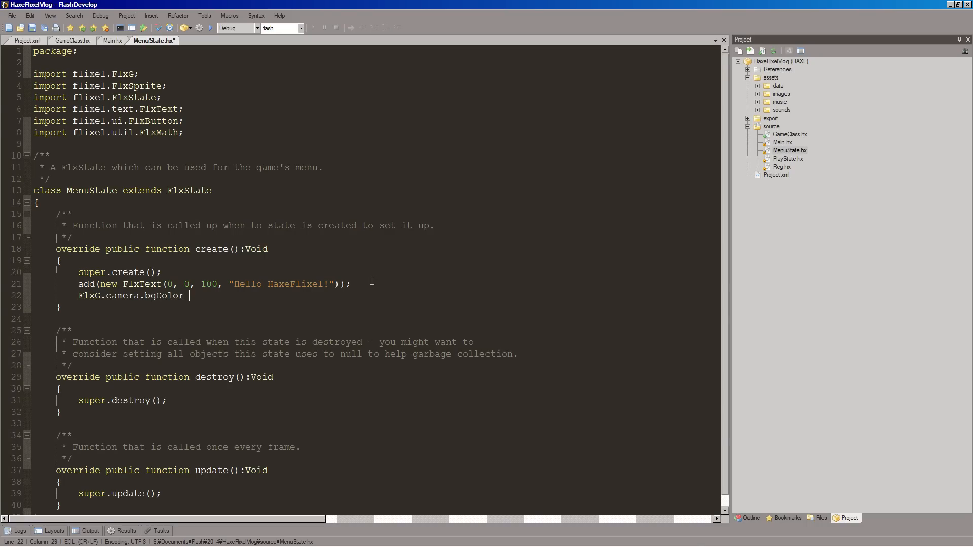
type("=")
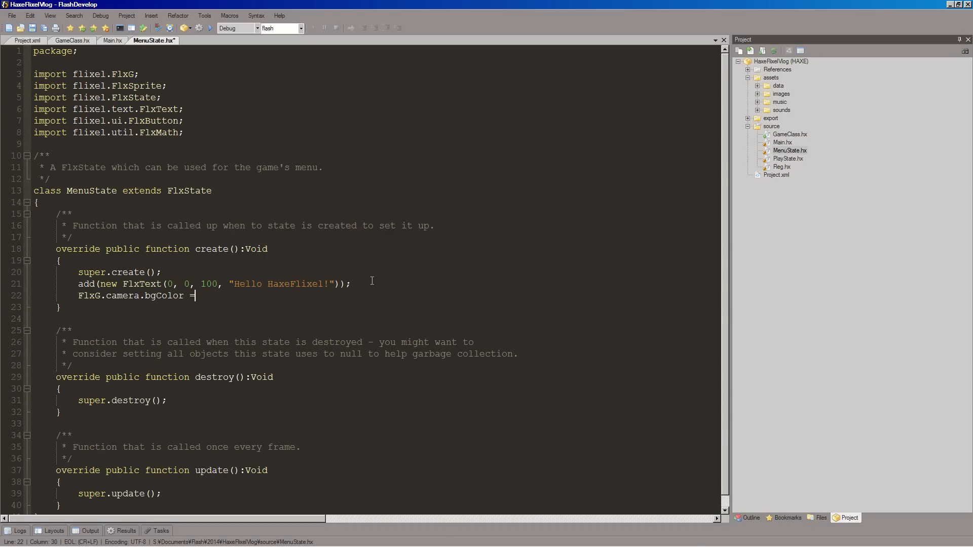
Complete the assignment with the colour value 0xFFBADA55 and a closing semicolon
type("0x")
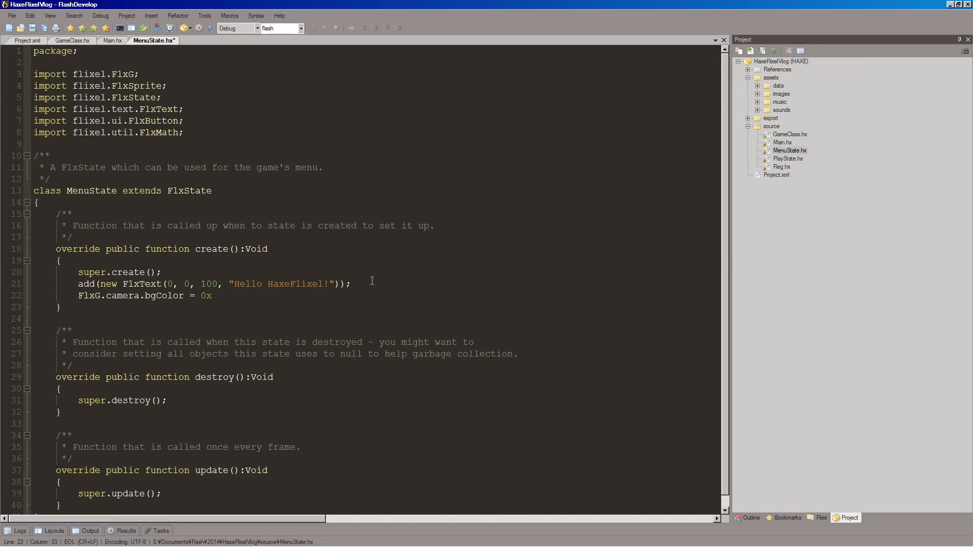
left_click(210, 295)
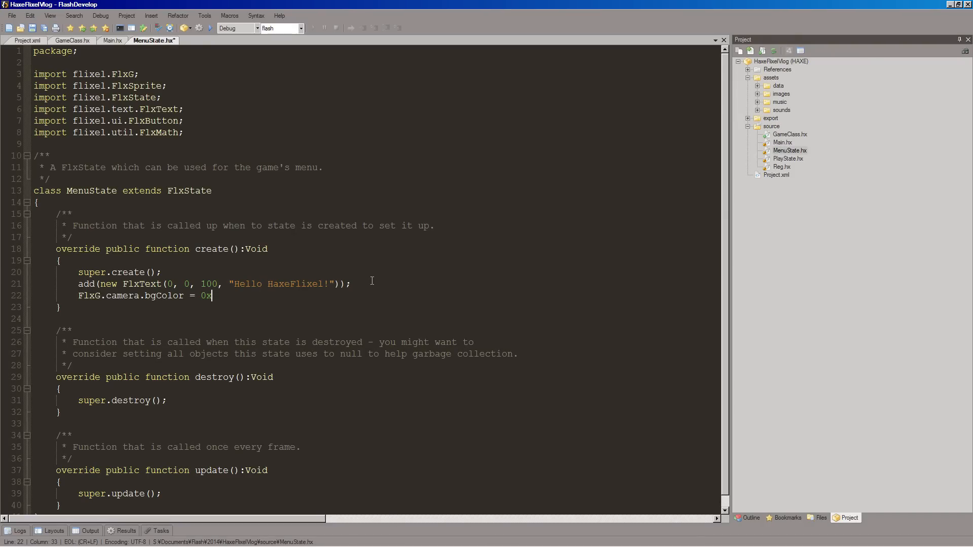
type("FF")
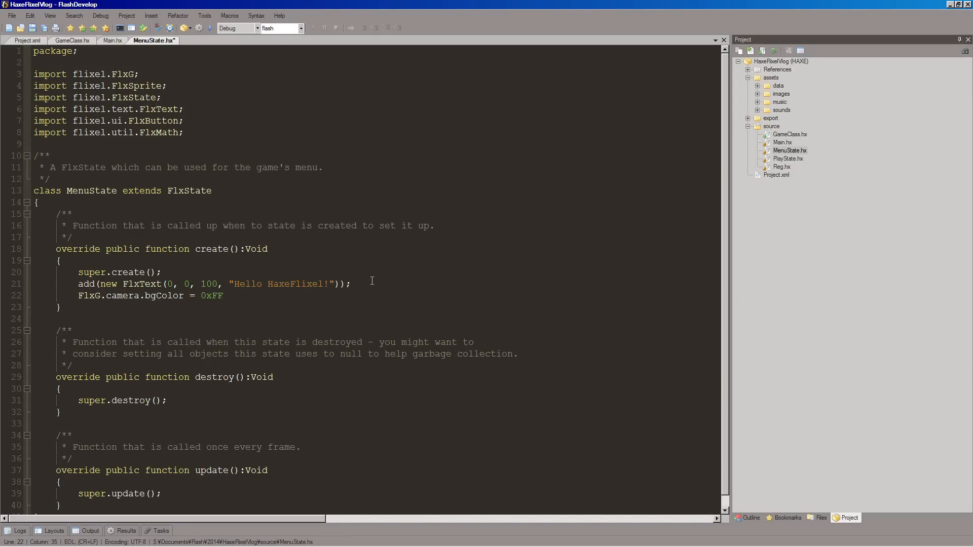
mouse_move(219, 305)
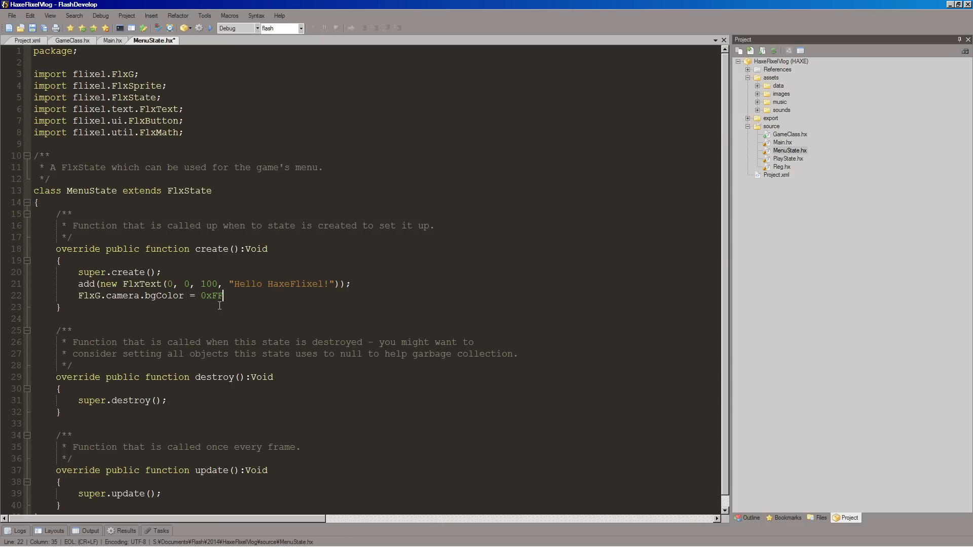
type("BA")
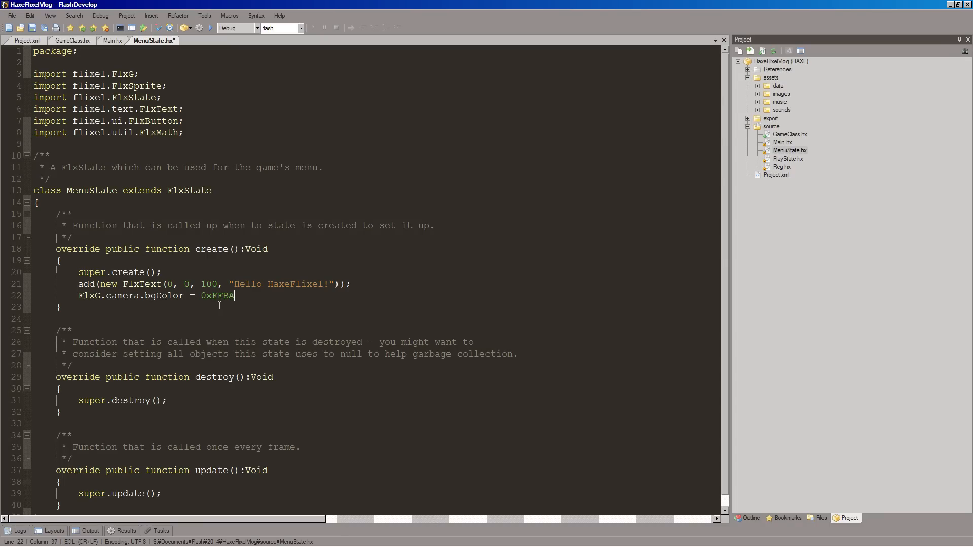
type("DA")
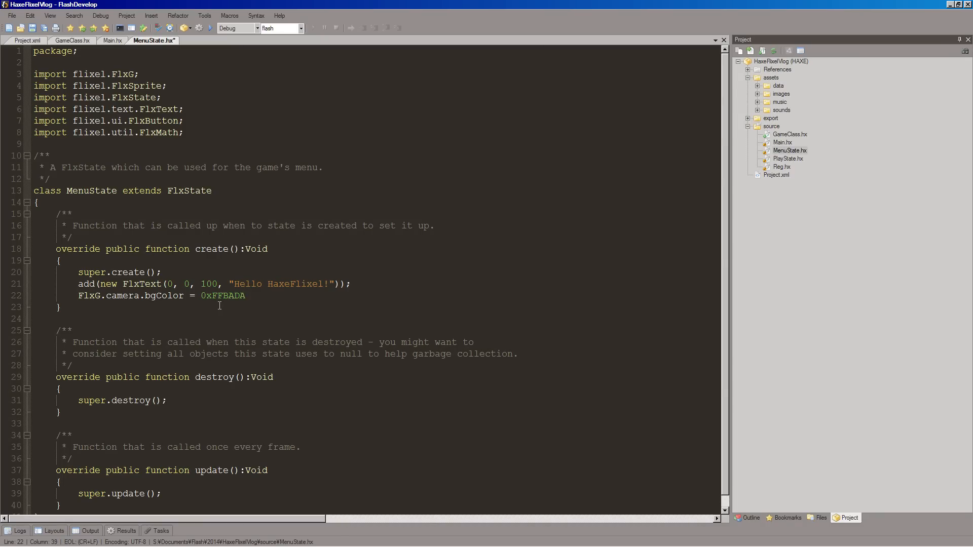
type("55")
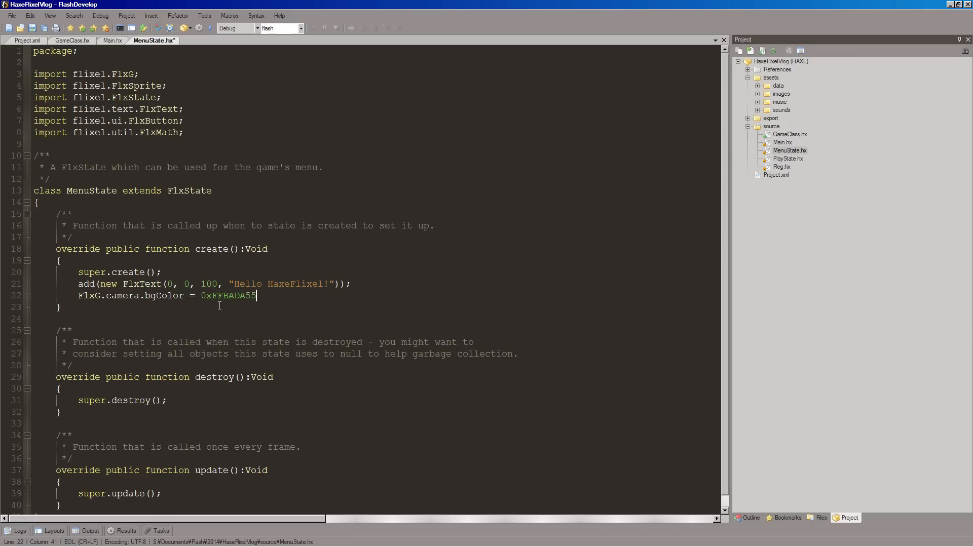
type(";")
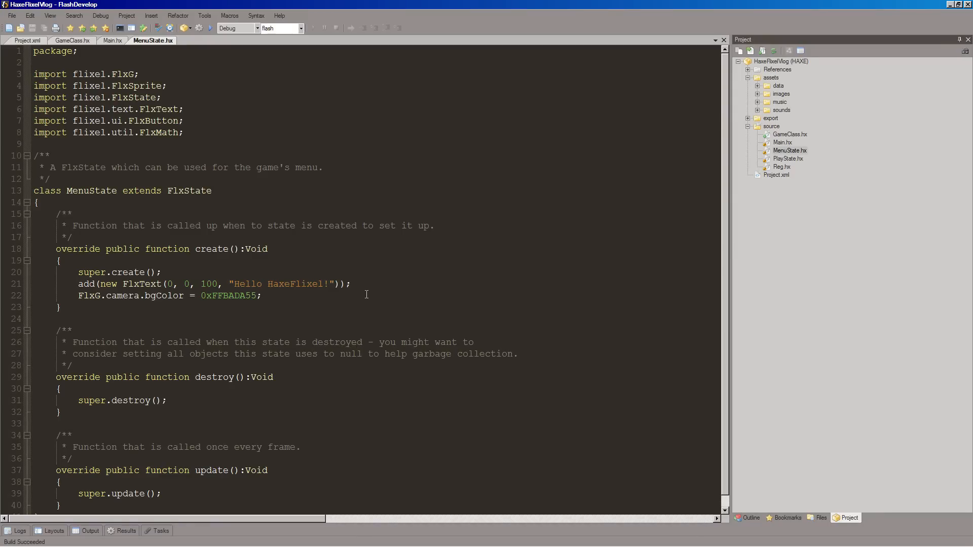
Run the game to see Hello HaxeFlixel! on the green background
left_click(126, 29)
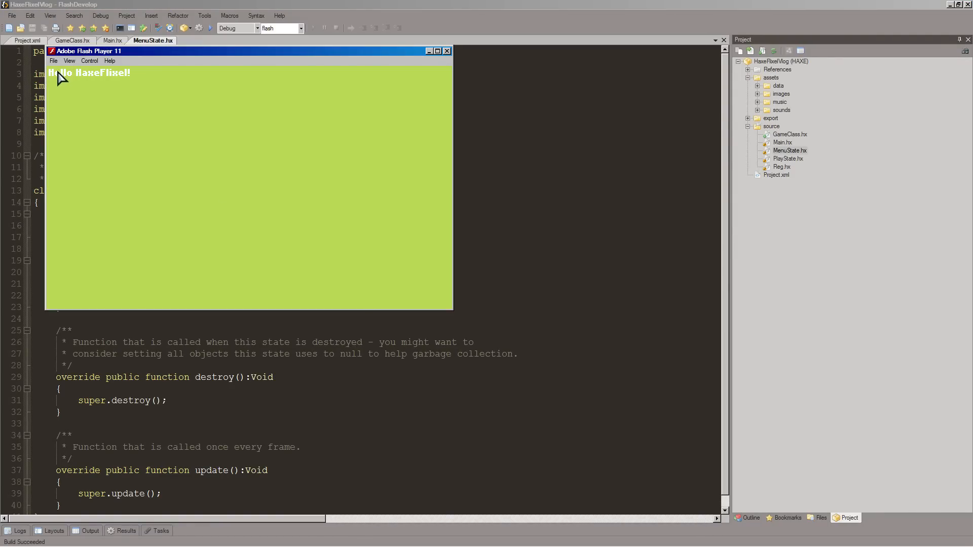
mouse_move(317, 172)
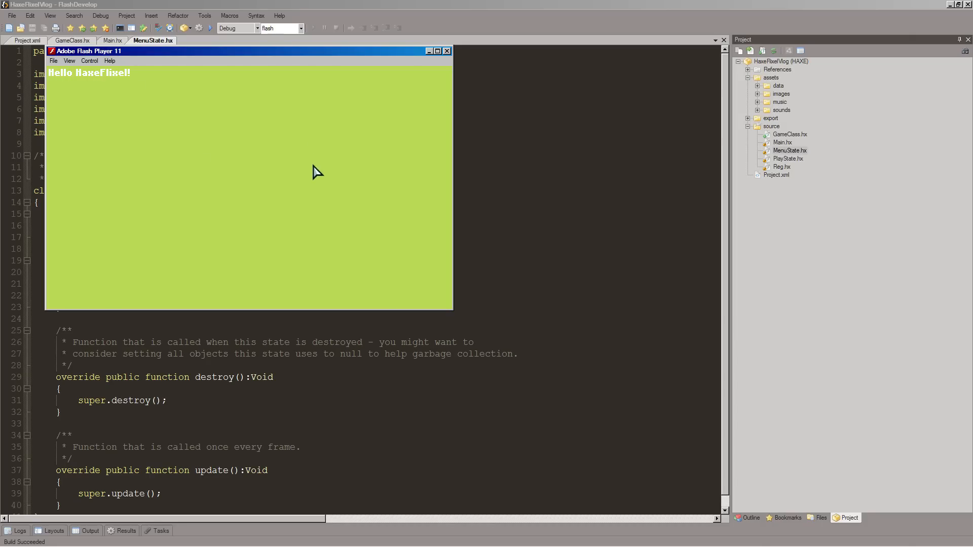
mouse_move(284, 163)
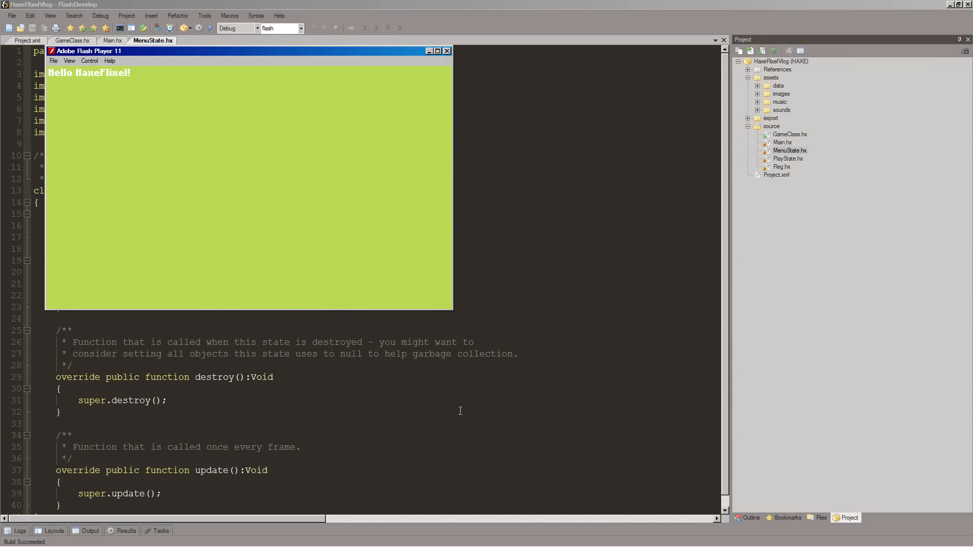
mouse_move(222, 223)
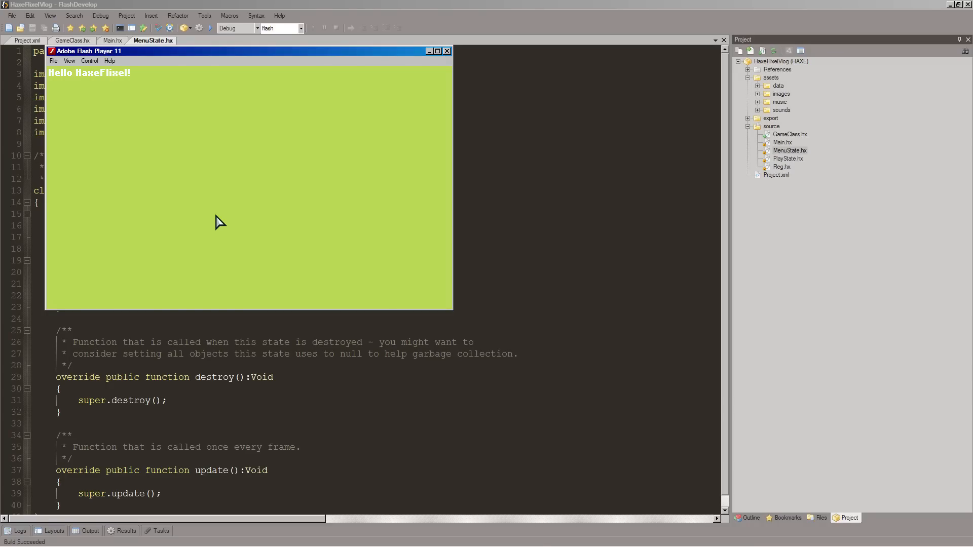
mouse_move(223, 225)
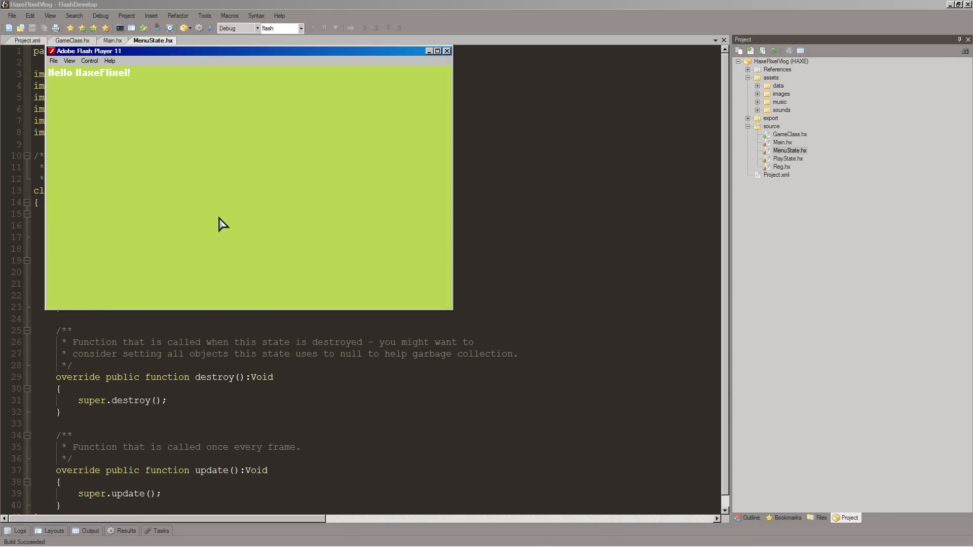
mouse_move(258, 211)
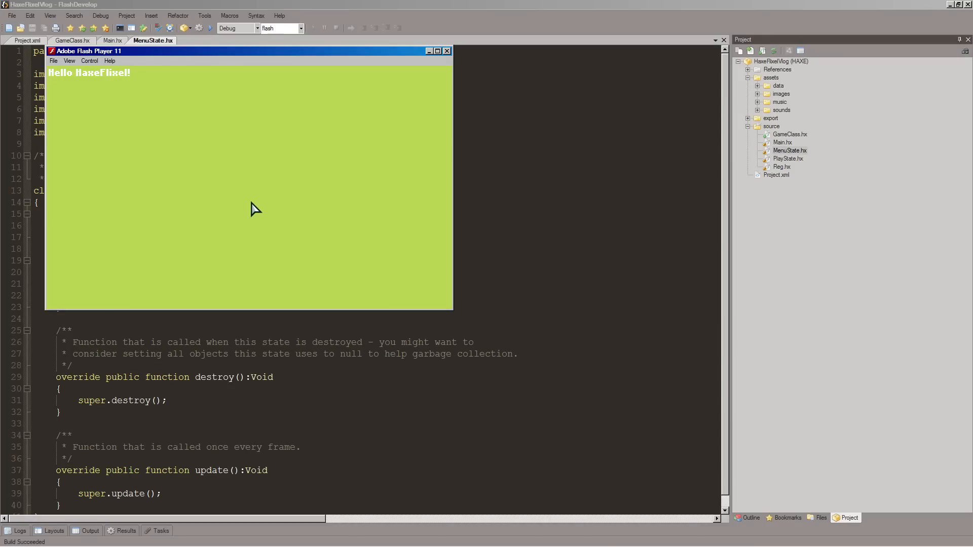
mouse_move(332, 170)
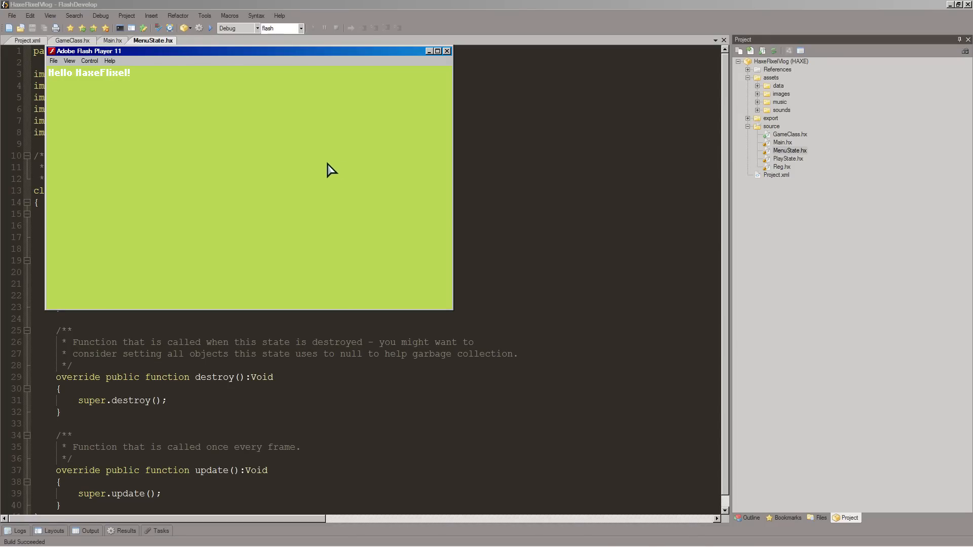
mouse_move(427, 92)
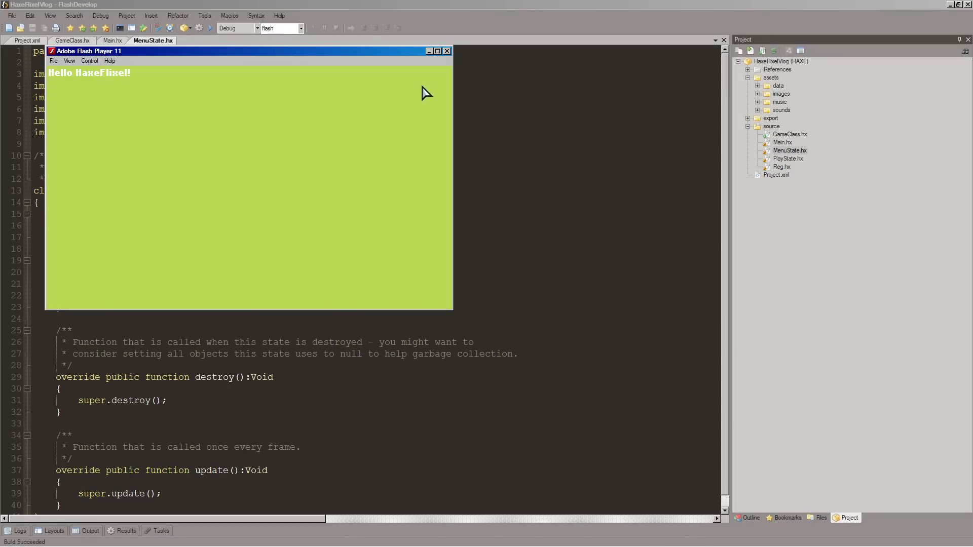